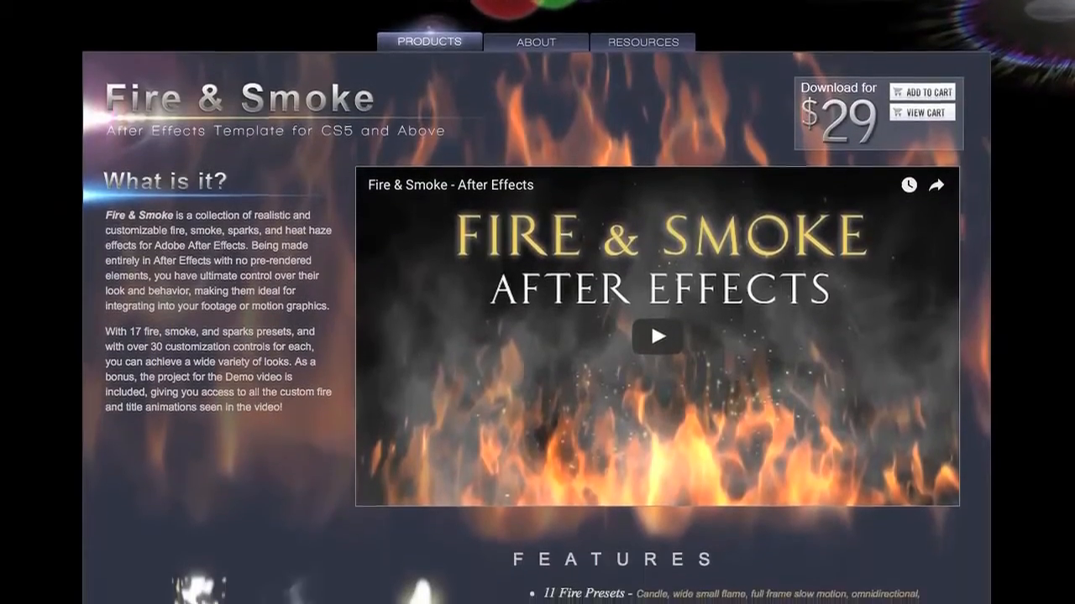
# Scroll down the Fire & Smoke template page to review its features
pyautogui.scroll(-3)
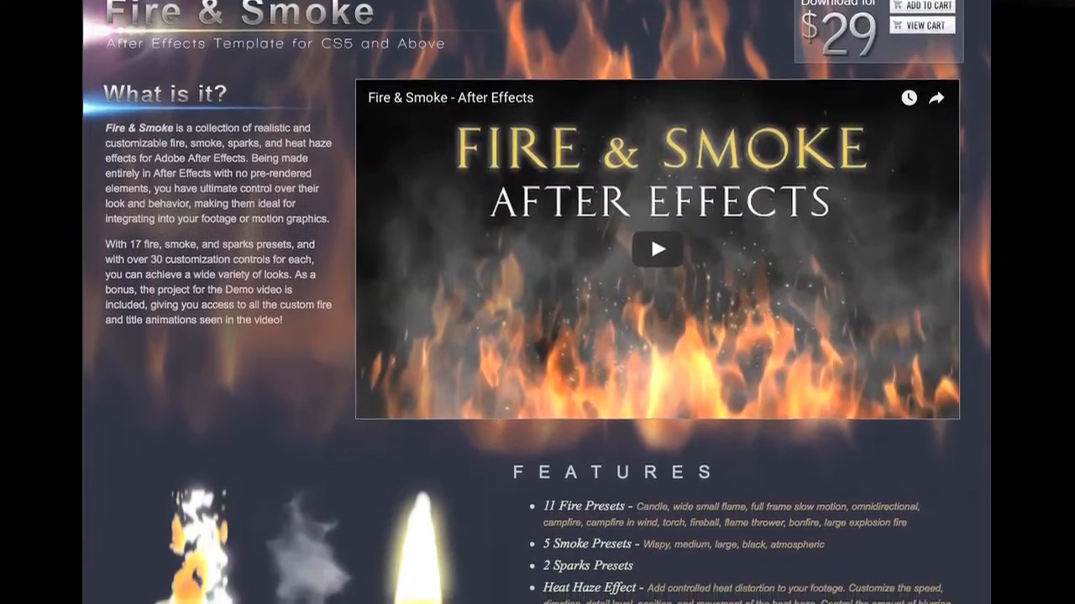
pyautogui.scroll(-3)
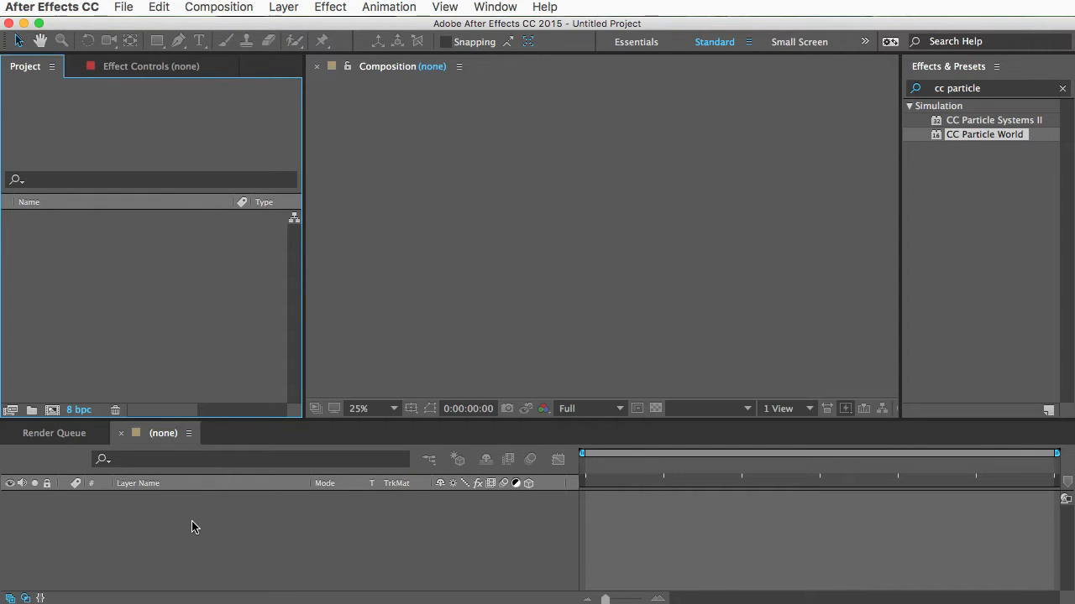
pyautogui.moveTo(131, 303)
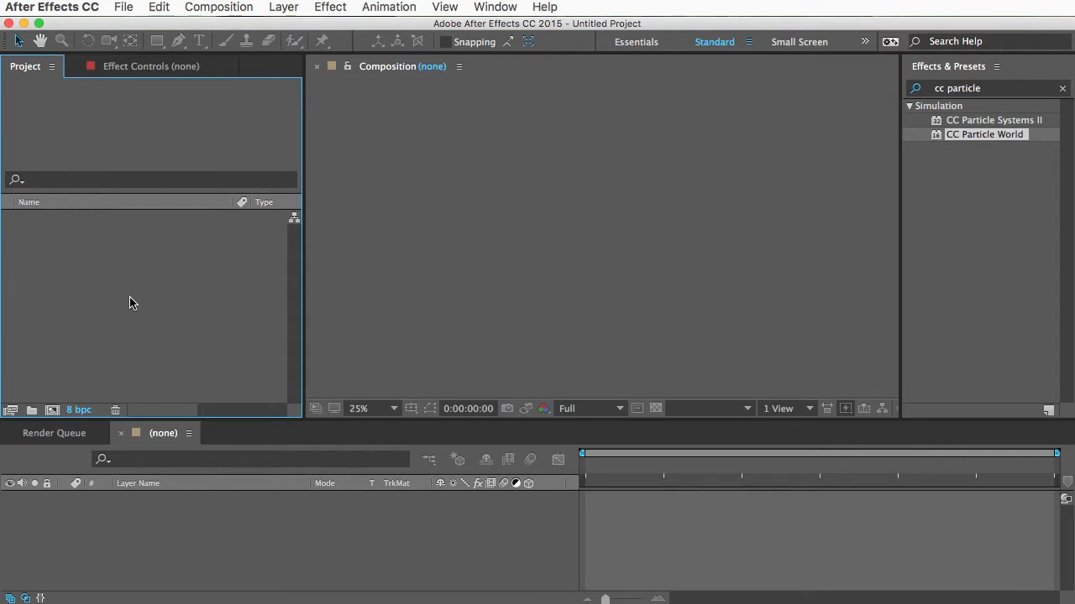
# Create a 1920×1920 square-pixel composition named Fire from the Composition menu
pyautogui.click(218, 7)
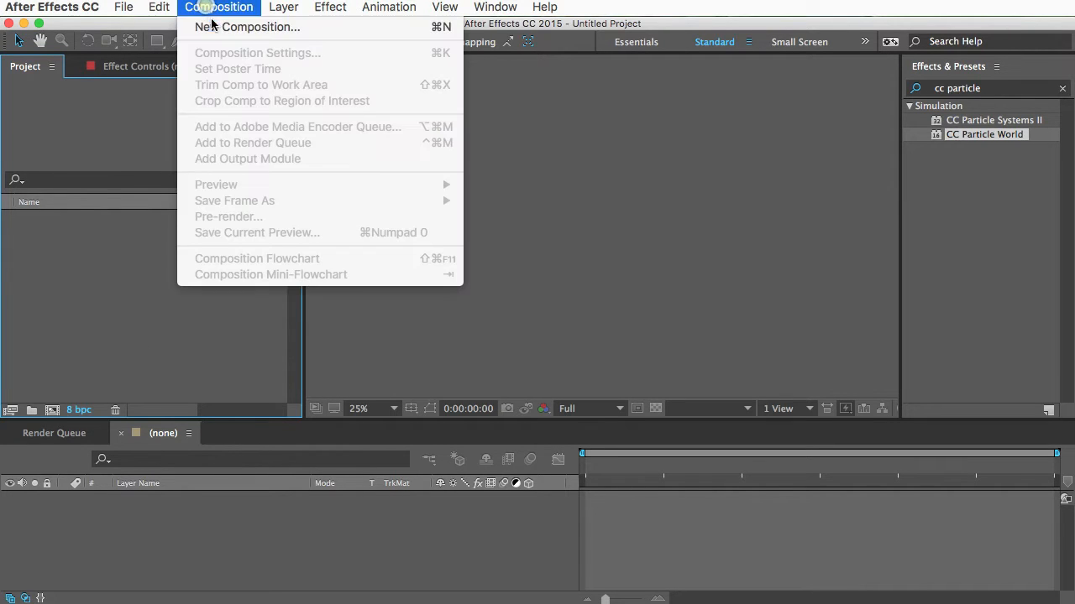
pyautogui.click(248, 27)
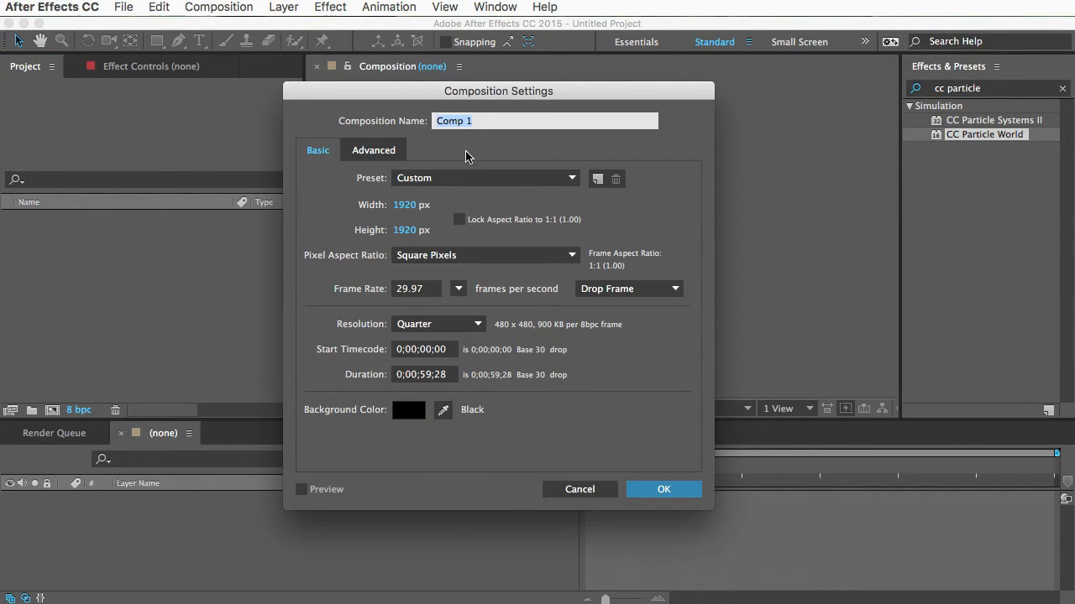
pyautogui.write('Fire')
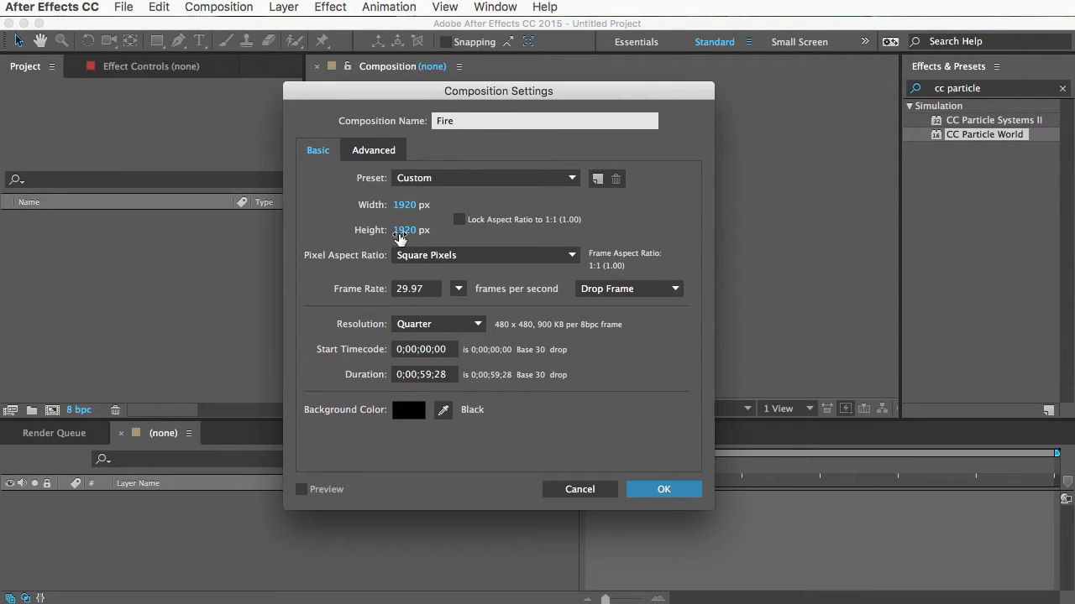
pyautogui.click(664, 490)
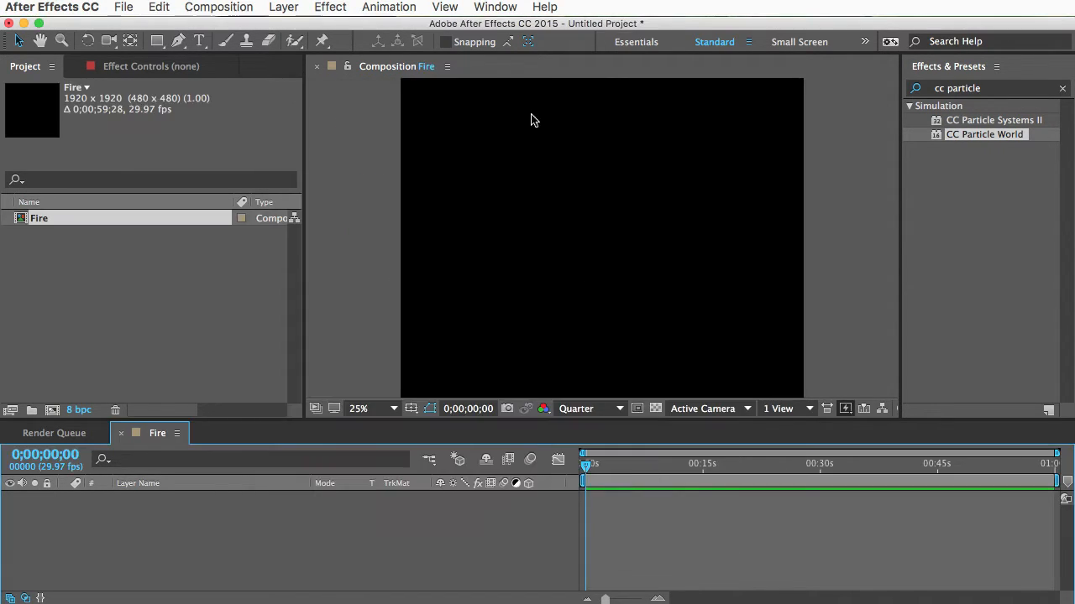
pyautogui.moveTo(574, 359)
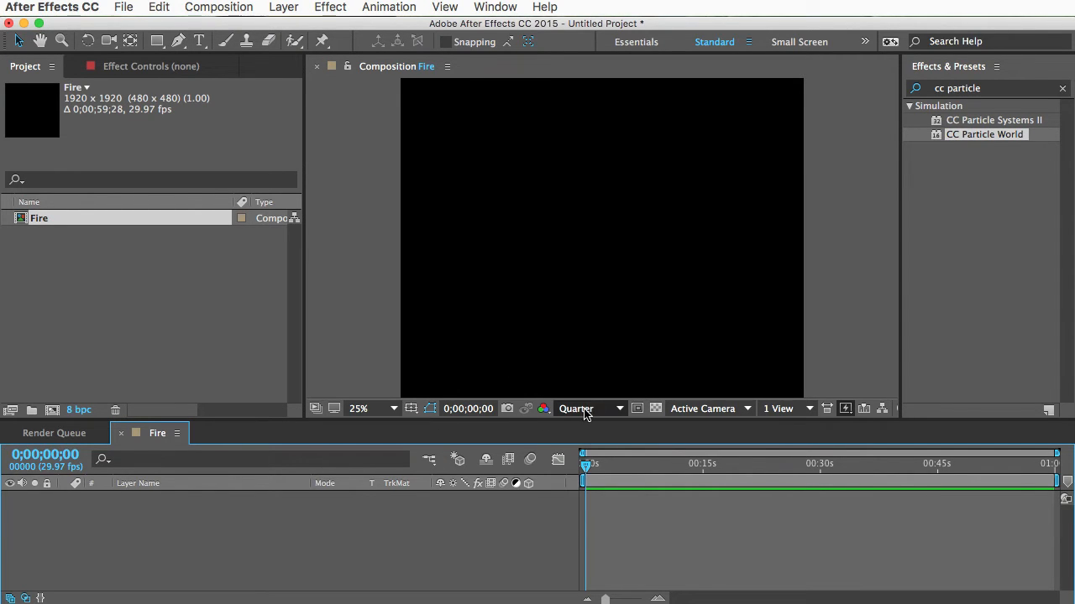
pyautogui.click(591, 410)
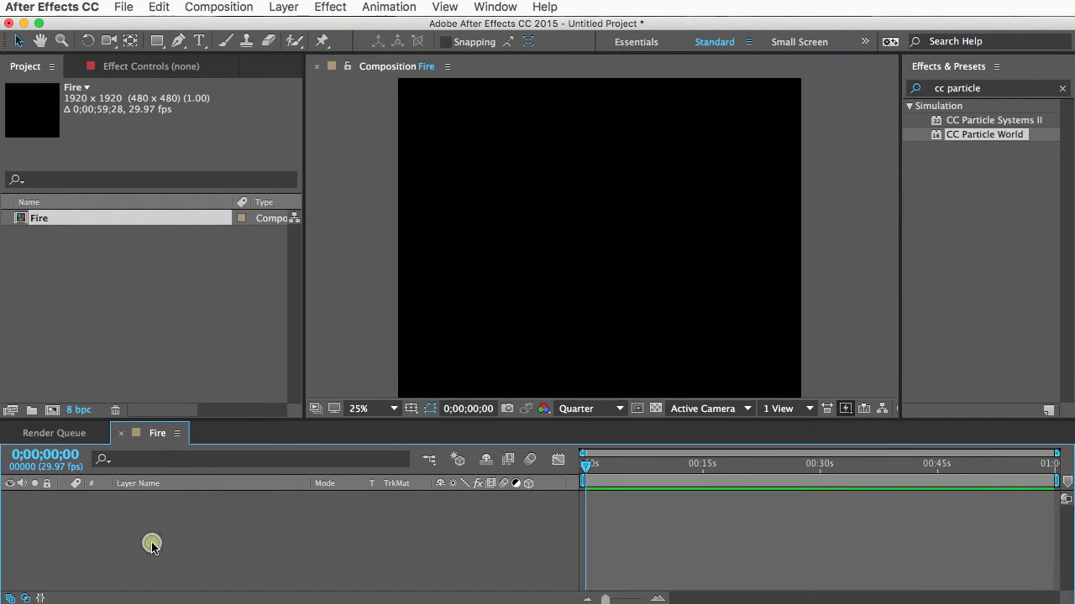
# Add a comp-sized white solid layer named Fire via Layer > New > Solid
pyautogui.click(282, 7)
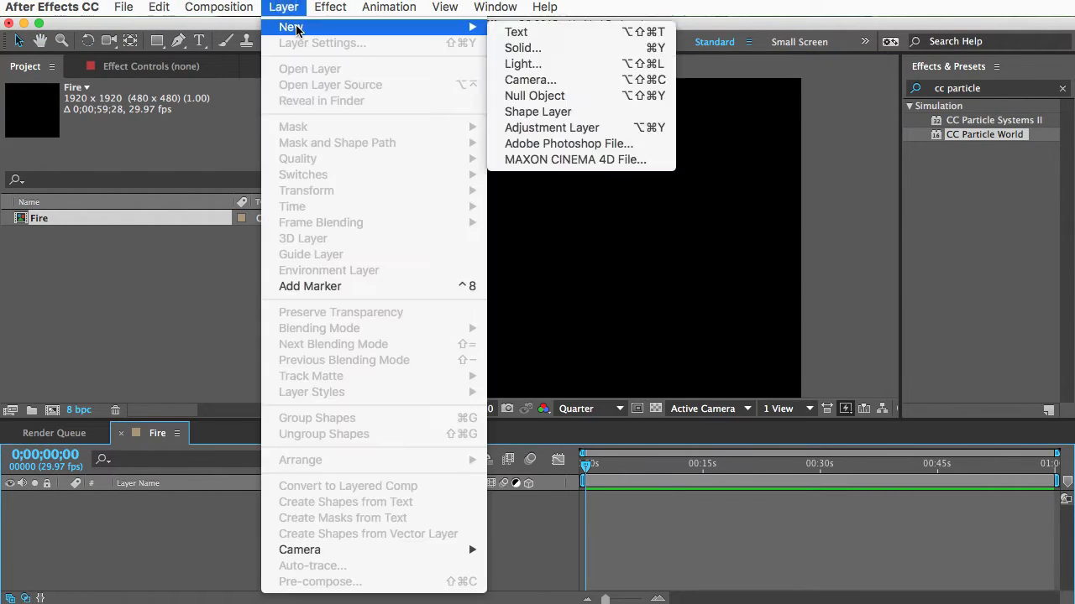
pyautogui.click(522, 47)
pyautogui.write('Fire')
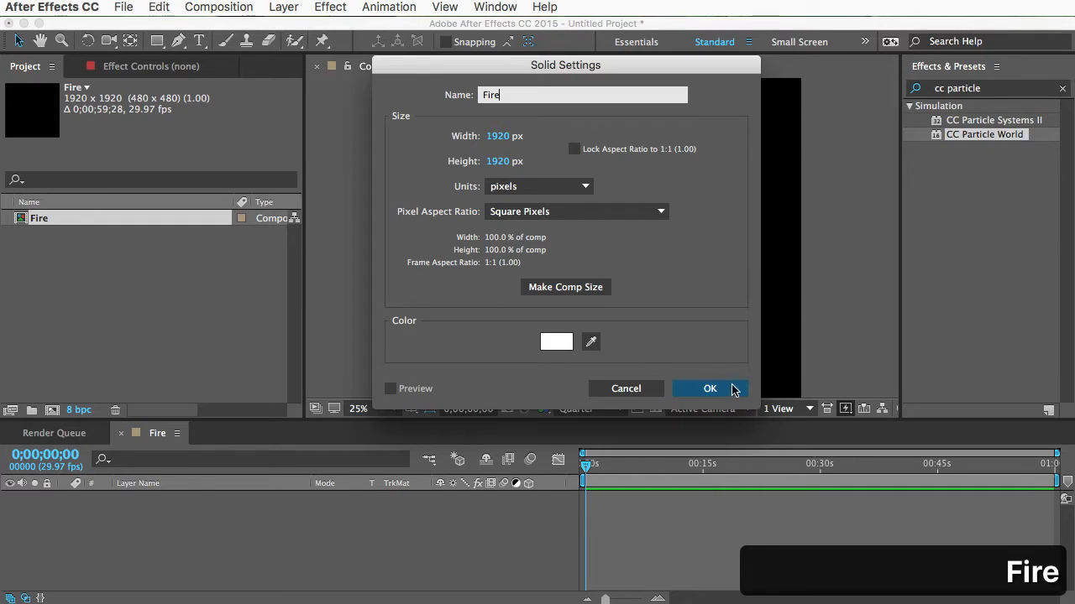
pyautogui.click(708, 388)
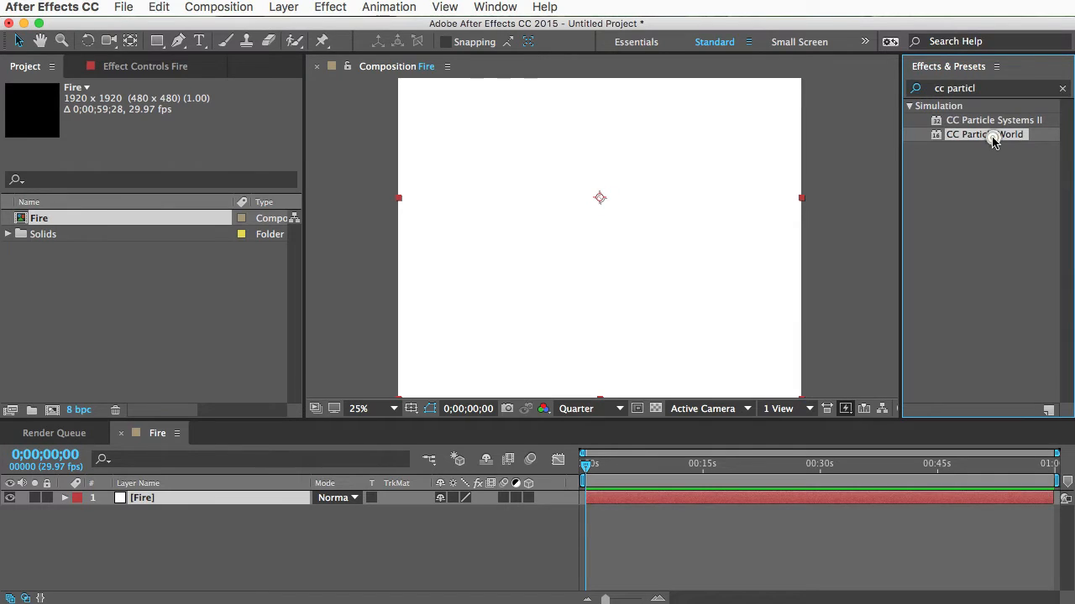
# Apply CC Particle World to the Fire solid and turn off its position, radius, path, grid, horizon and axis guides
pyautogui.doubleClick(983, 135)
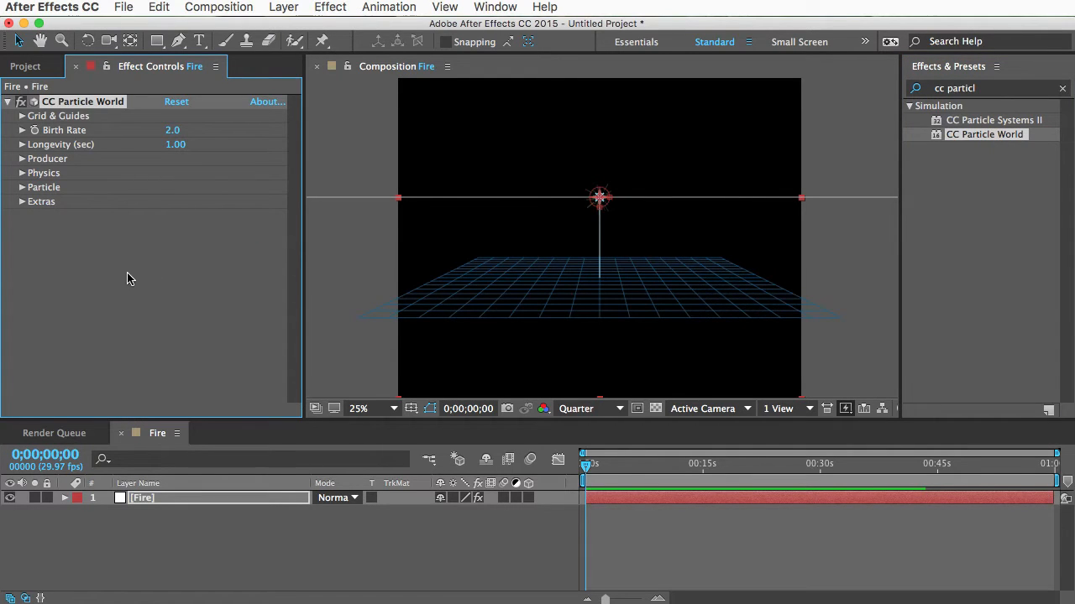
pyautogui.moveTo(732, 303)
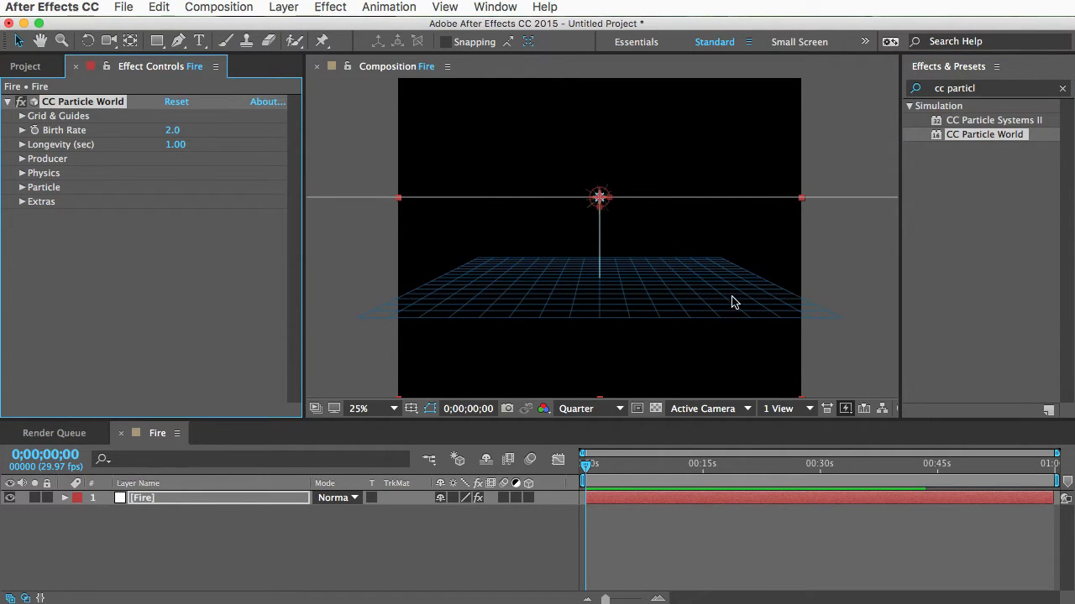
pyautogui.moveTo(147, 299)
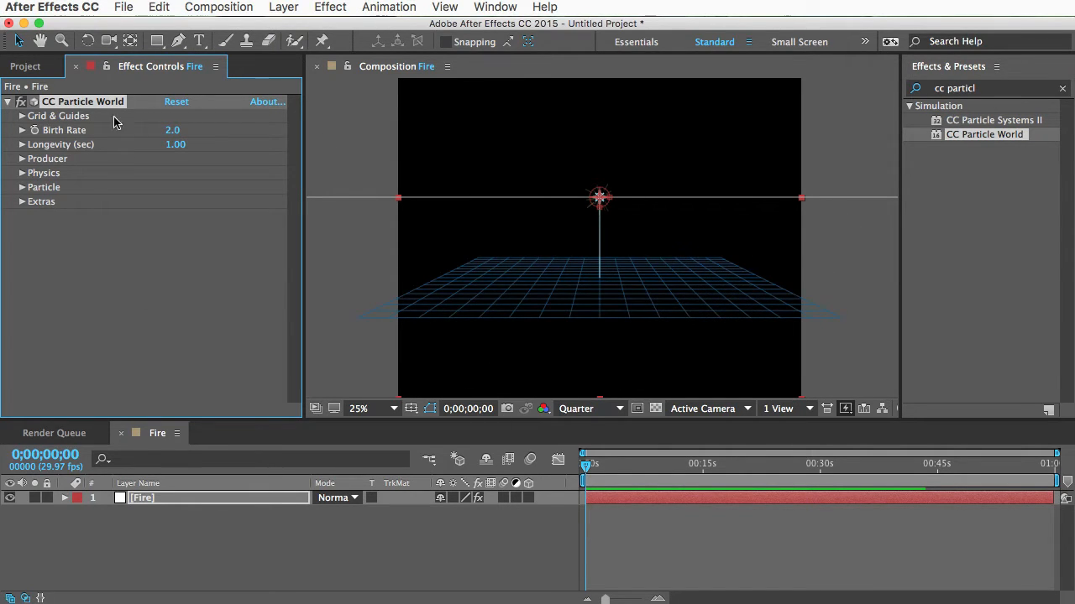
pyautogui.click(22, 116)
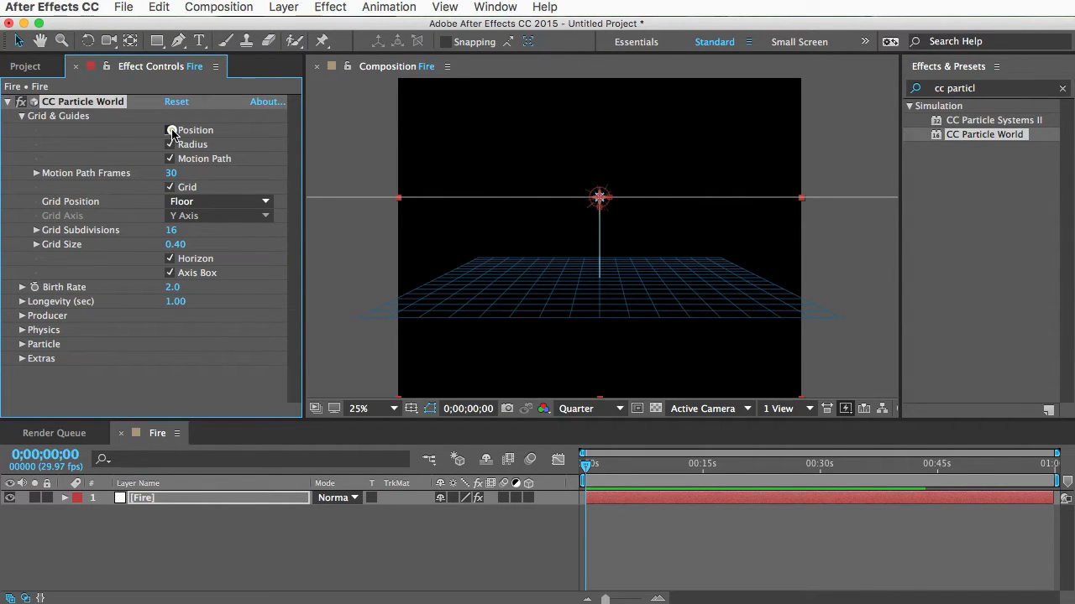
pyautogui.click(170, 131)
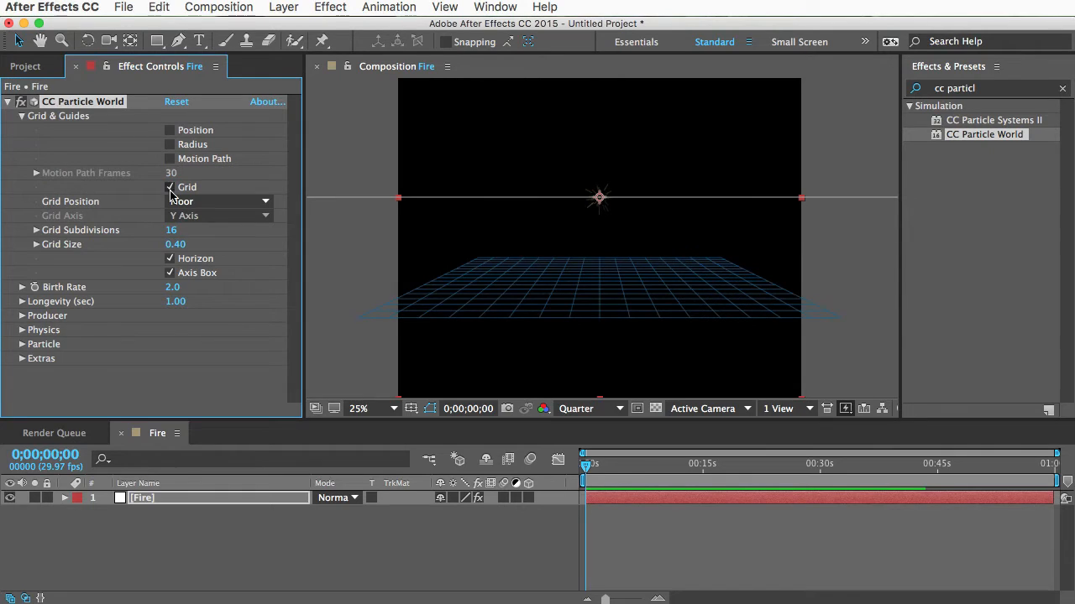
pyautogui.click(170, 188)
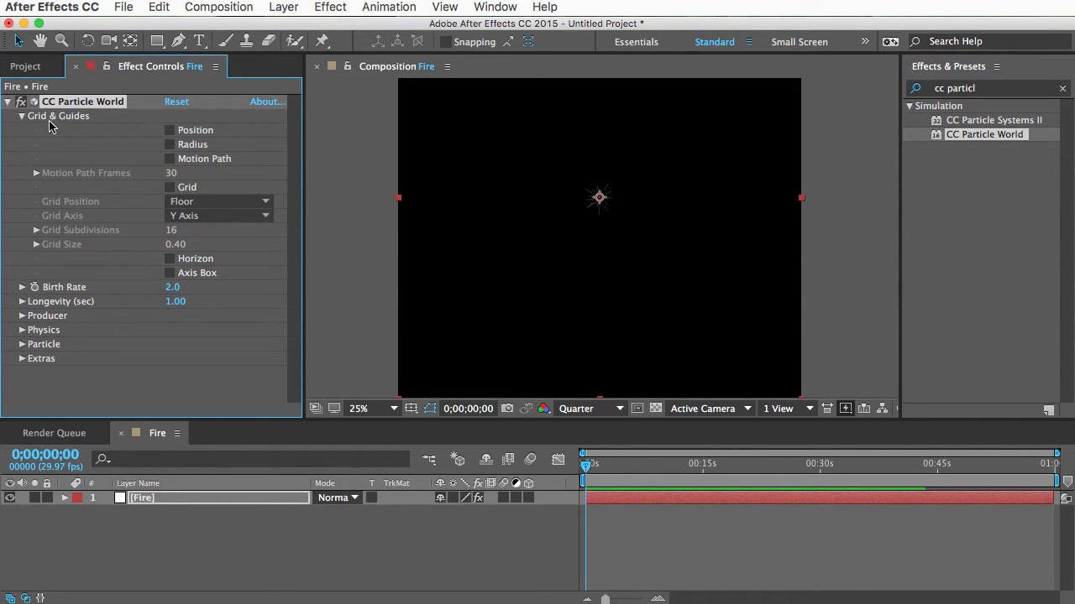
pyautogui.click(22, 116)
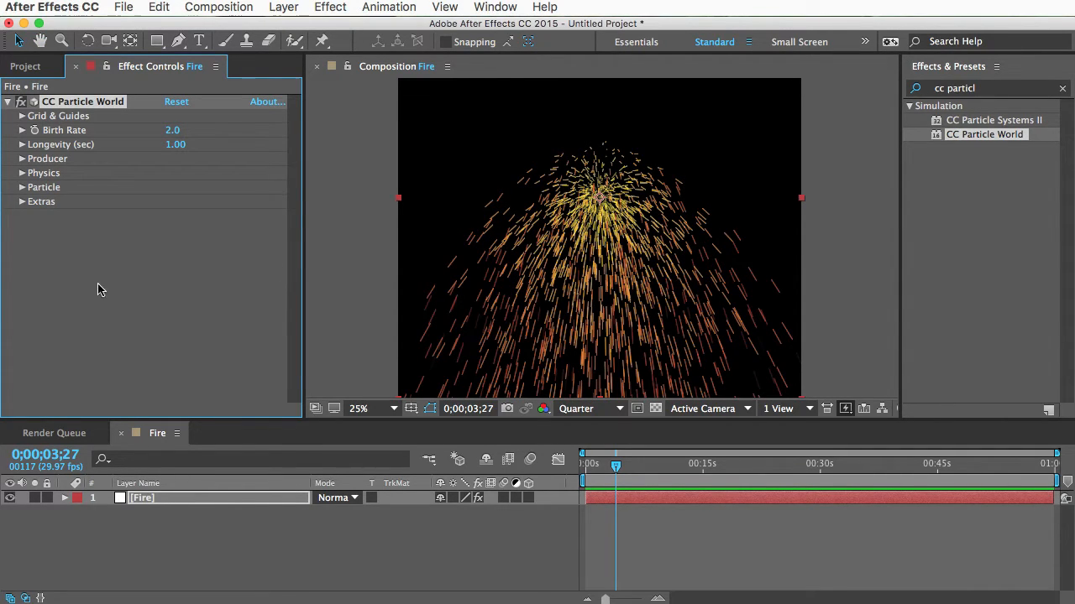
pyautogui.moveTo(47, 160)
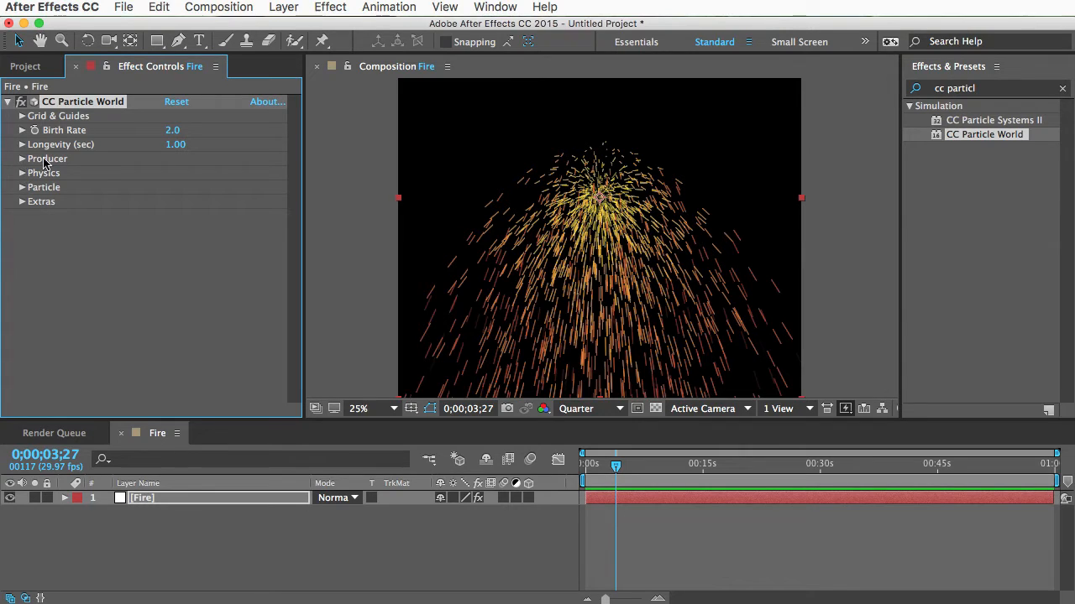
pyautogui.moveTo(13, 173)
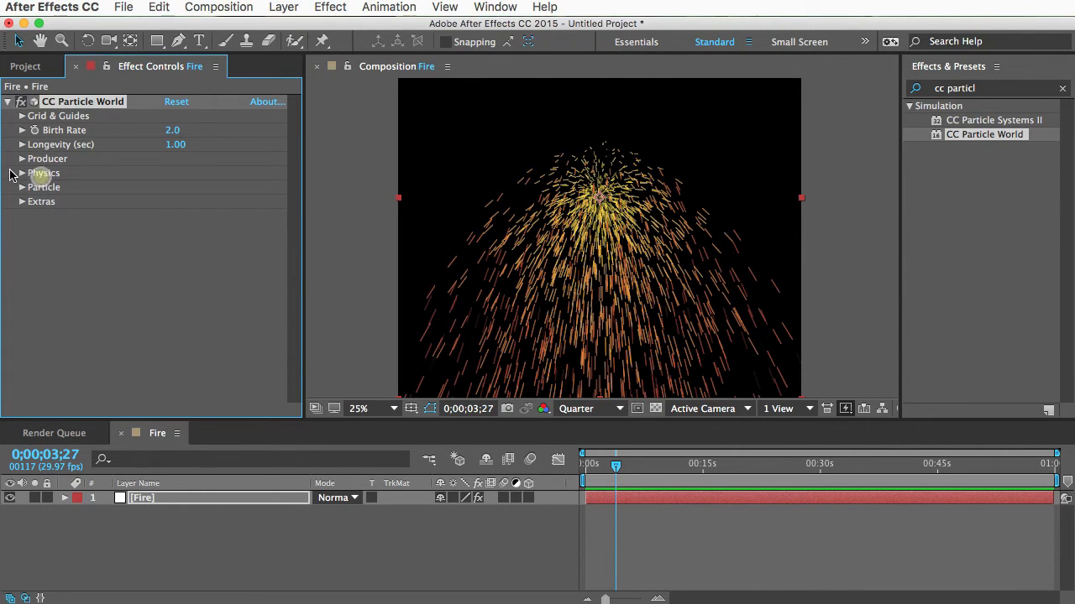
# Set Particle World animation to Fire, Producer Radius X 0.145, Velocity 1.7, Gravity 2.0, Resistance 0.6, Extra 1.50
pyautogui.click(20, 173)
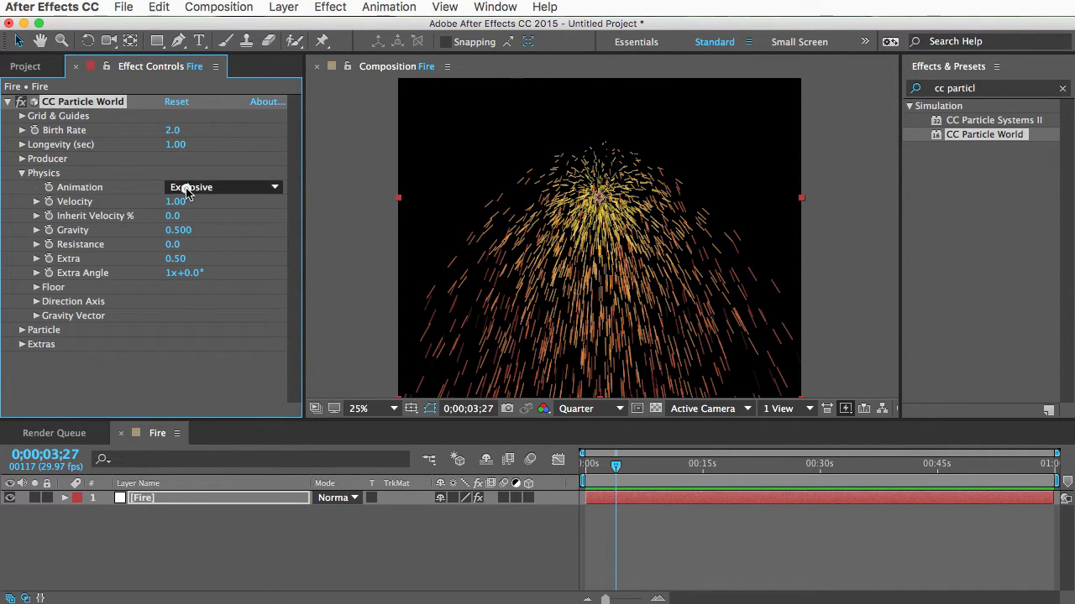
pyautogui.click(221, 186)
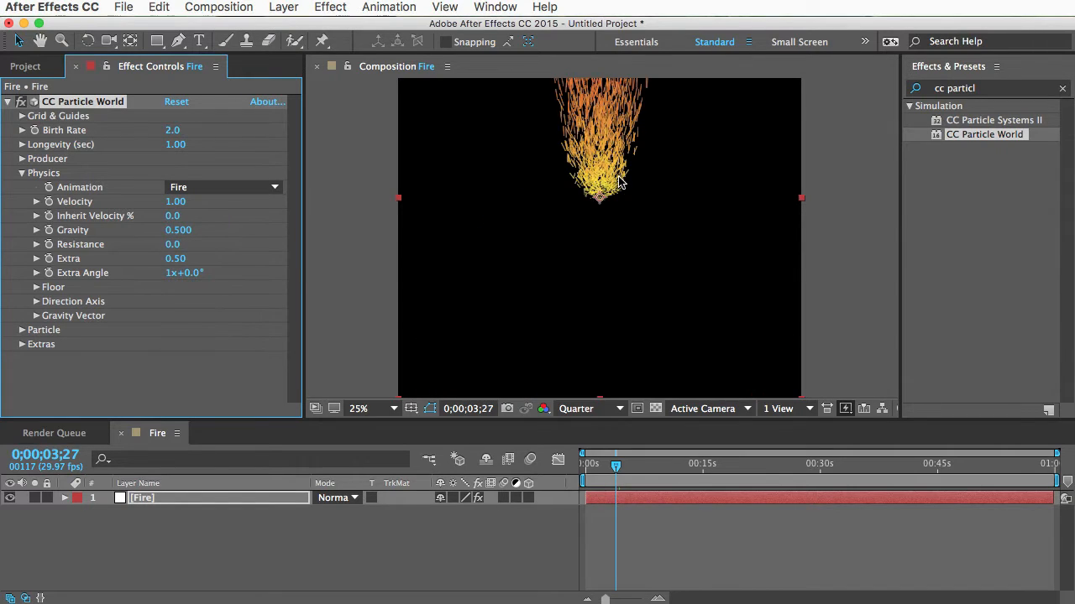
pyautogui.moveTo(600, 235)
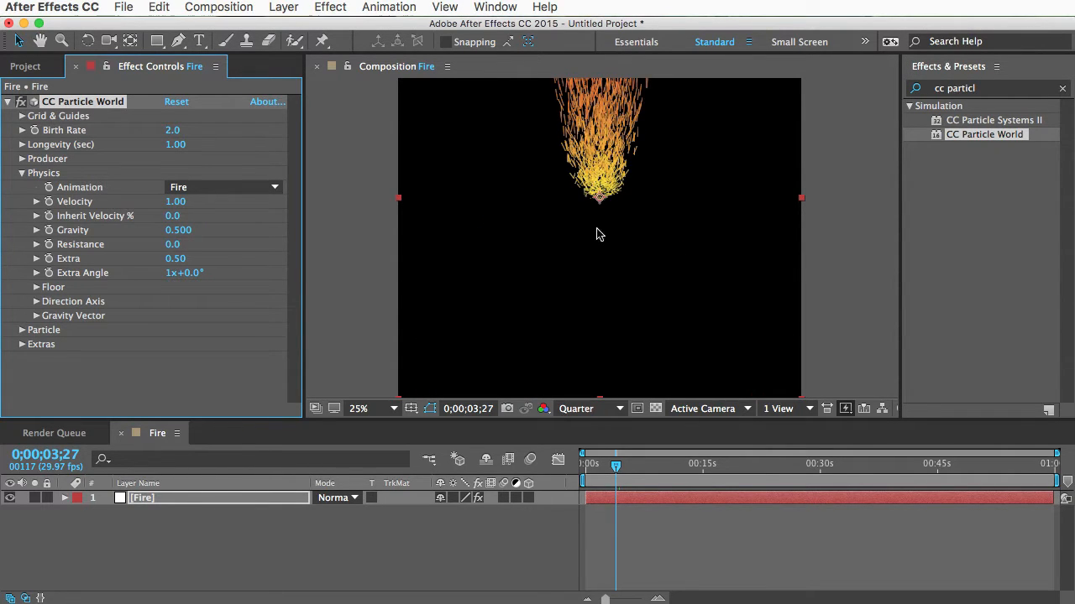
pyautogui.moveTo(598, 192)
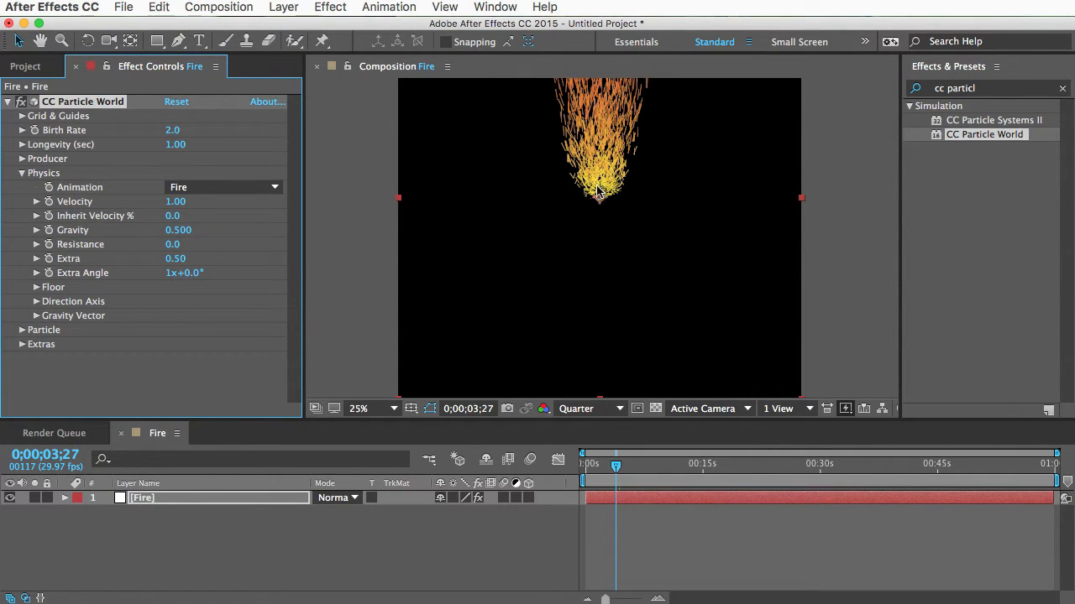
pyautogui.moveTo(282, 467)
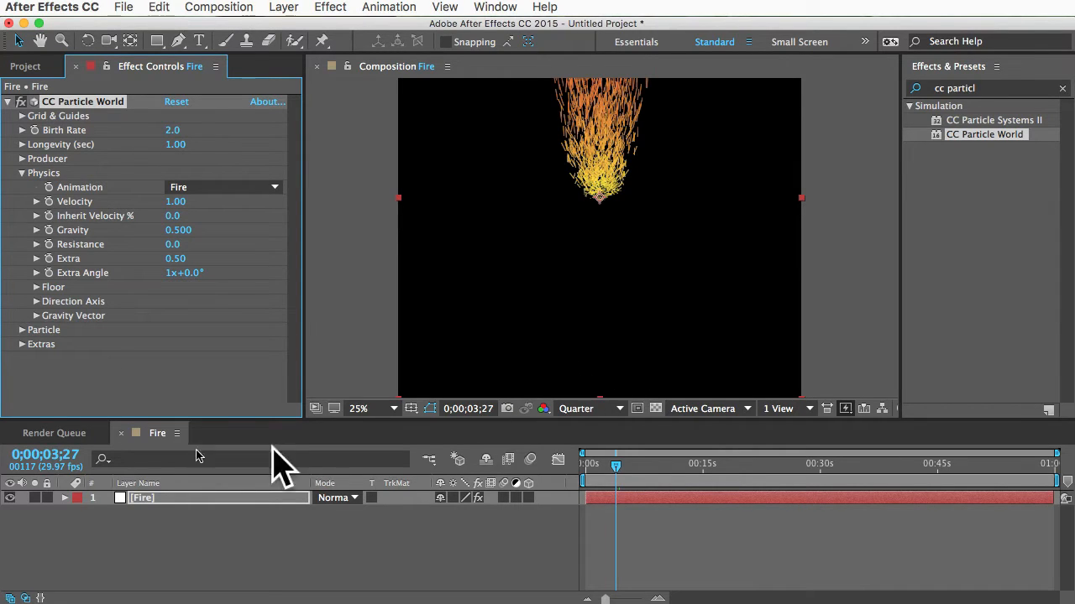
pyautogui.click(21, 158)
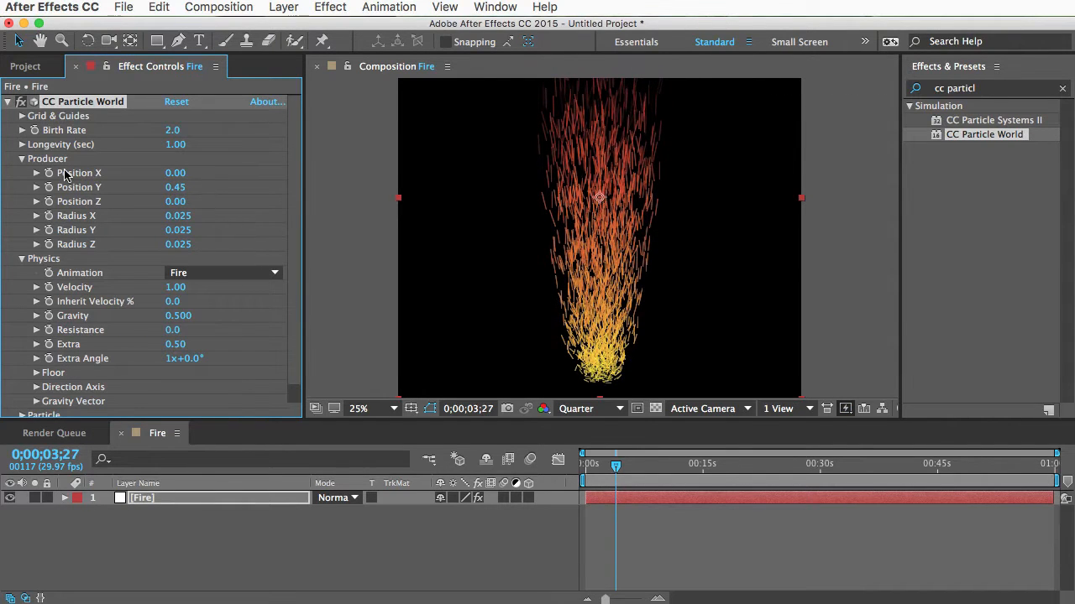
pyautogui.moveTo(152, 205)
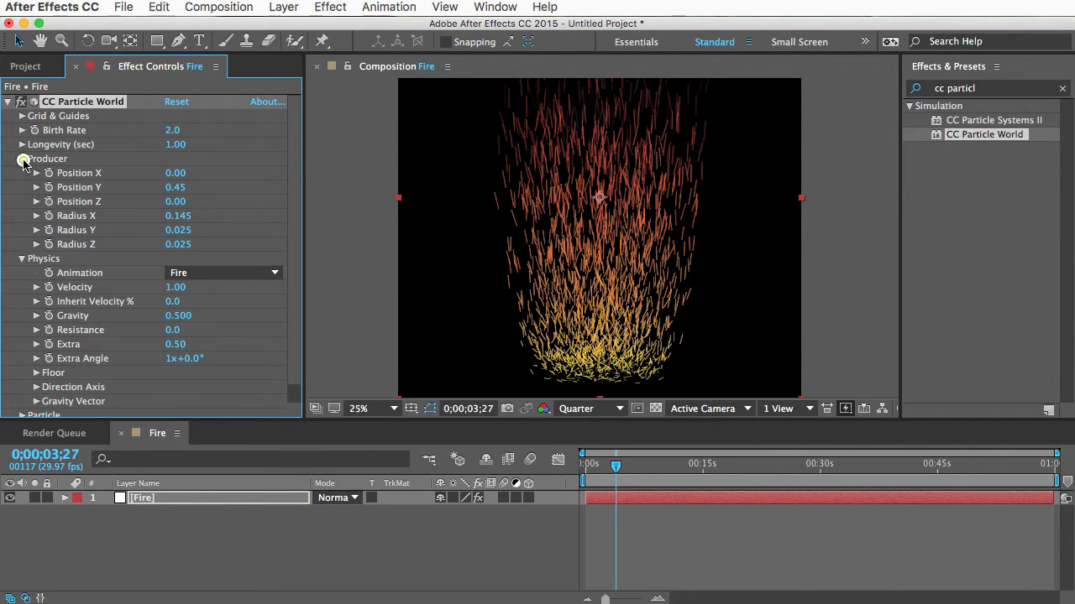
pyautogui.click(20, 158)
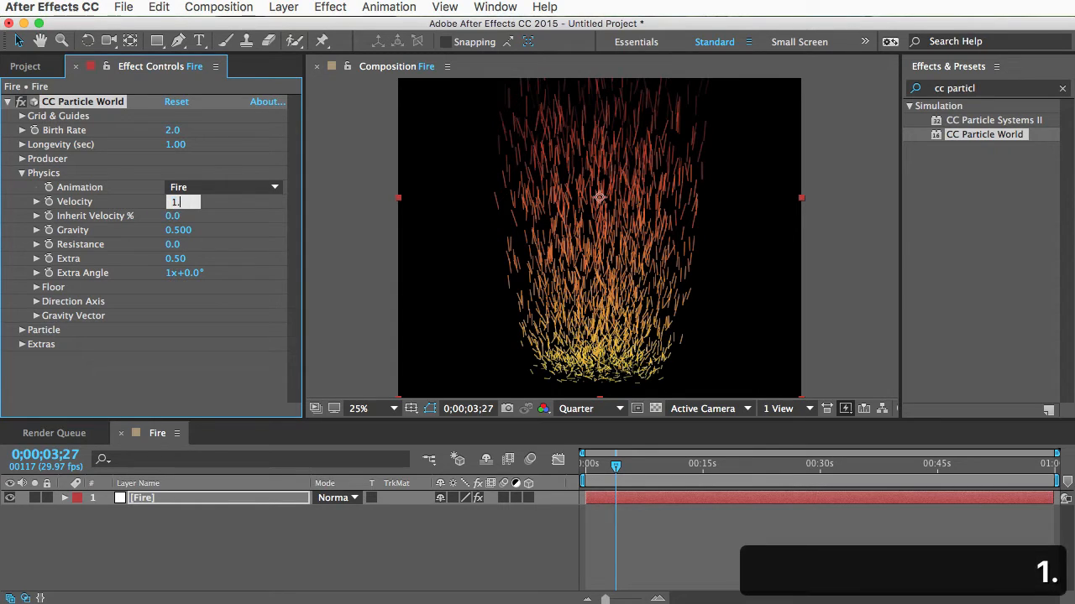
pyautogui.write('1.70')
pyautogui.click(183, 243)
pyautogui.write('0.6')
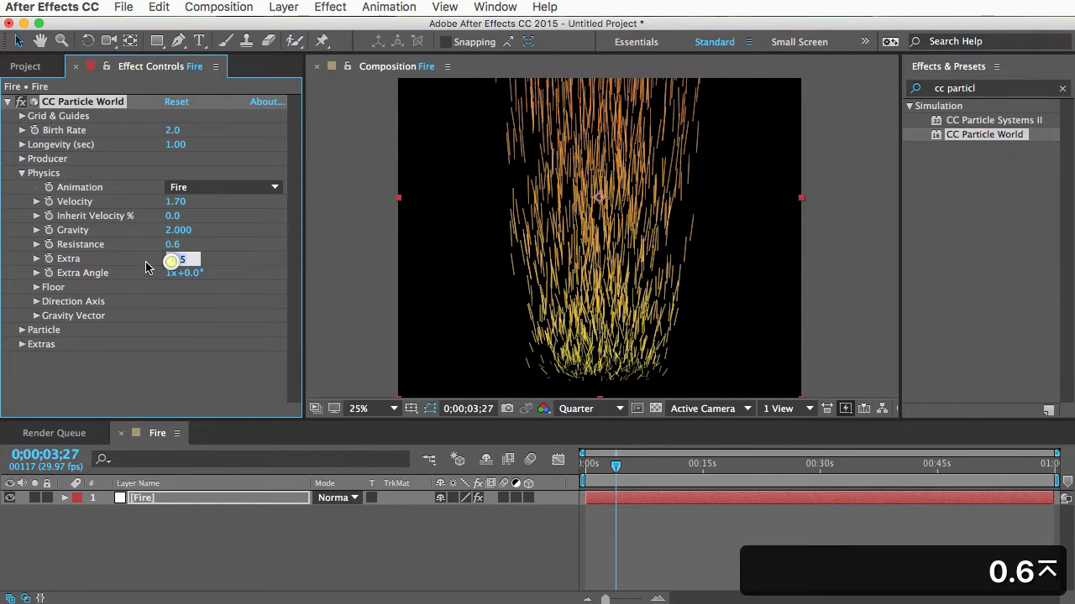
pyautogui.moveTo(181, 259); pyautogui.dragTo(182, 259)
pyautogui.write('1.5')
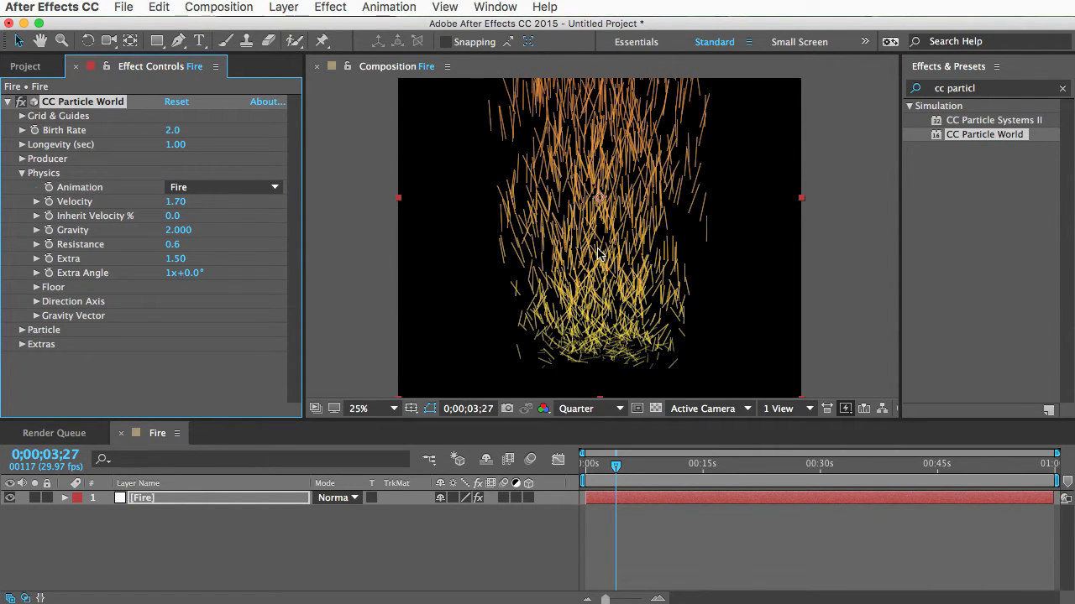
pyautogui.moveTo(124, 416)
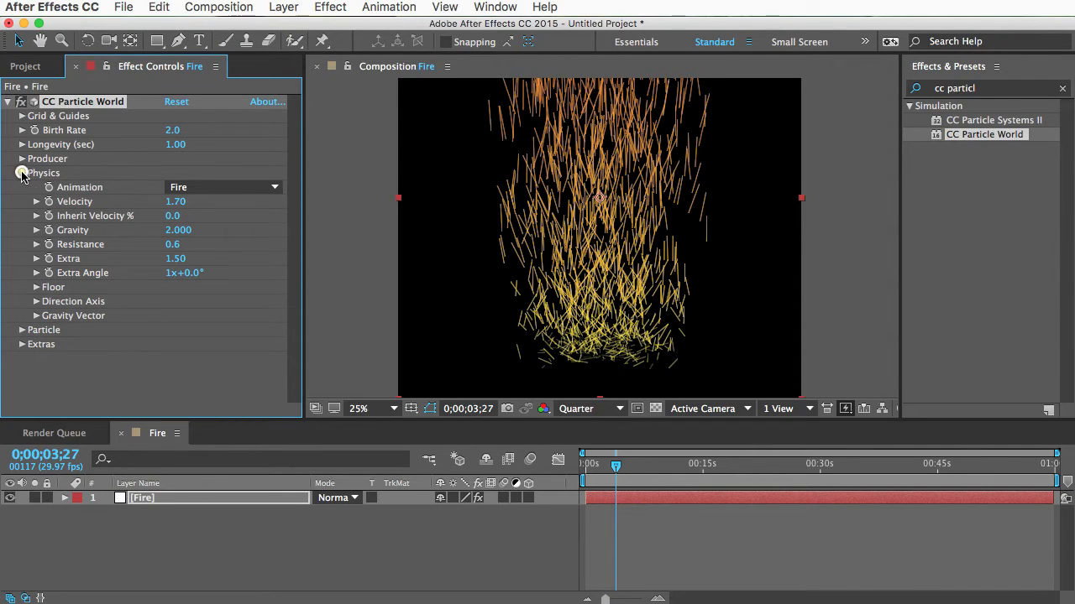
# Make particles Faded Spheres with Birth Size 1.5, Death Size 0.9, Birth Rate 0.7, Longevity 0.55
pyautogui.click(22, 173)
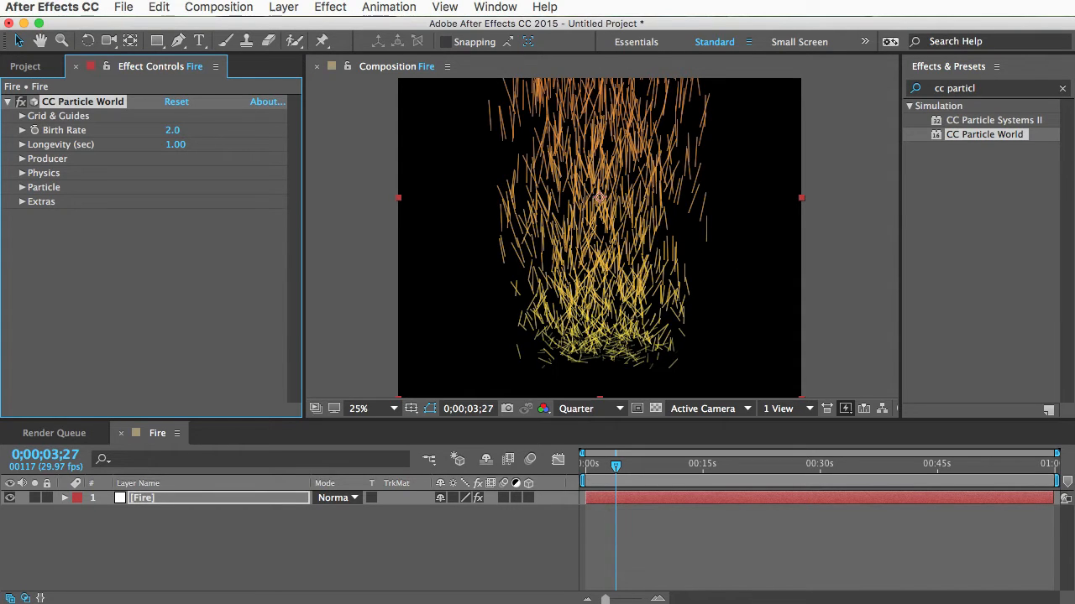
pyautogui.click(22, 181)
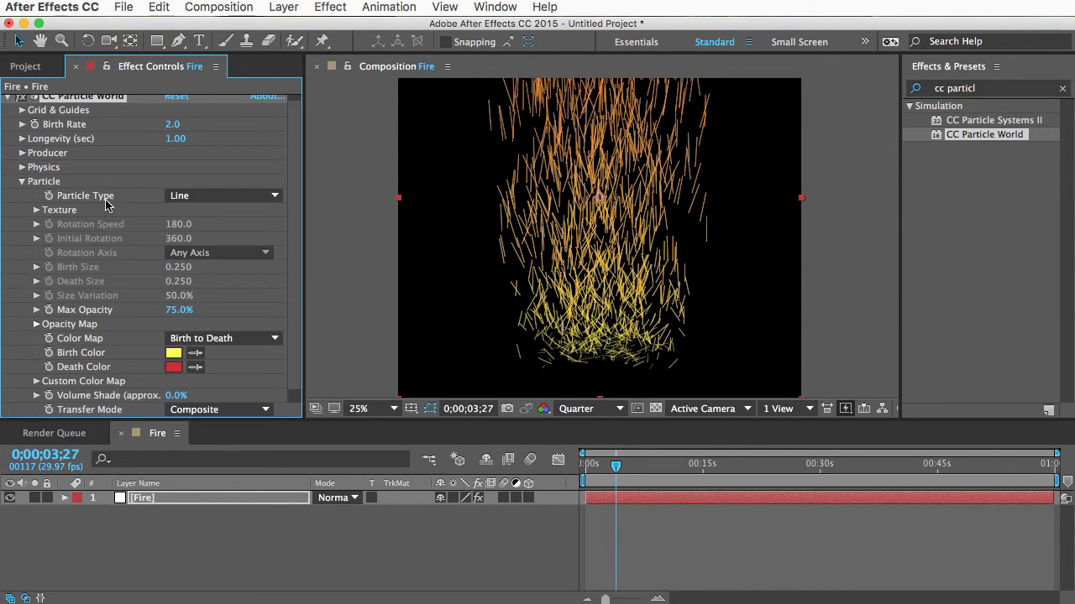
pyautogui.click(222, 194)
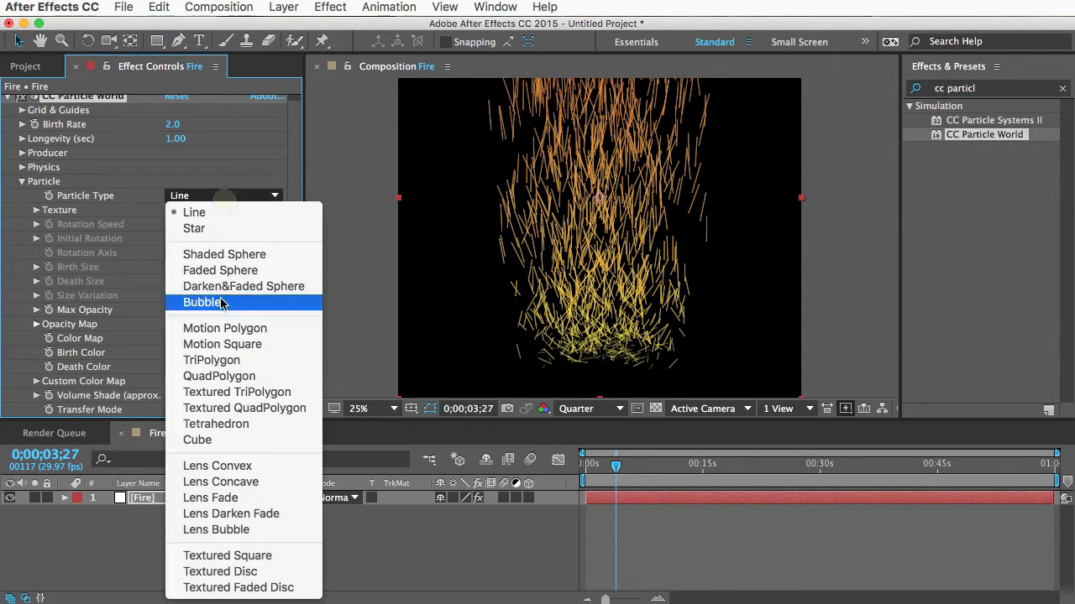
pyautogui.click(220, 269)
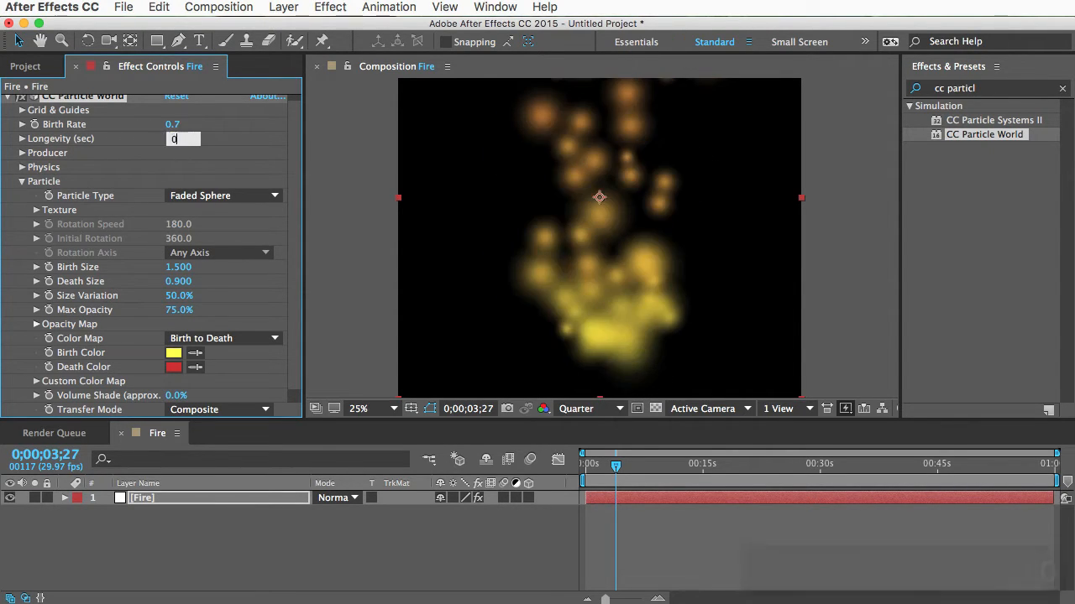
pyautogui.write('0.55')
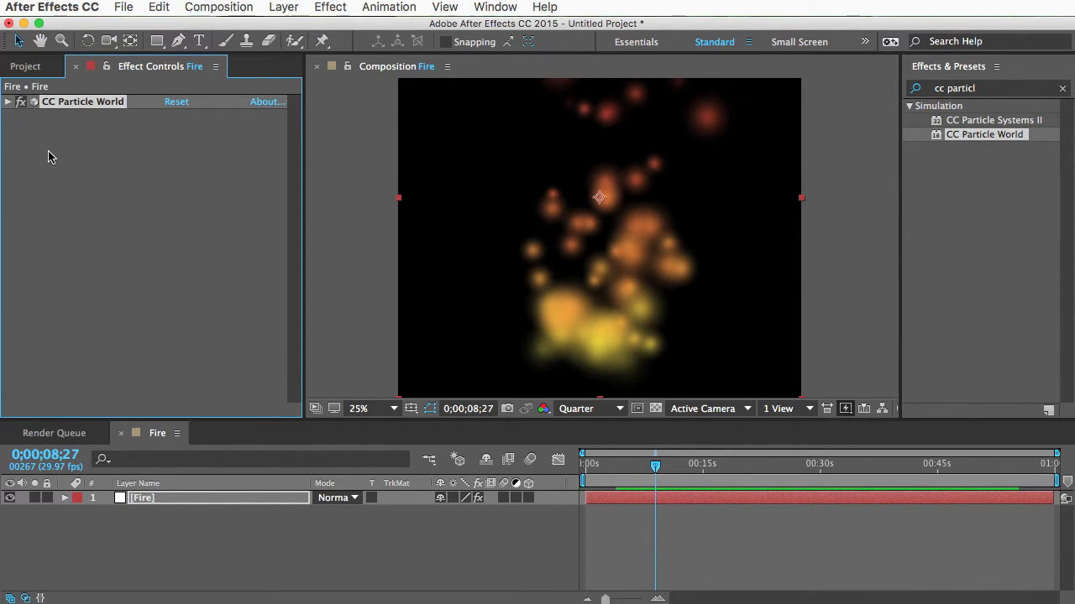
pyautogui.moveTo(635, 220)
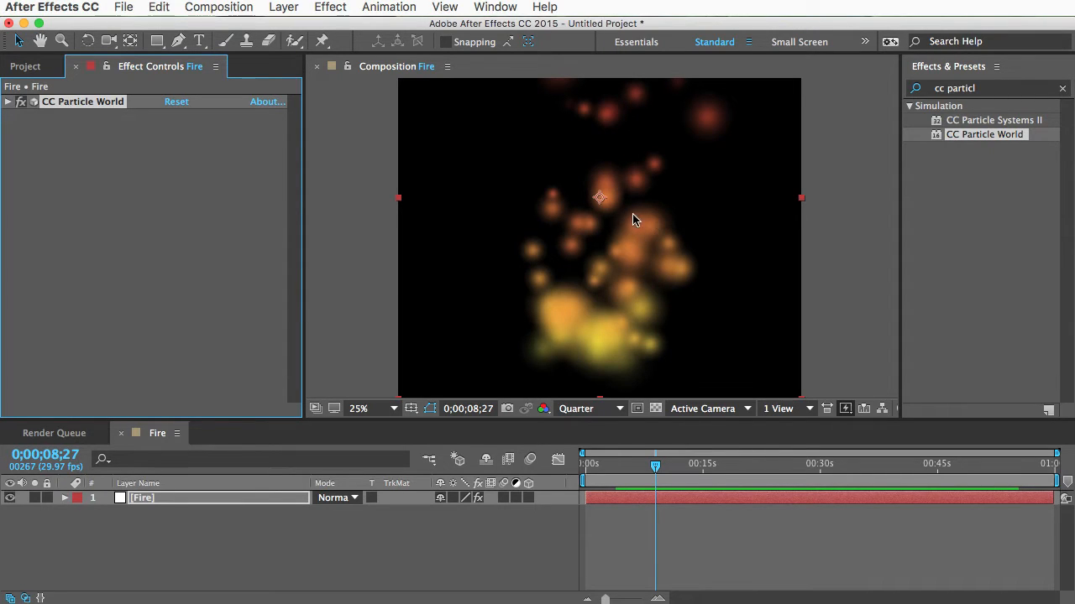
pyautogui.moveTo(1016, 90)
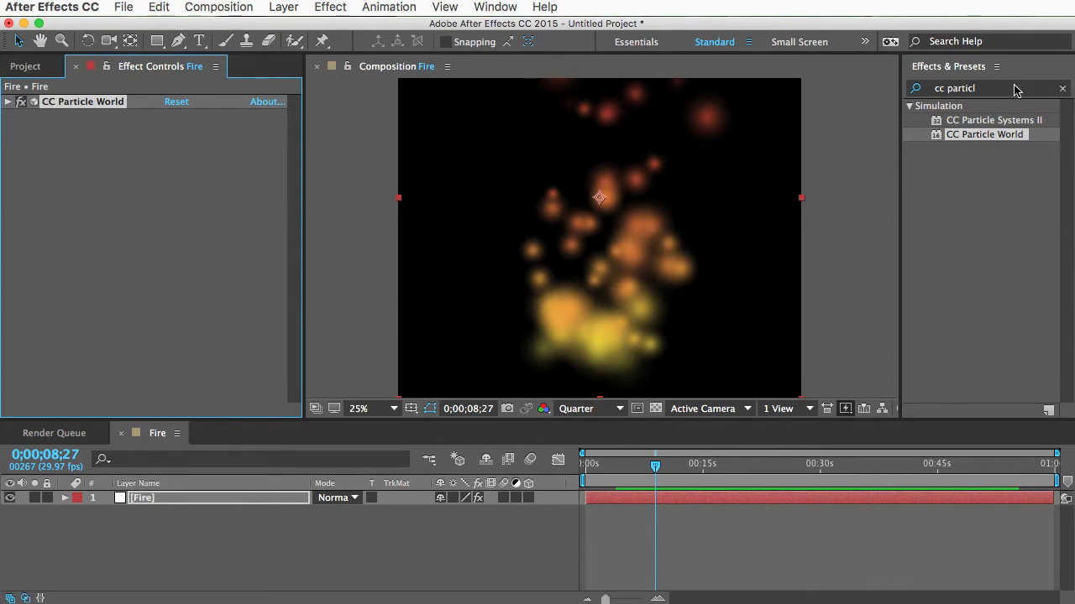
# Add Matte Choker to the fire with Choke 1 at 0 and Gray Level Softness 1 at 32%
pyautogui.write('matte choker')
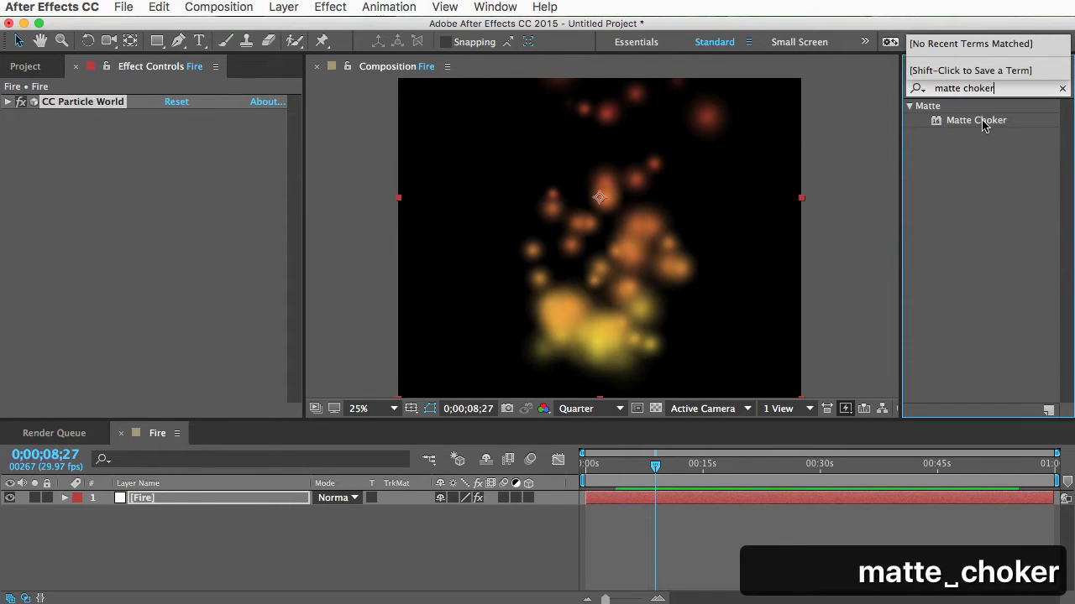
pyautogui.doubleClick(975, 119)
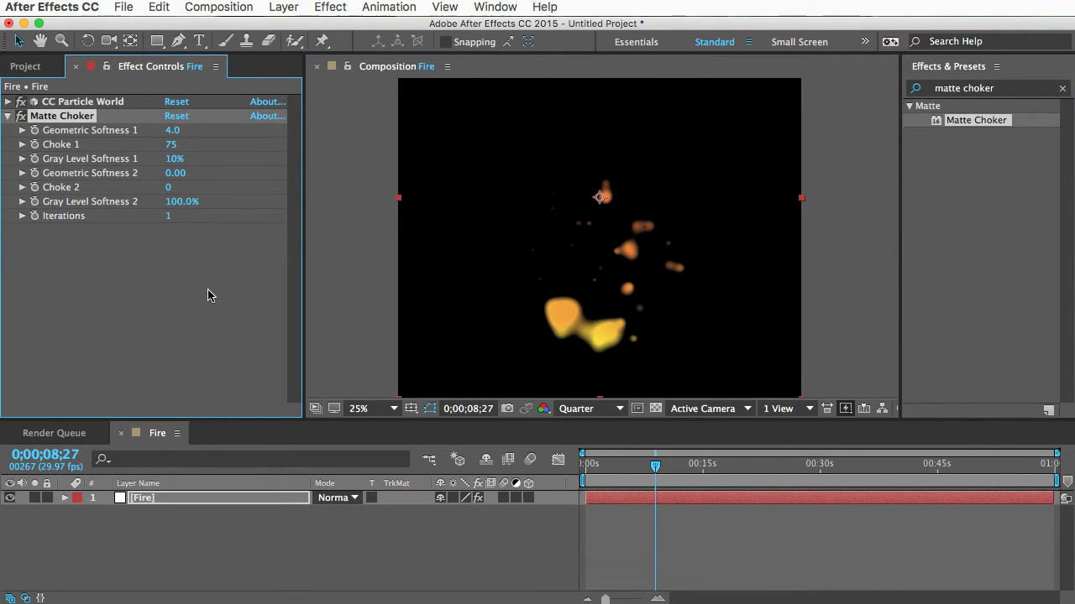
pyautogui.doubleClick(172, 145)
pyautogui.write('0')
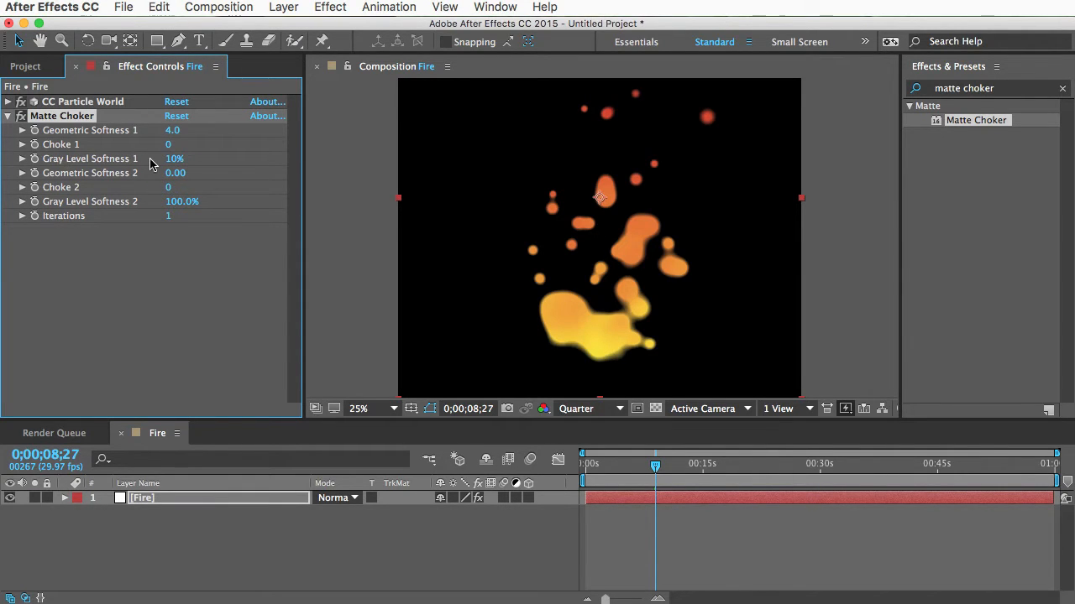
pyautogui.moveTo(174, 158); pyautogui.dragTo(188, 158)
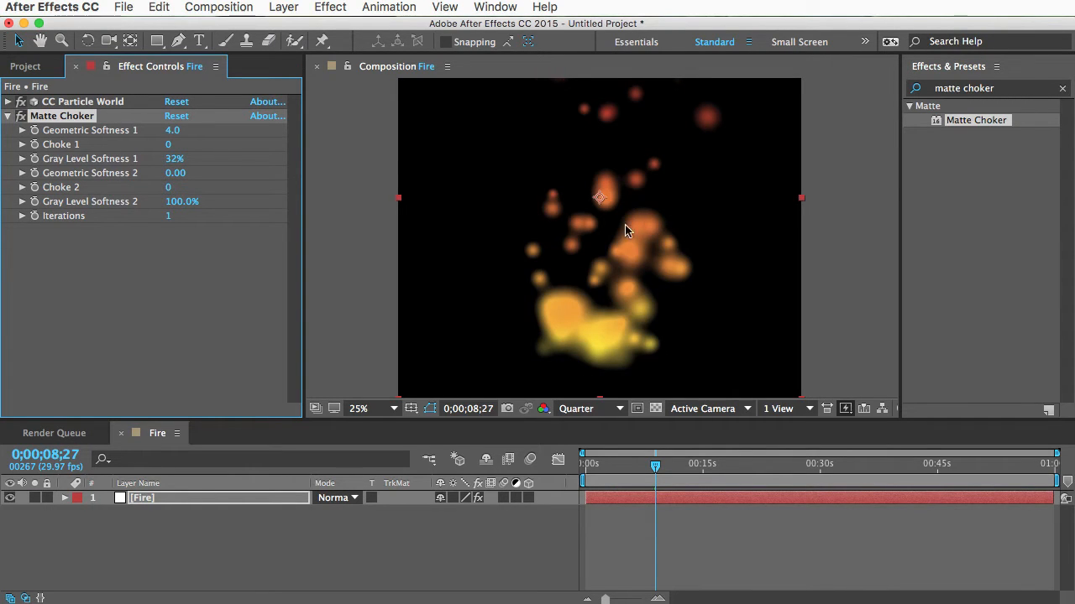
pyautogui.click(8, 116)
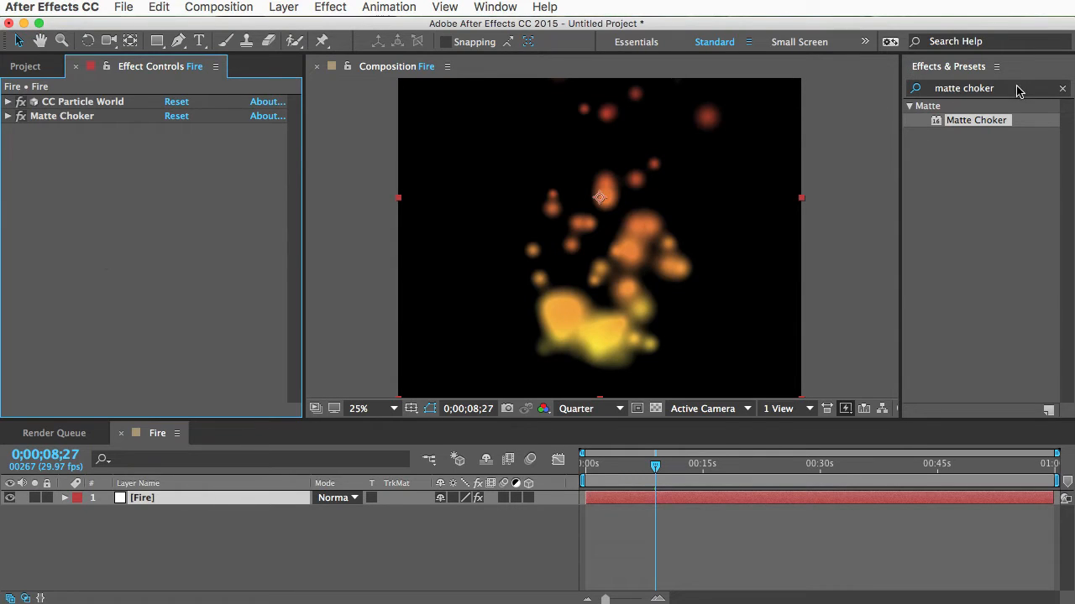
# Add Warp set to Arc Lower with Bend 0 and Vertical Distortion 43
pyautogui.write('warp')
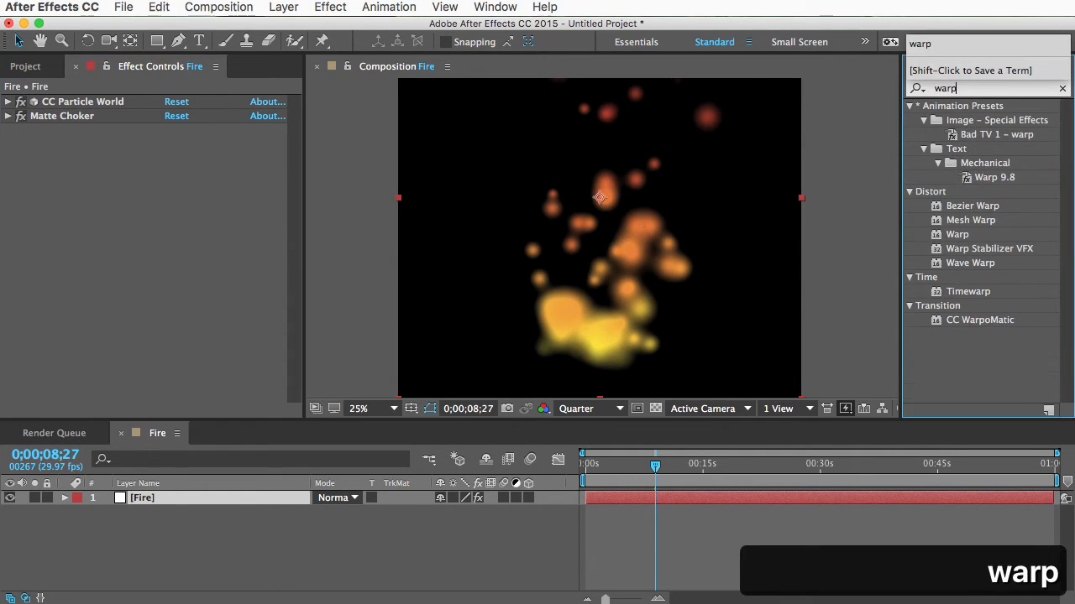
pyautogui.doubleClick(957, 235)
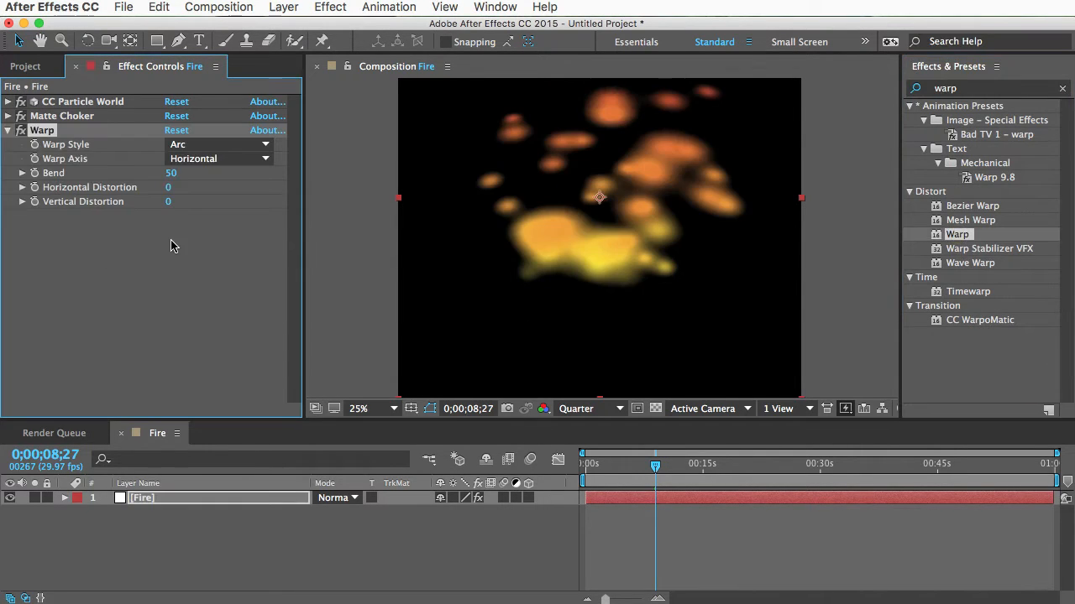
pyautogui.click(218, 145)
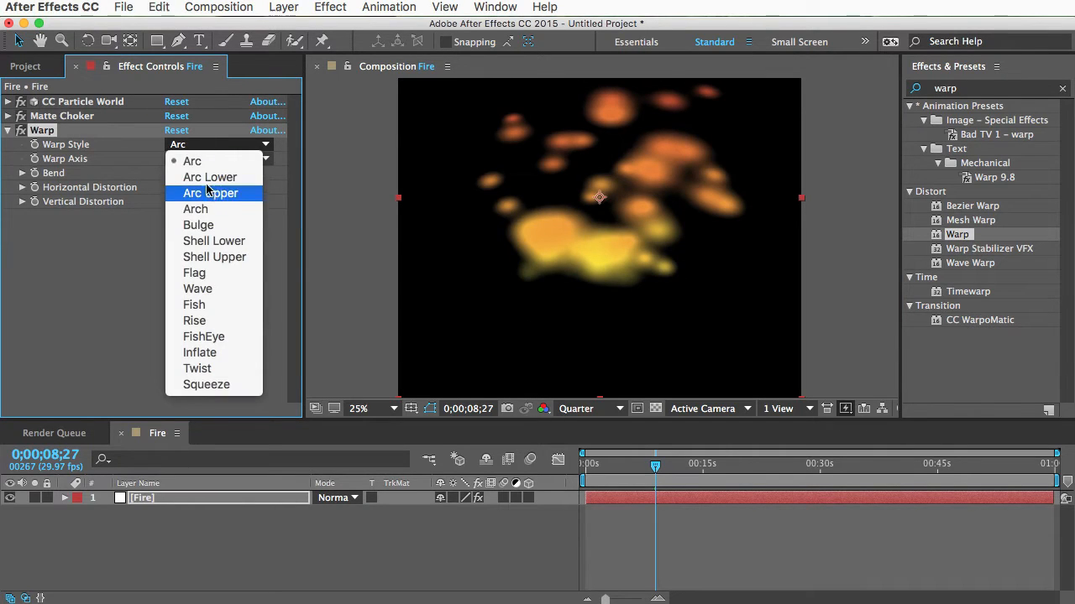
pyautogui.click(210, 178)
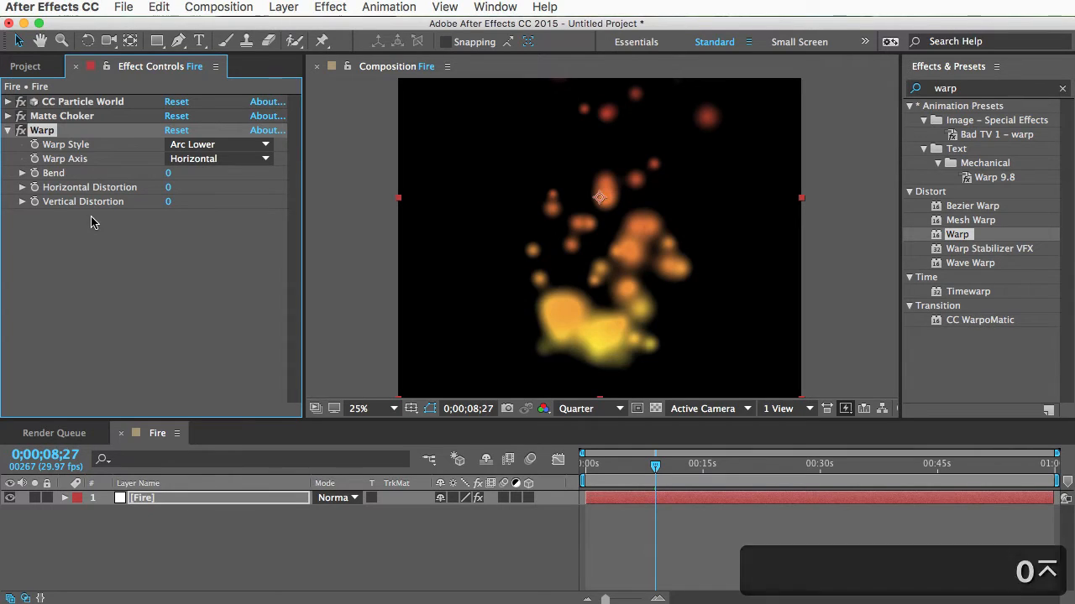
pyautogui.moveTo(625, 319)
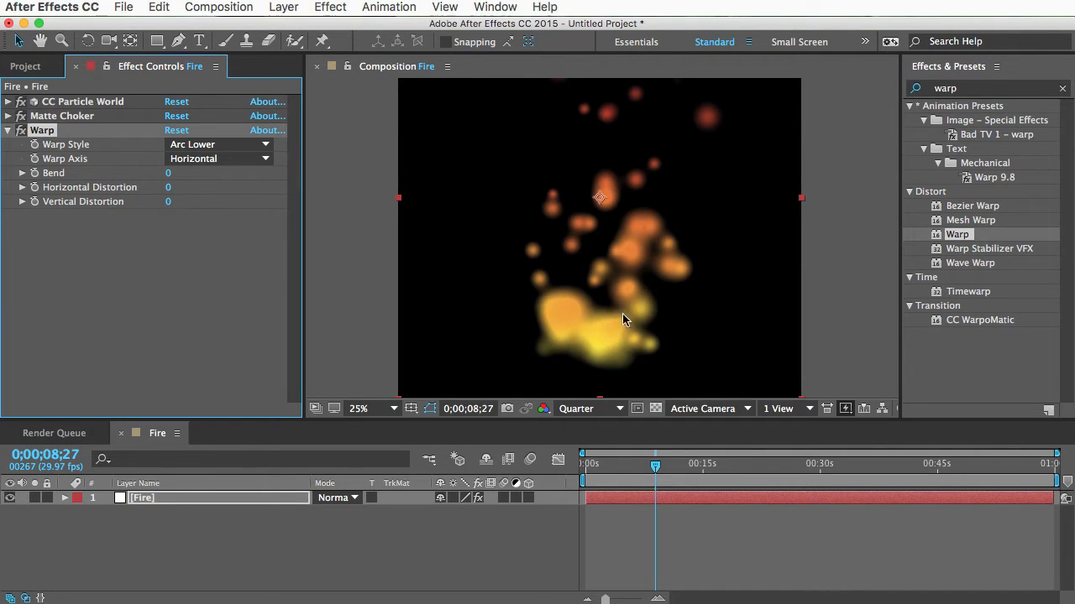
pyautogui.moveTo(586, 373)
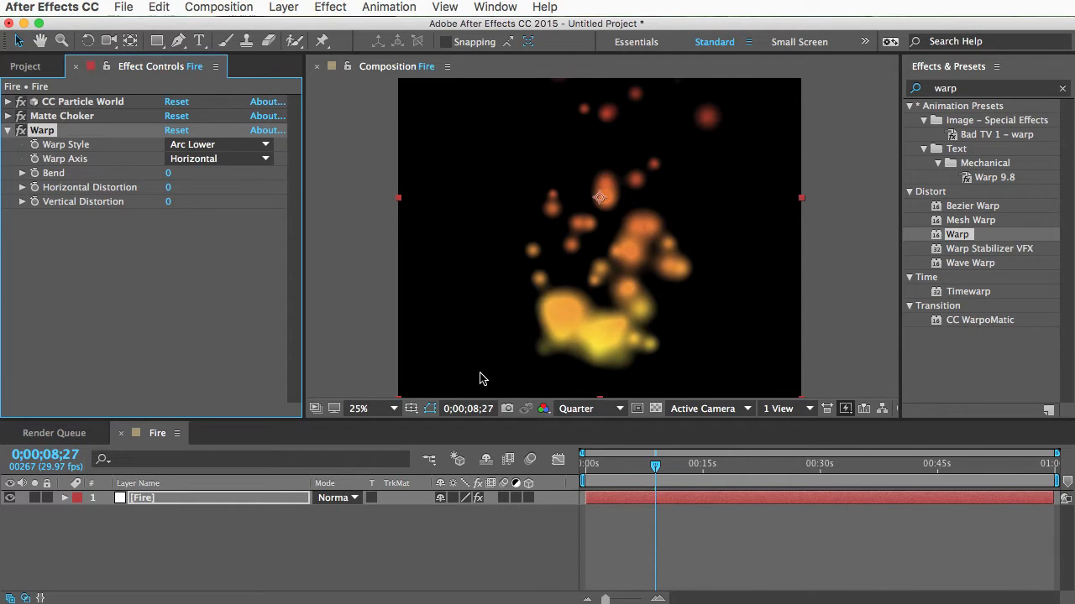
pyautogui.moveTo(138, 258)
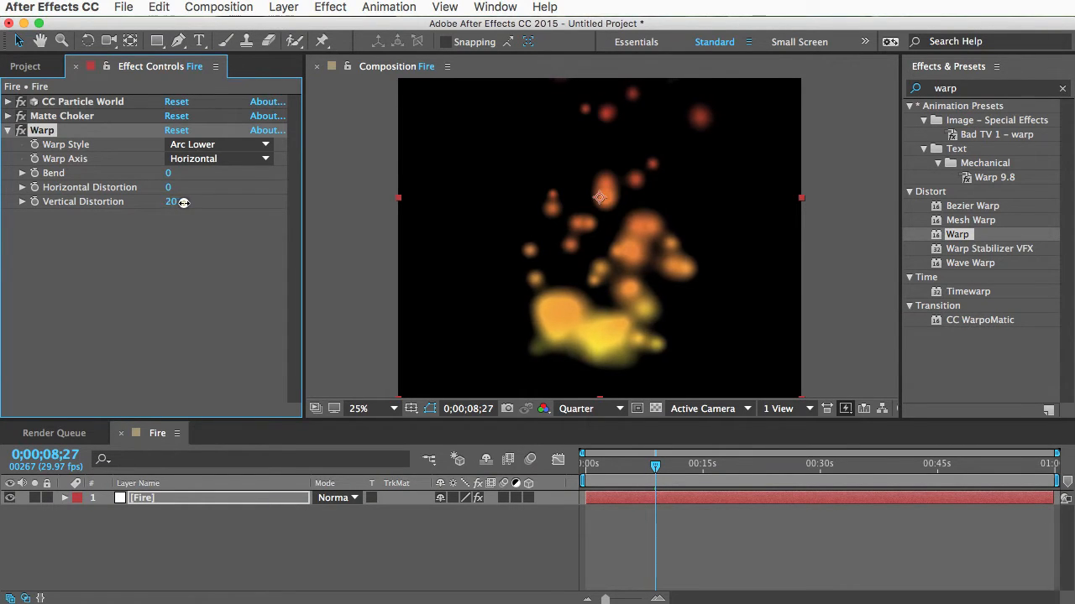
pyautogui.moveTo(171, 201); pyautogui.dragTo(200, 201)
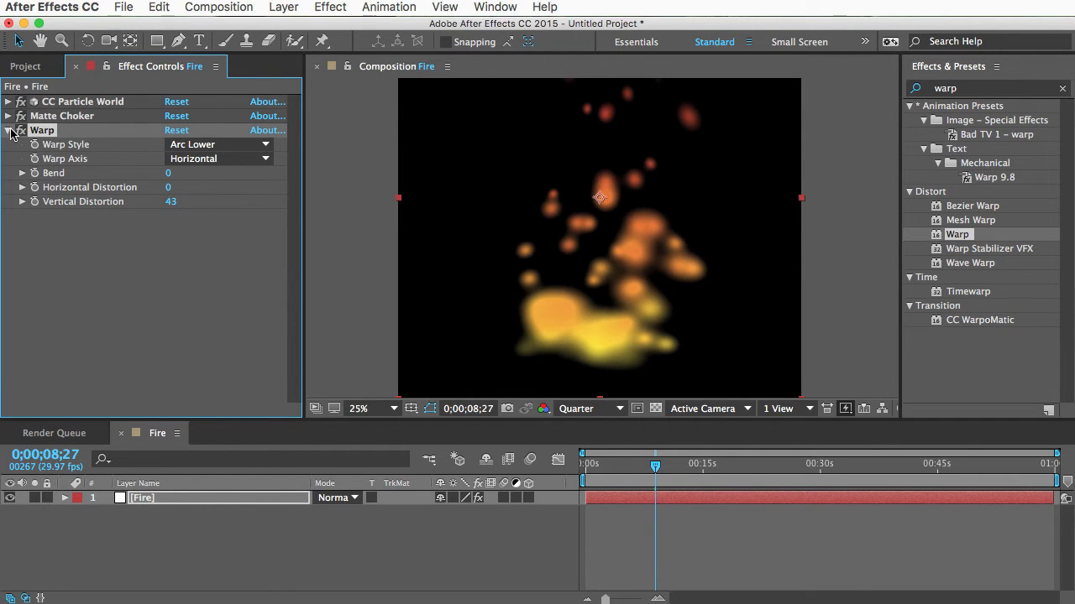
pyautogui.click(6, 131)
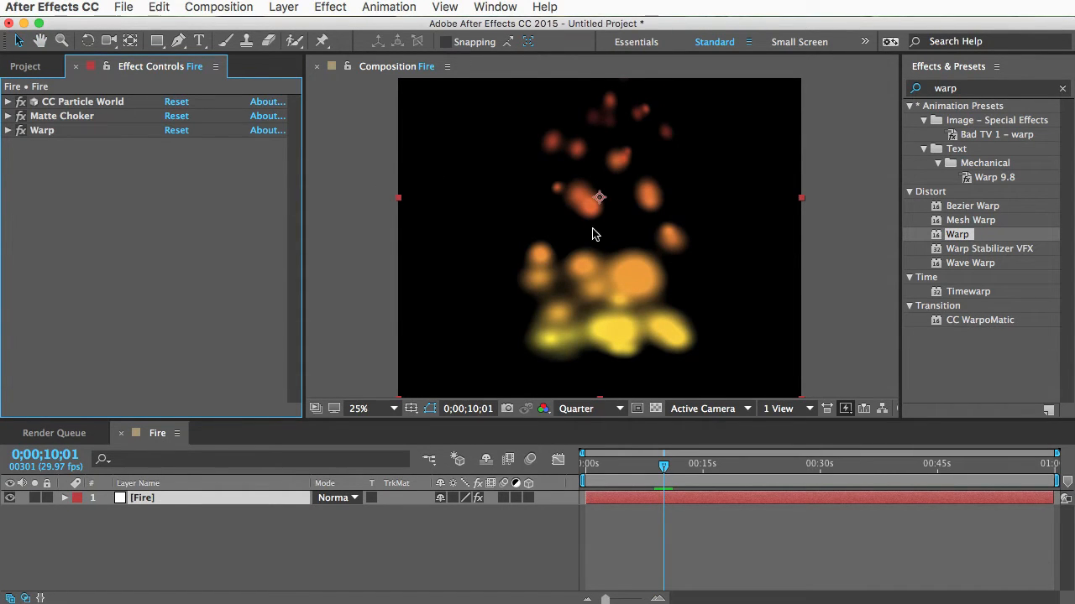
pyautogui.moveTo(680, 259)
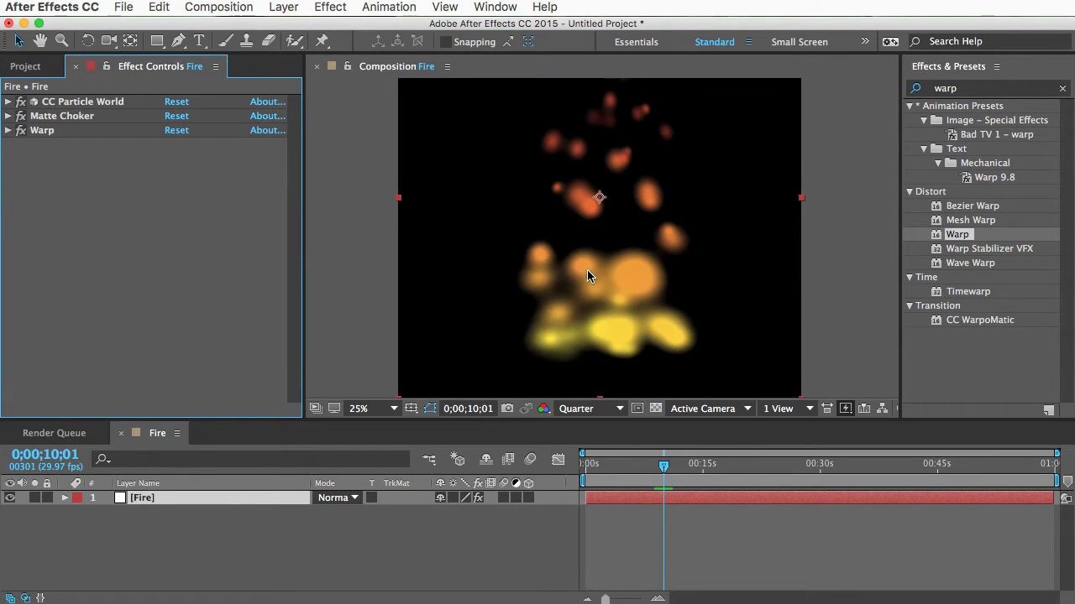
pyautogui.moveTo(172, 259)
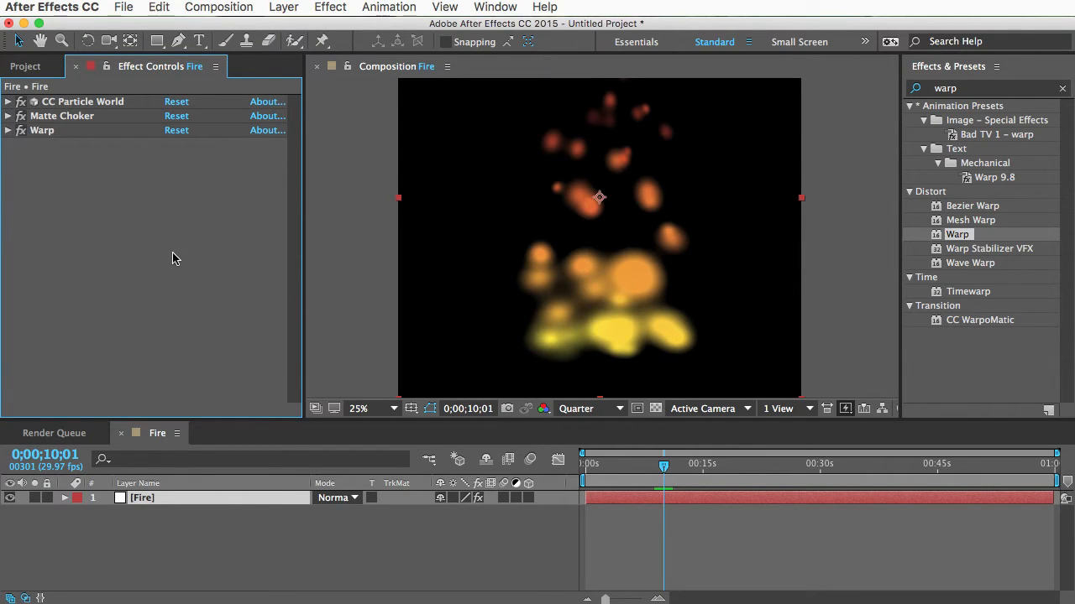
pyautogui.moveTo(608, 178)
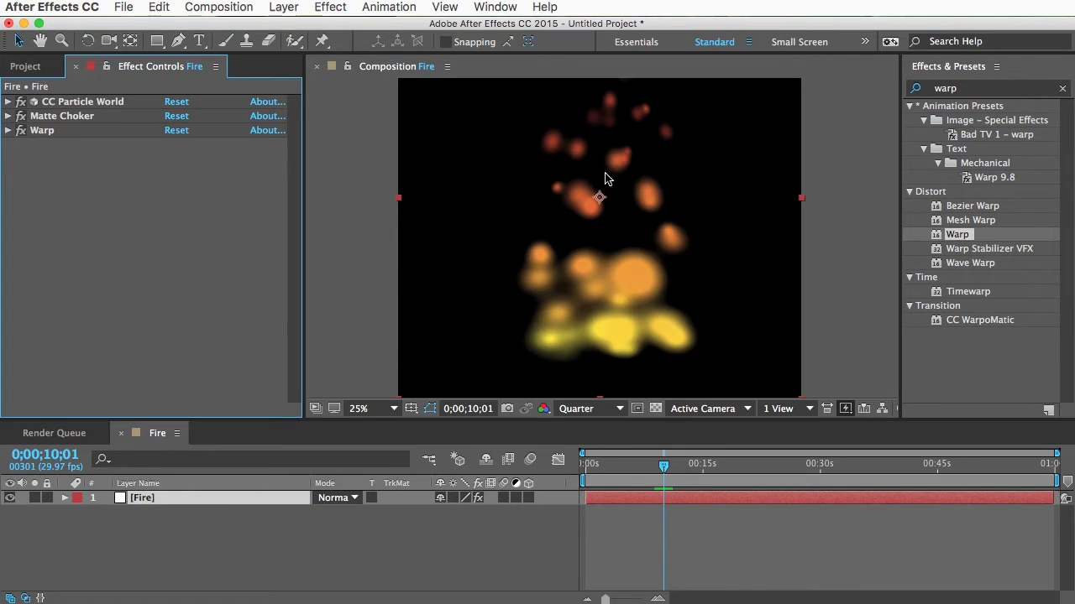
pyautogui.moveTo(695, 262)
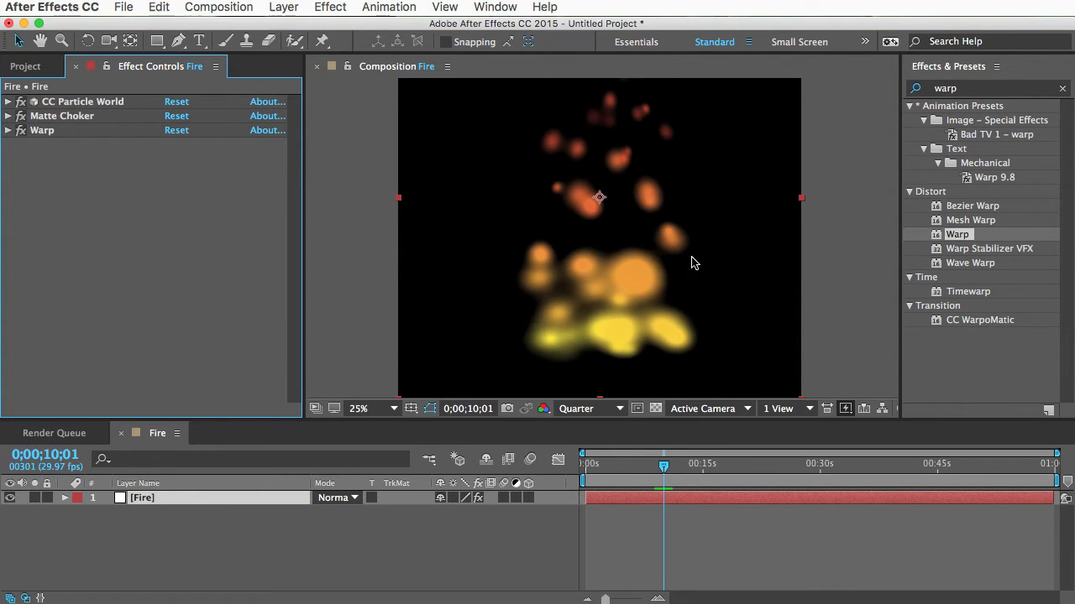
pyautogui.moveTo(678, 242)
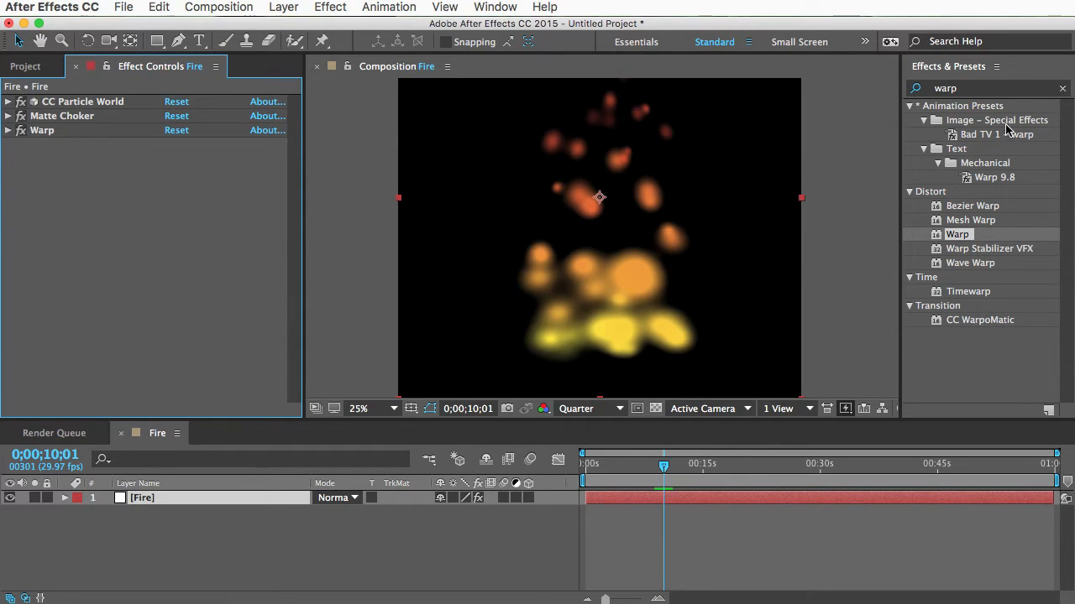
# Add Turbulent Displace with Size 150, Complexity 4 and adjusted Offset
pyautogui.write('turbulent')
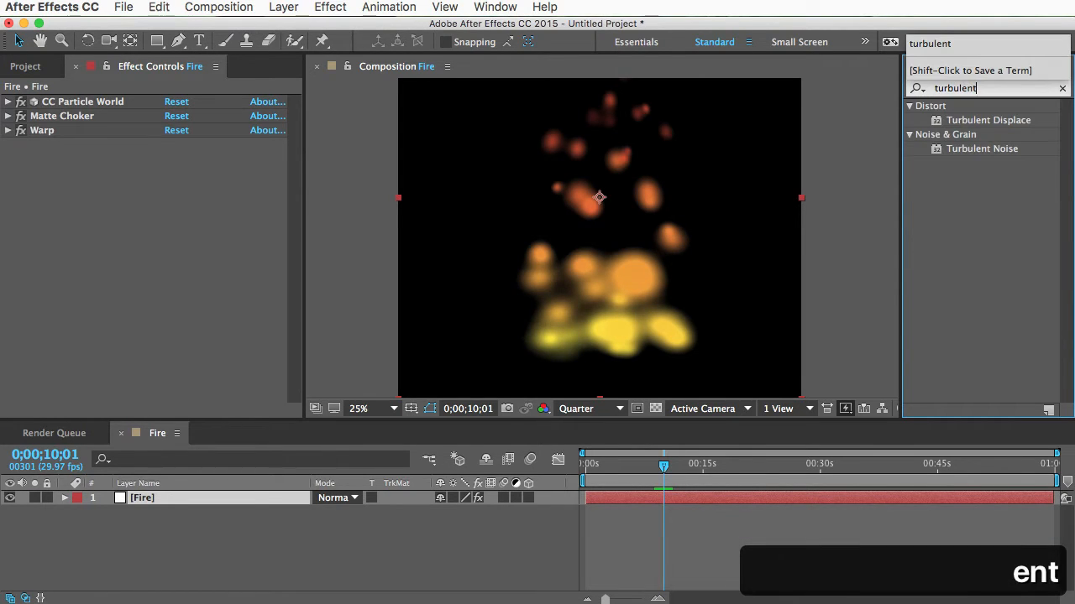
pyautogui.doubleClick(987, 119)
pyautogui.write('35')
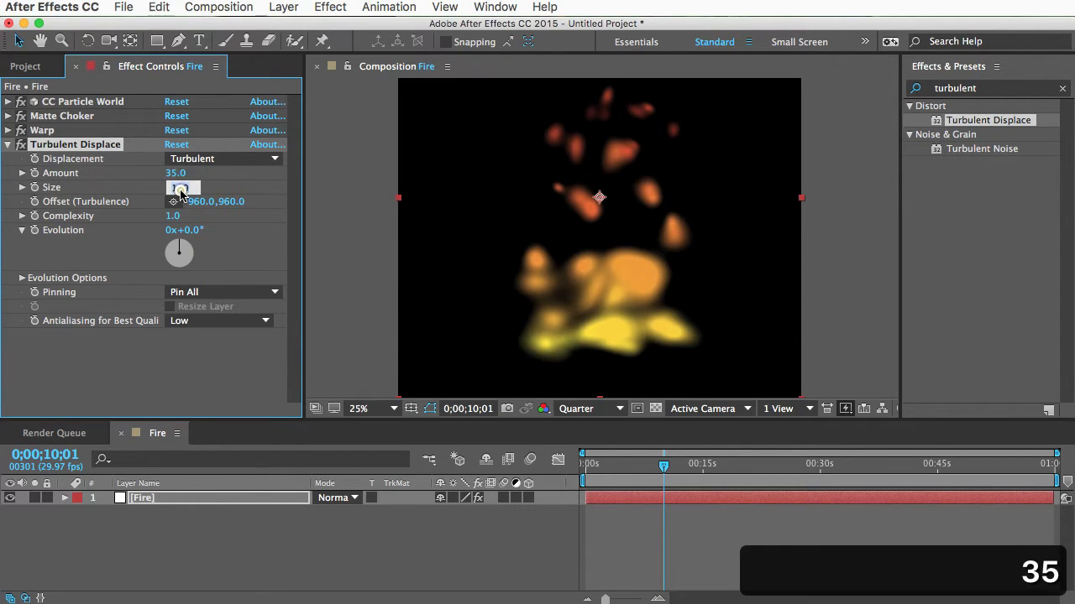
pyautogui.write('150.')
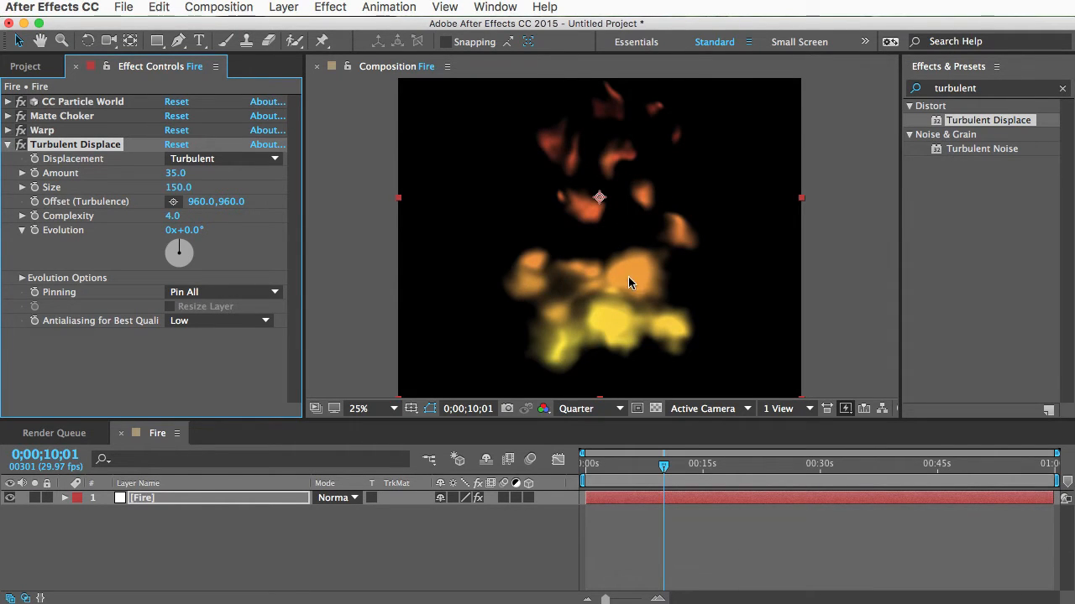
pyautogui.moveTo(663, 193)
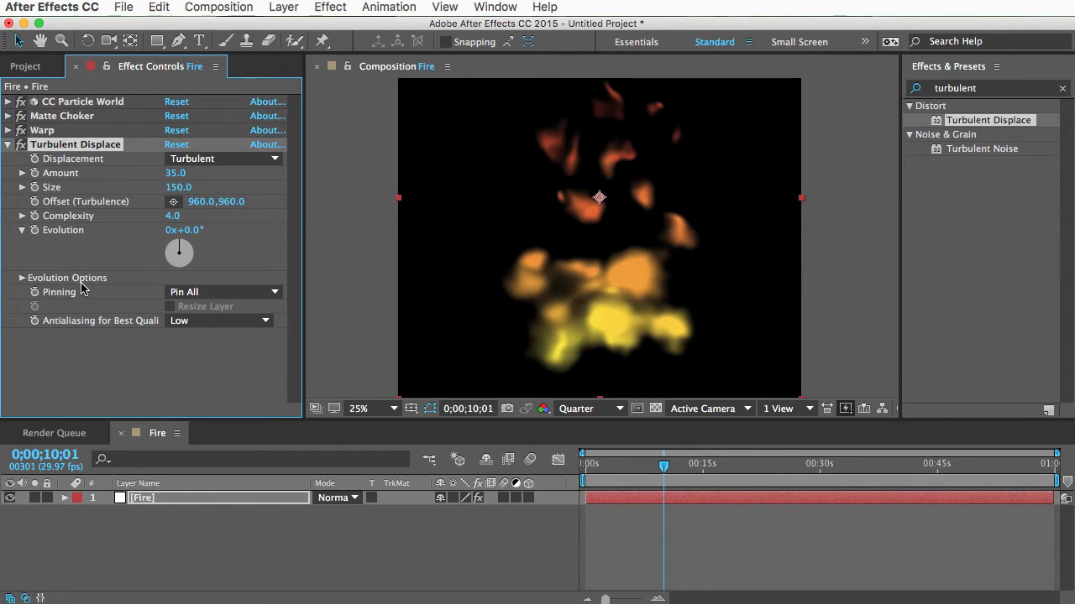
pyautogui.moveTo(215, 201)
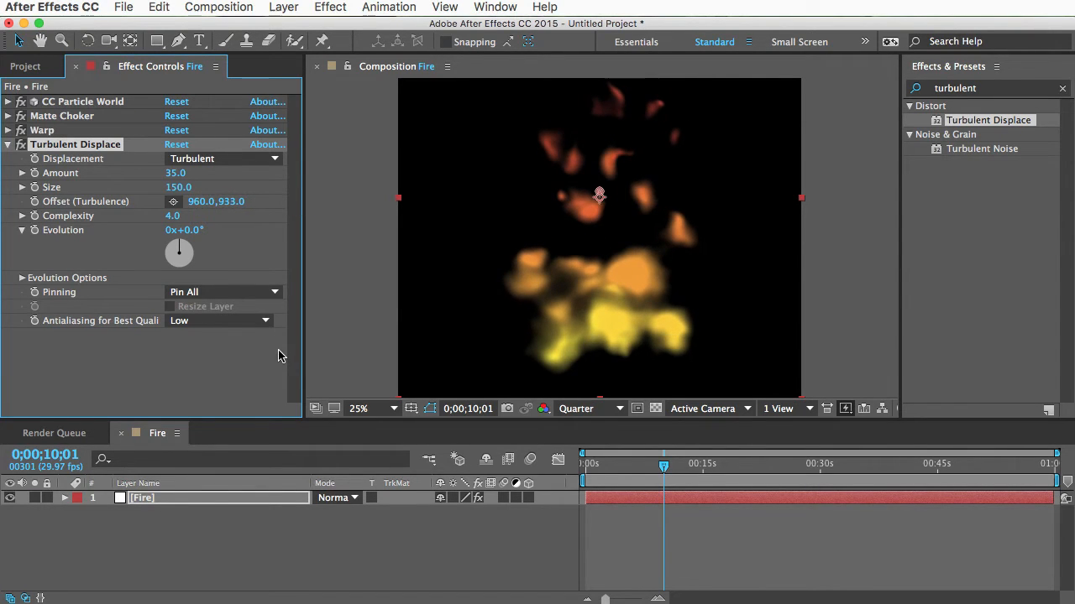
pyautogui.moveTo(608, 136)
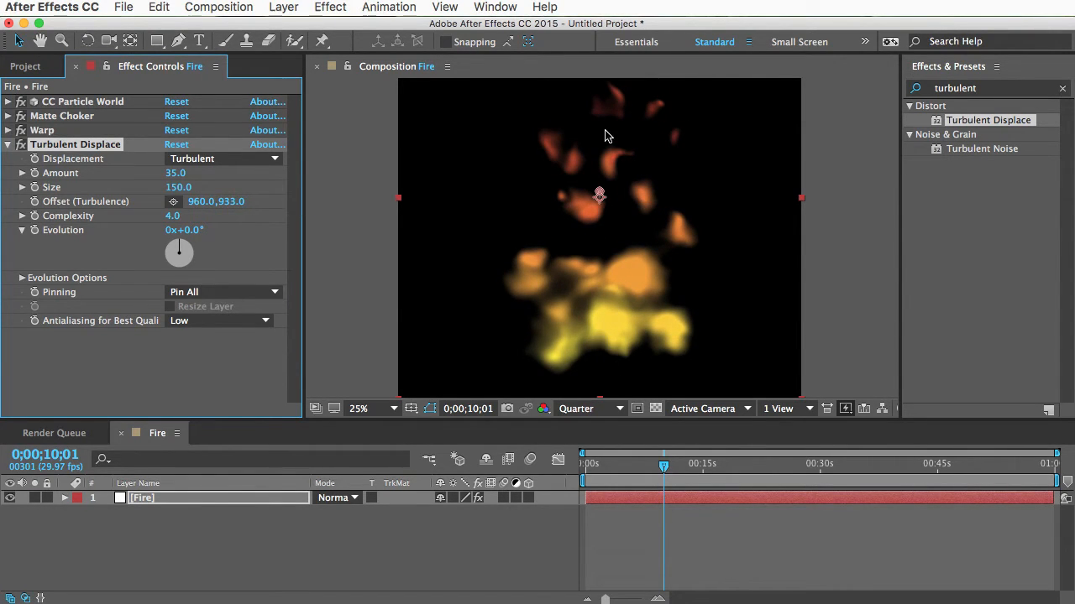
pyautogui.moveTo(611, 168)
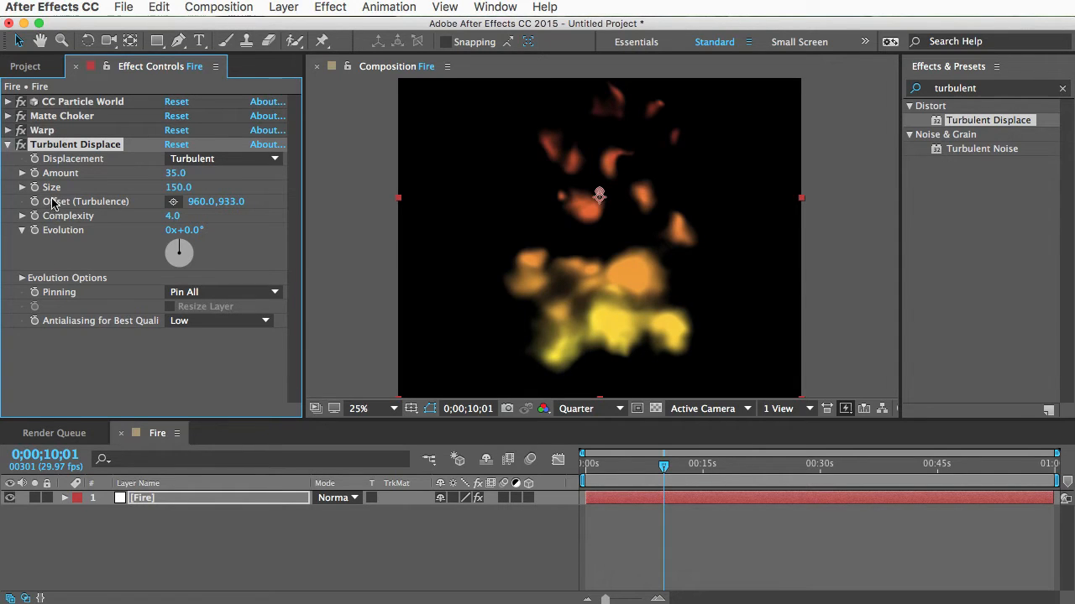
pyautogui.moveTo(92, 206)
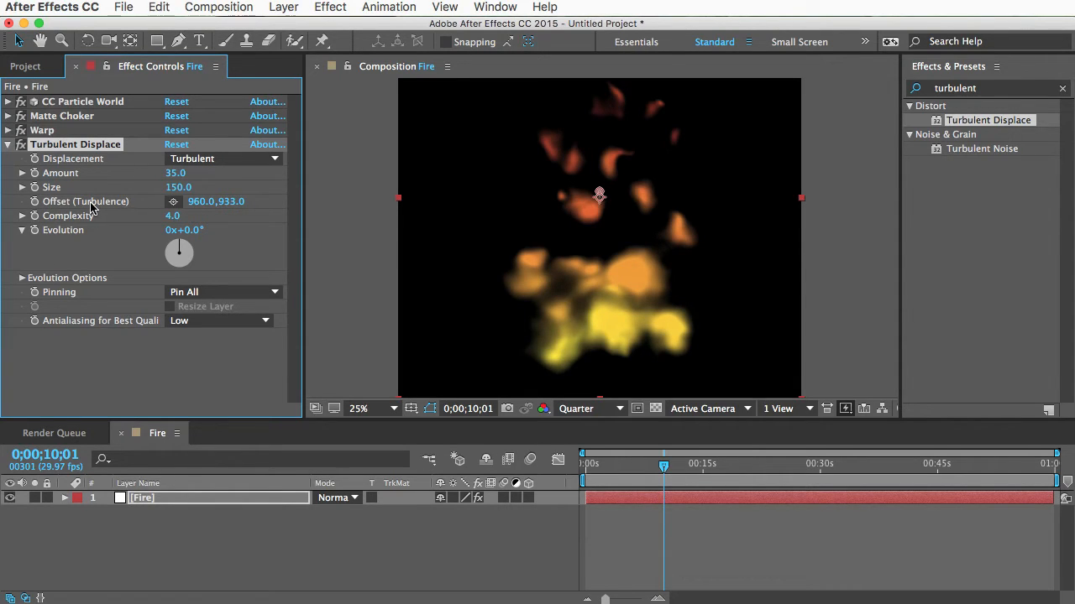
pyautogui.moveTo(61, 209)
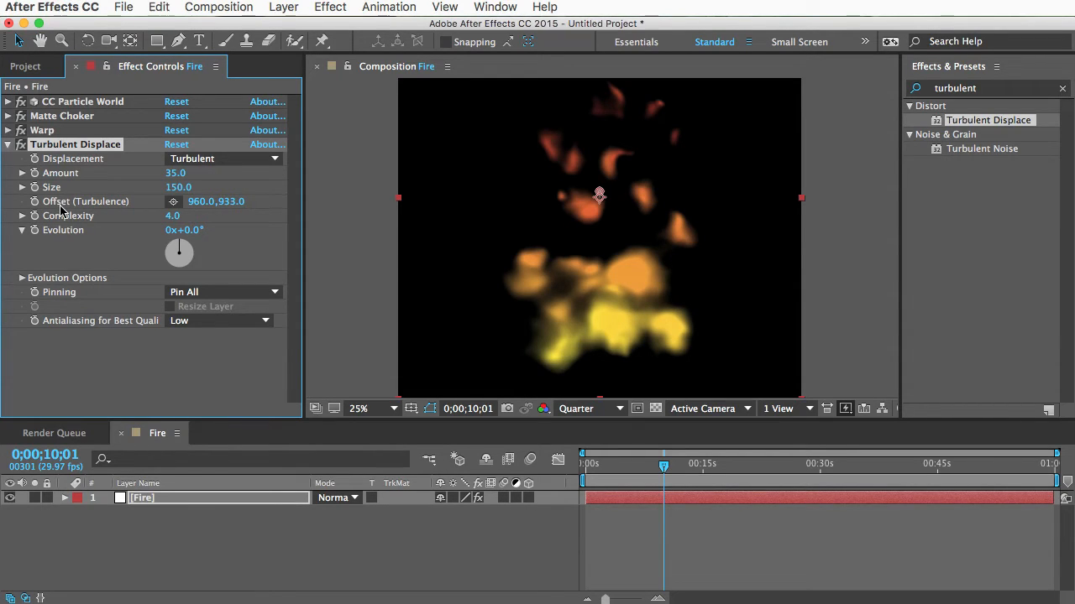
pyautogui.moveTo(47, 215)
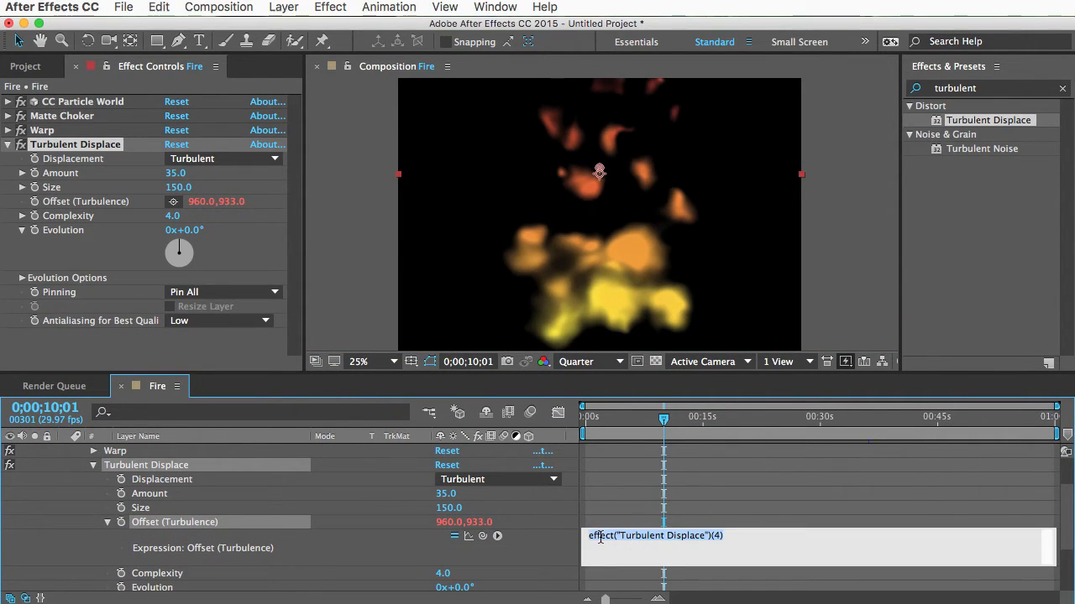
# Enter expressions y=time*-4000; [value[0], y] on Offset and time*800 on Evolution
pyautogui.write('y=time')
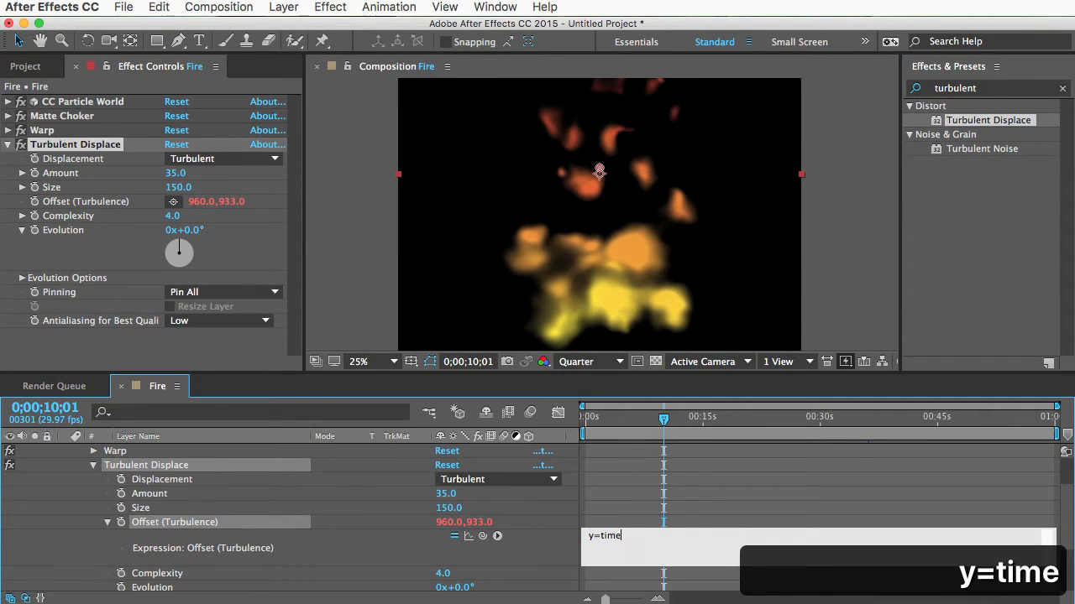
pyautogui.write('*-4000;')
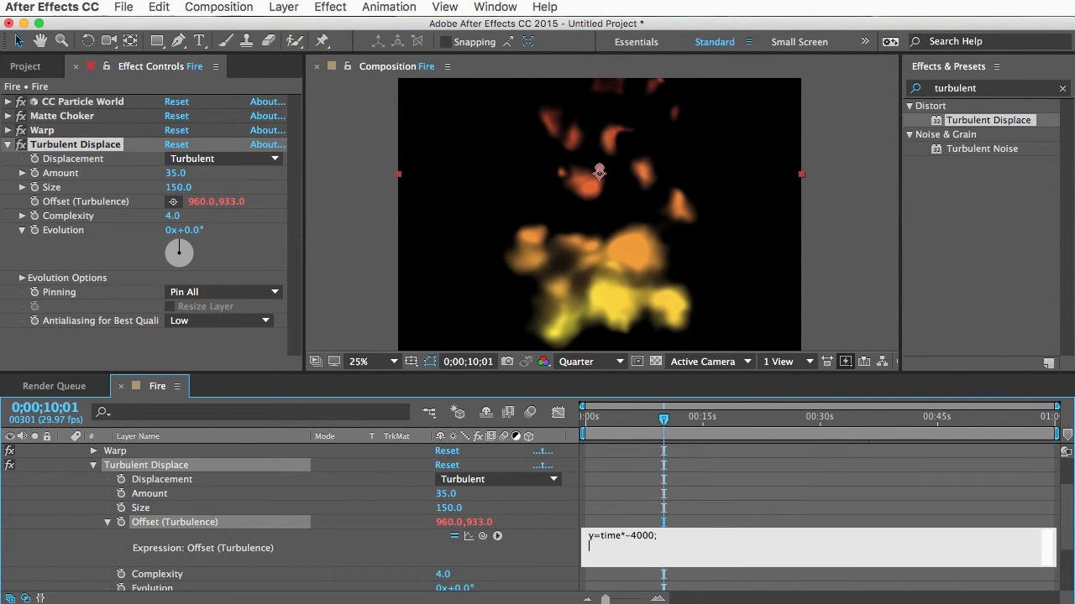
pyautogui.write('val')
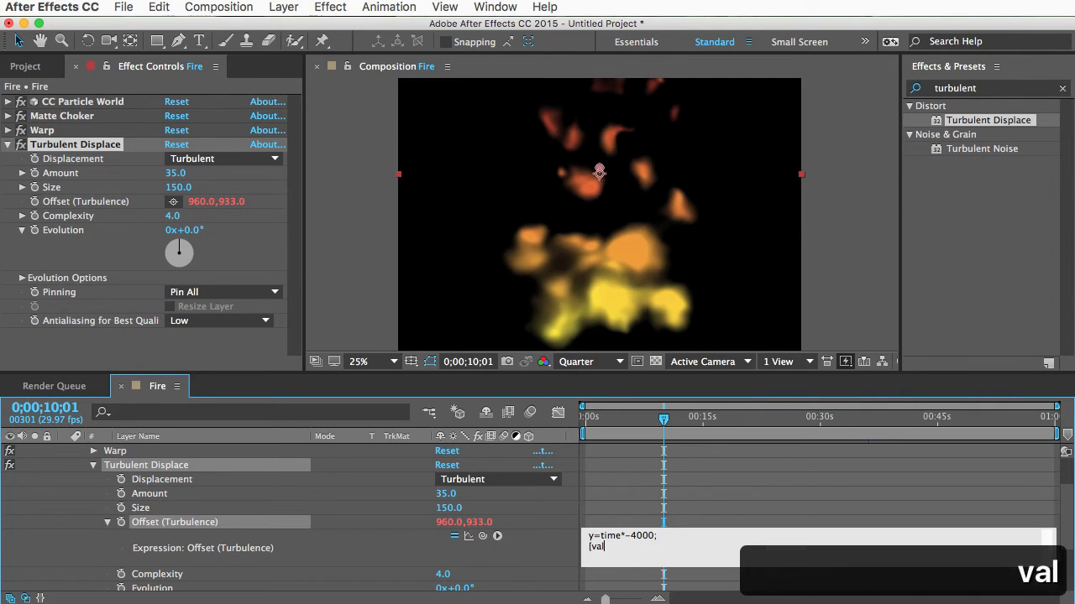
pyautogui.write('value[]')
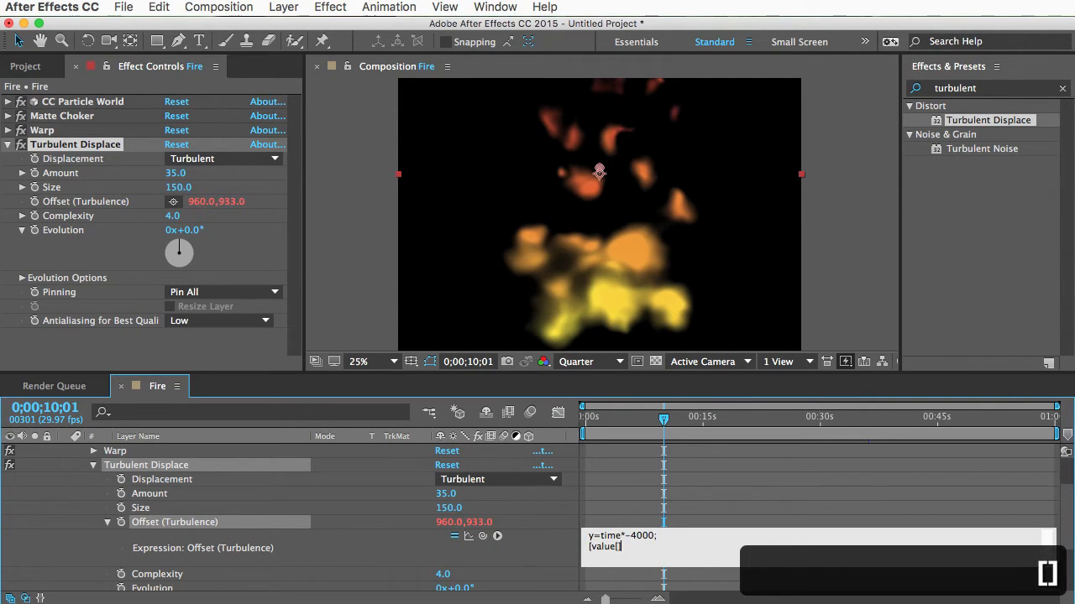
pyautogui.write('0')
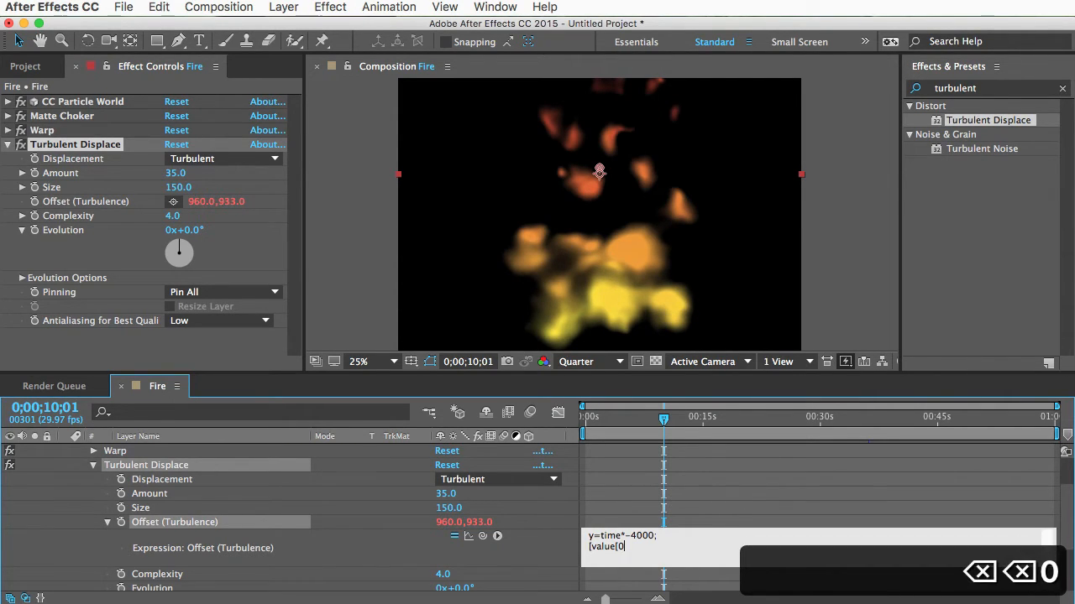
pyautogui.write(', y]')
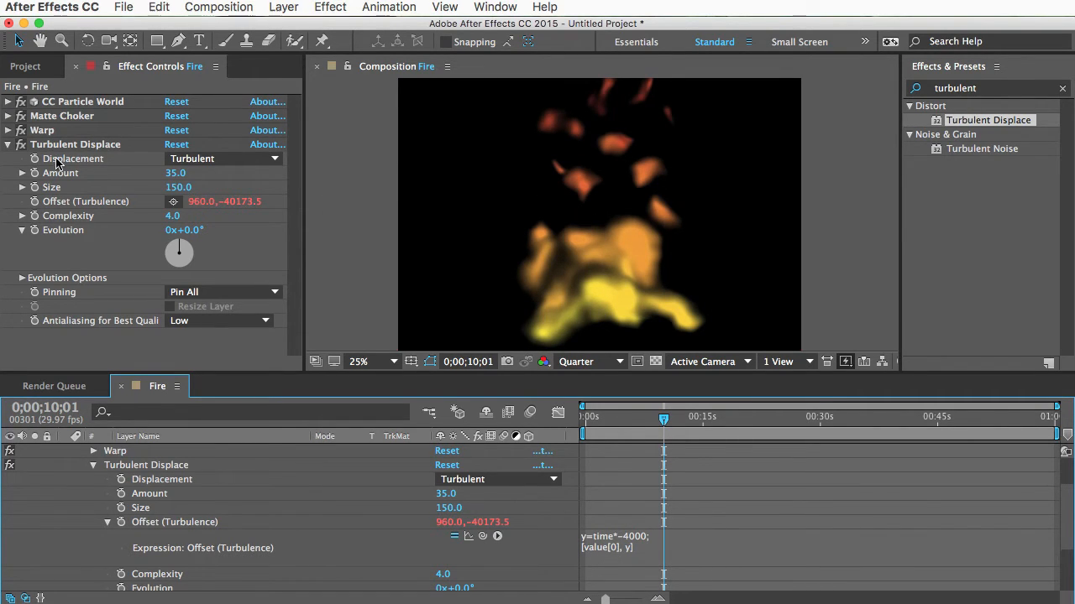
pyautogui.moveTo(99, 244)
pyautogui.write('time*800')
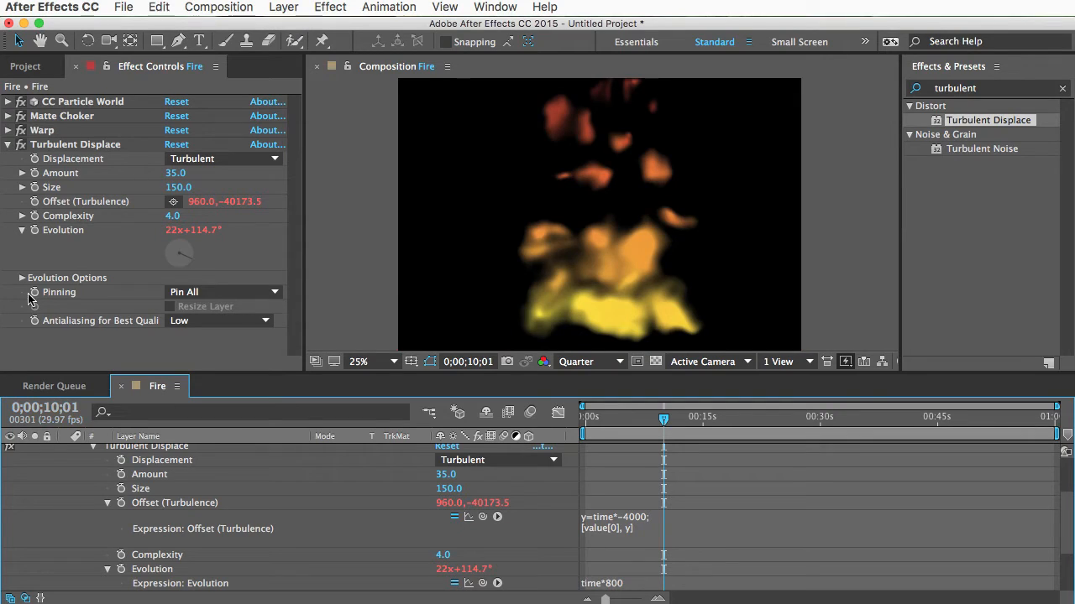
pyautogui.moveTo(101, 334)
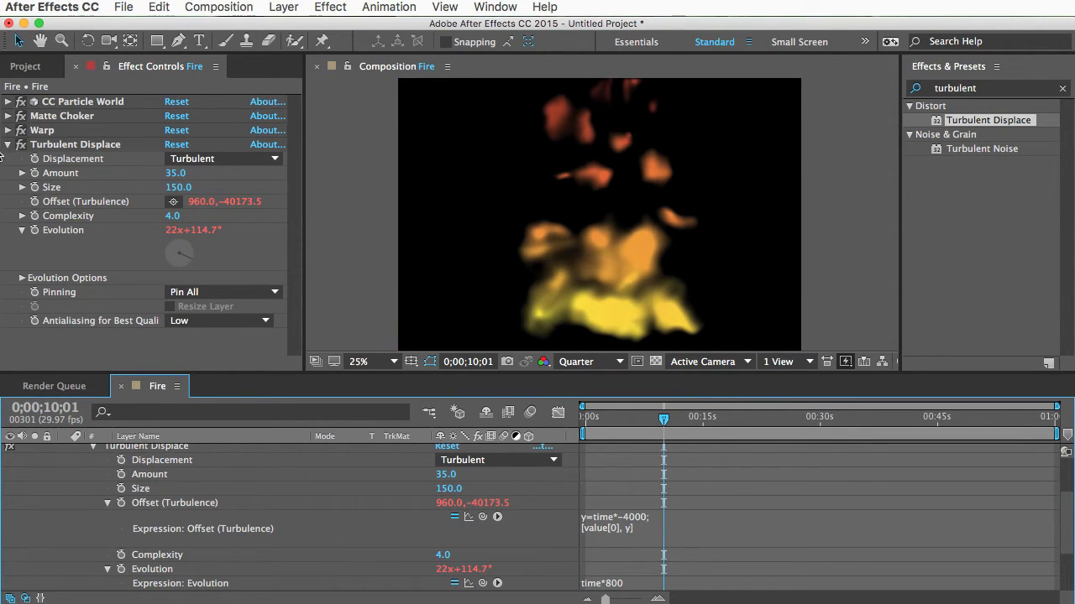
pyautogui.click(7, 145)
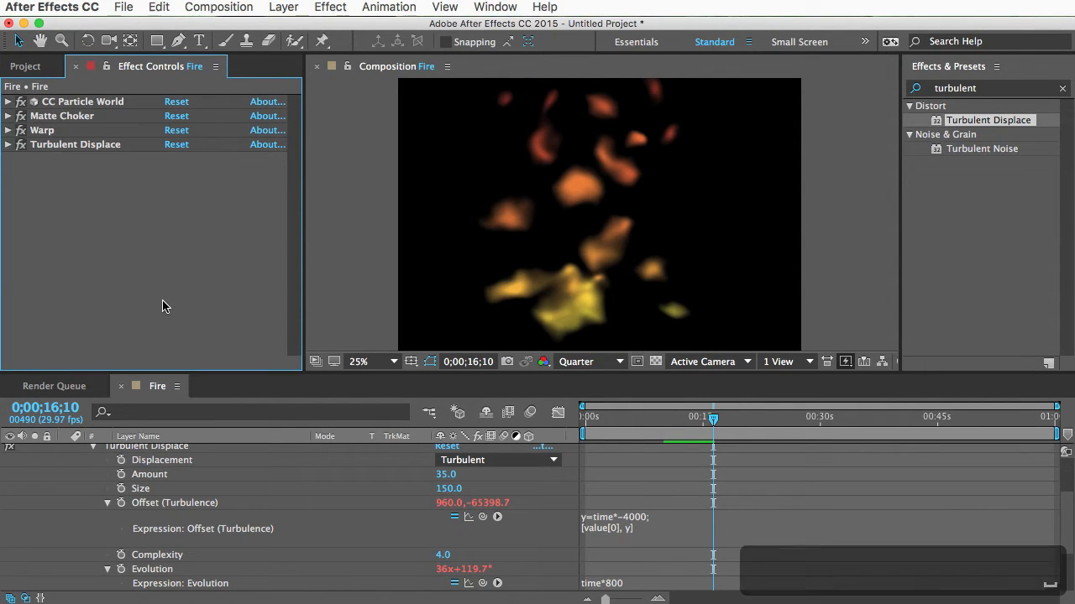
pyautogui.moveTo(259, 247)
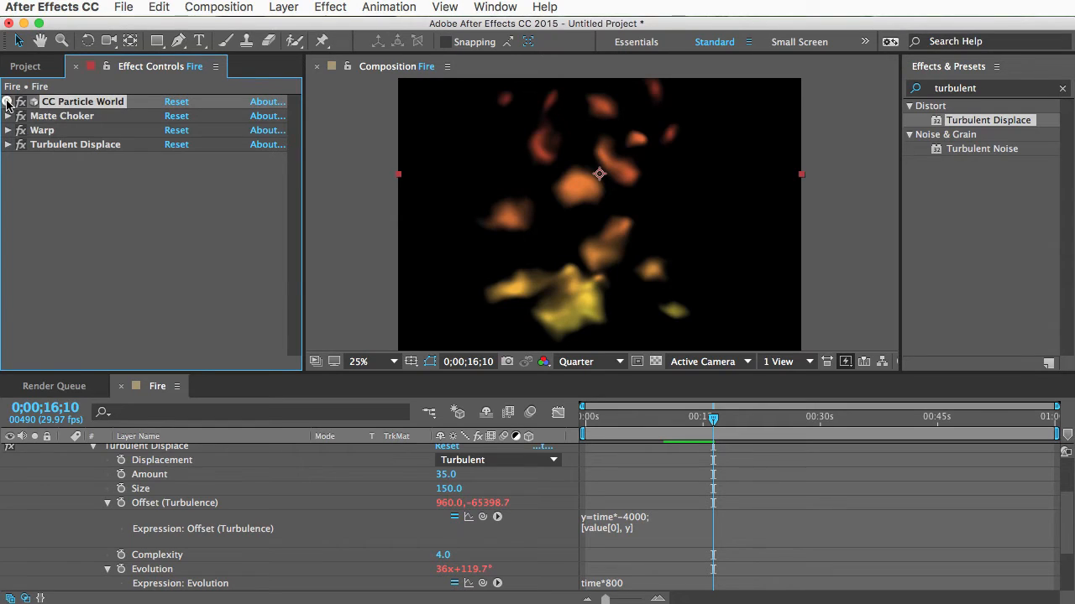
# Try the CC Particle World particles in Add transfer mode for brighter flames
pyautogui.click(7, 102)
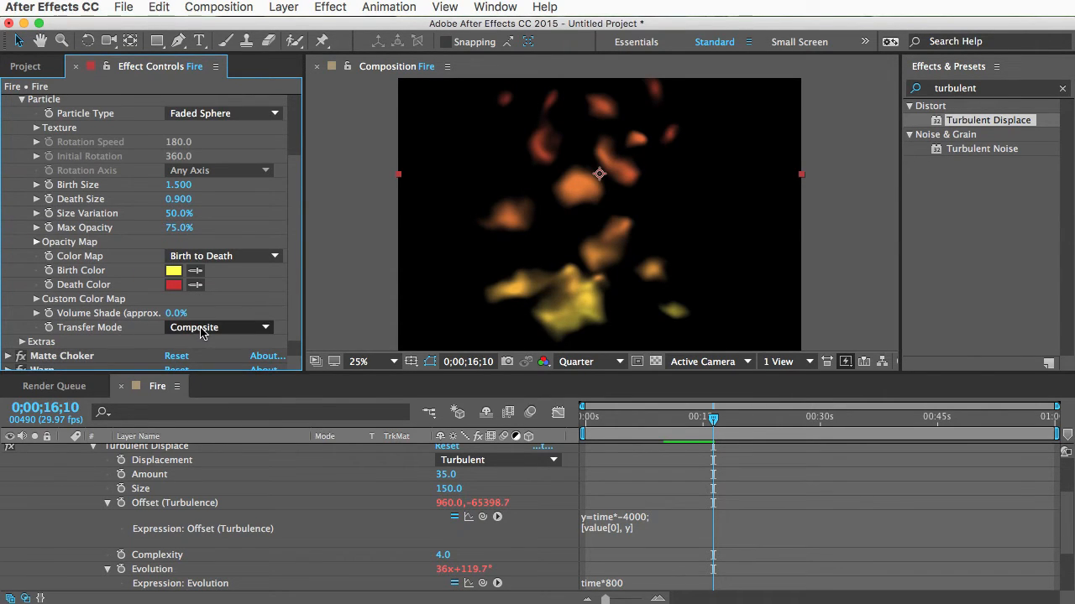
pyautogui.click(218, 325)
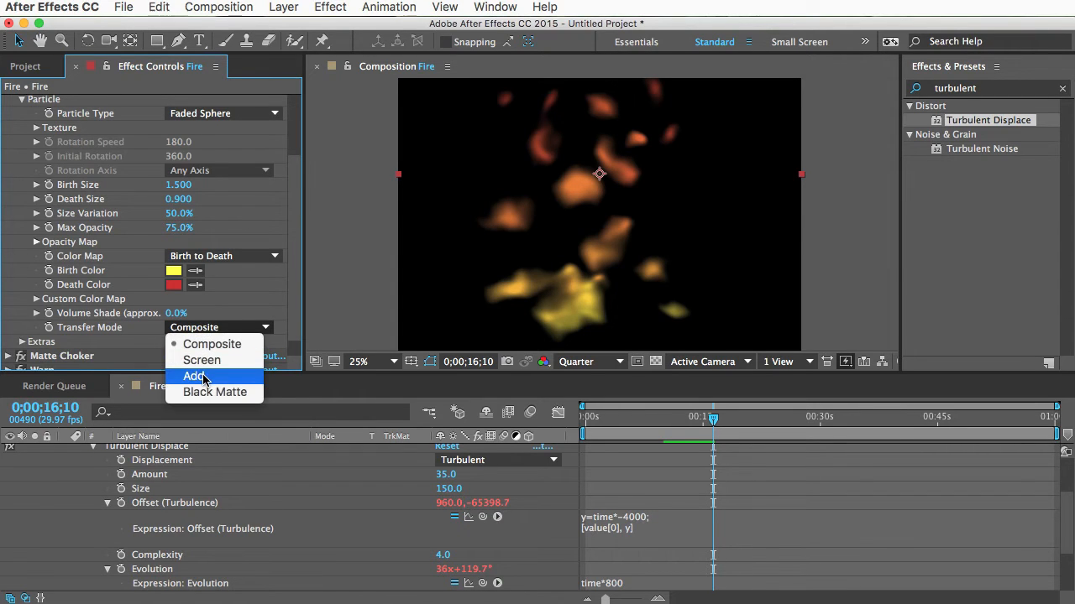
pyautogui.click(195, 376)
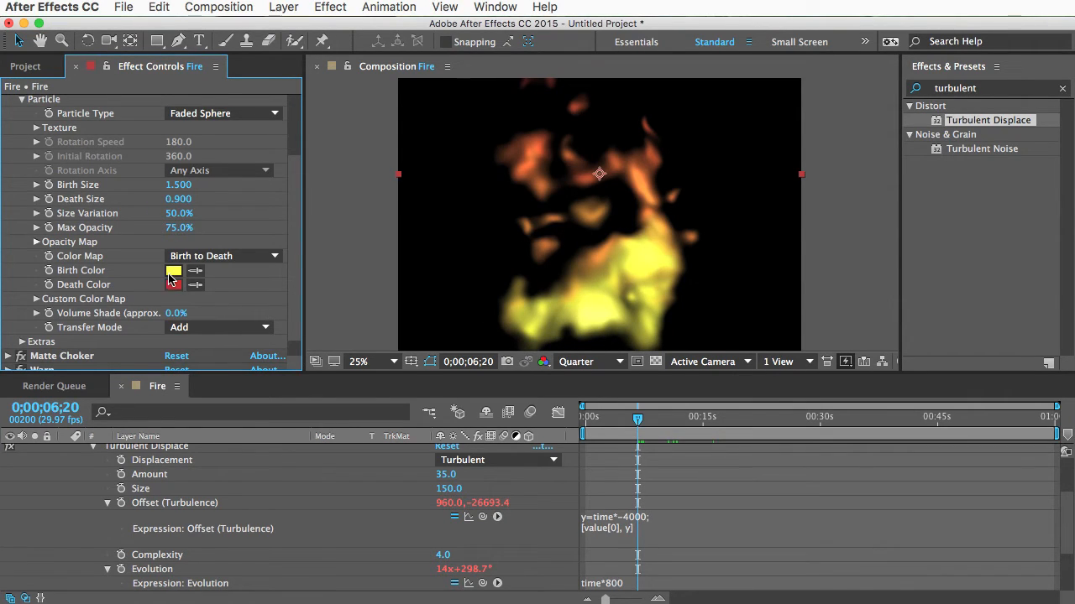
# Adjust the Death Color, then return the particle Transfer Mode to Composite
pyautogui.click(174, 269)
pyautogui.write('0.7')
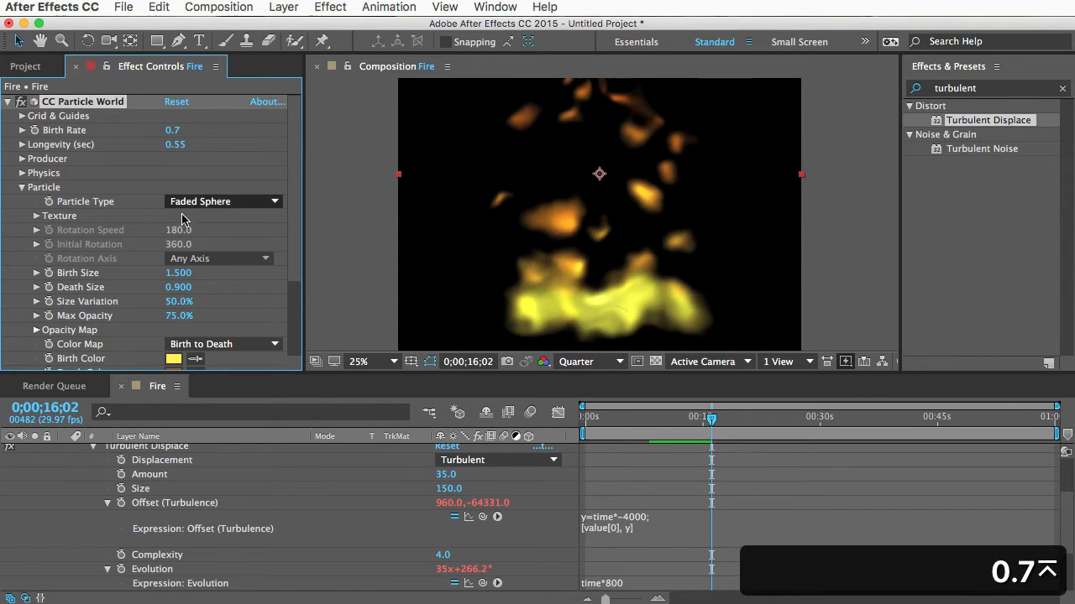
pyautogui.click(218, 305)
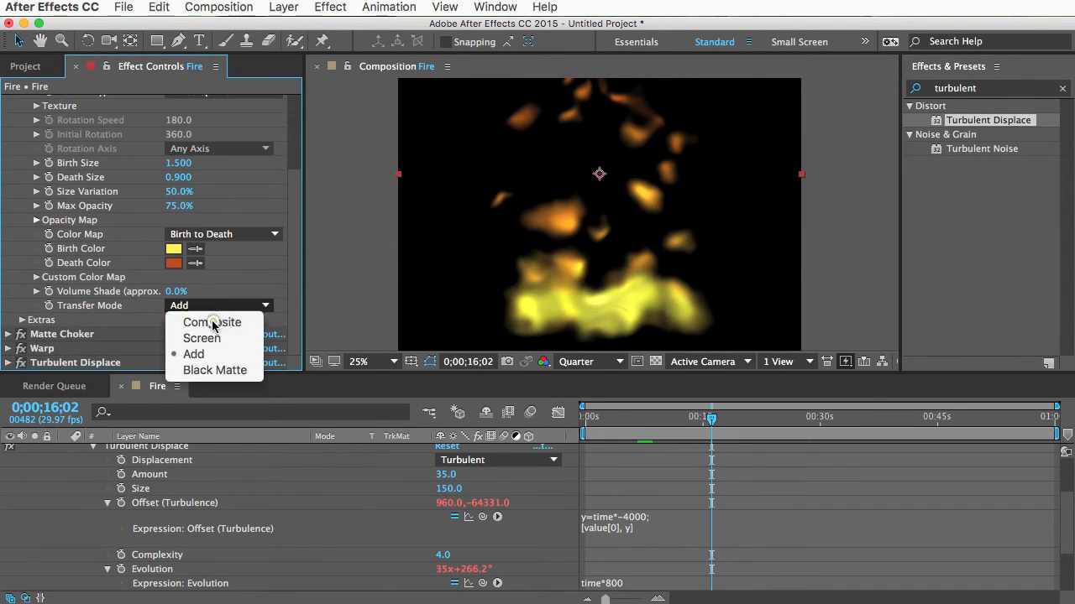
pyautogui.click(211, 322)
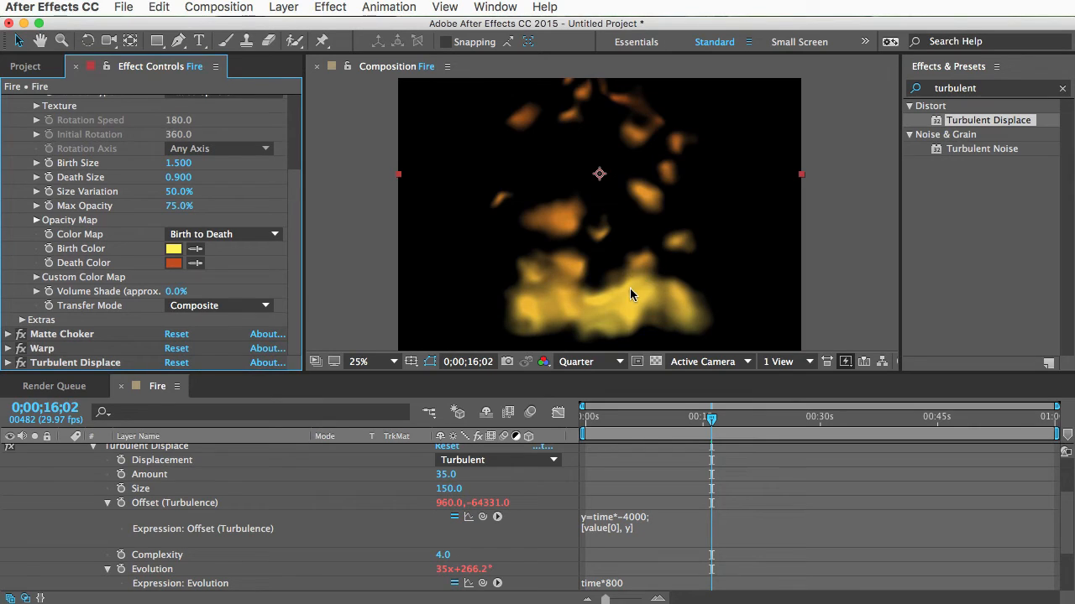
pyautogui.moveTo(669, 299)
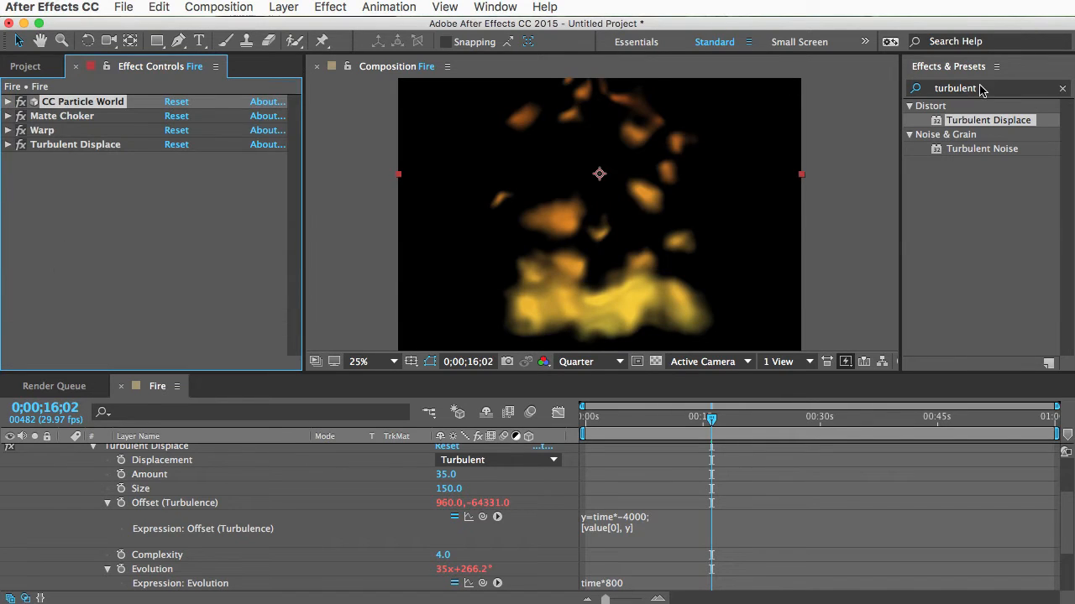
# Apply Fractal Noise as Smeary, Soft Linear, inverted, Brightness -20, Blending None
pyautogui.write('fractal noi')
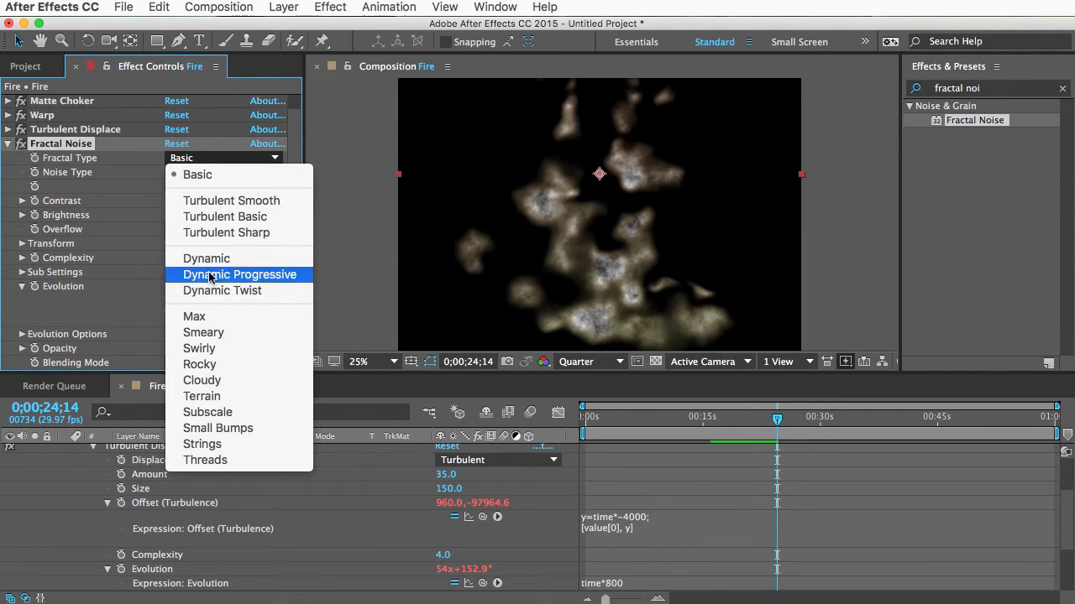
pyautogui.click(203, 332)
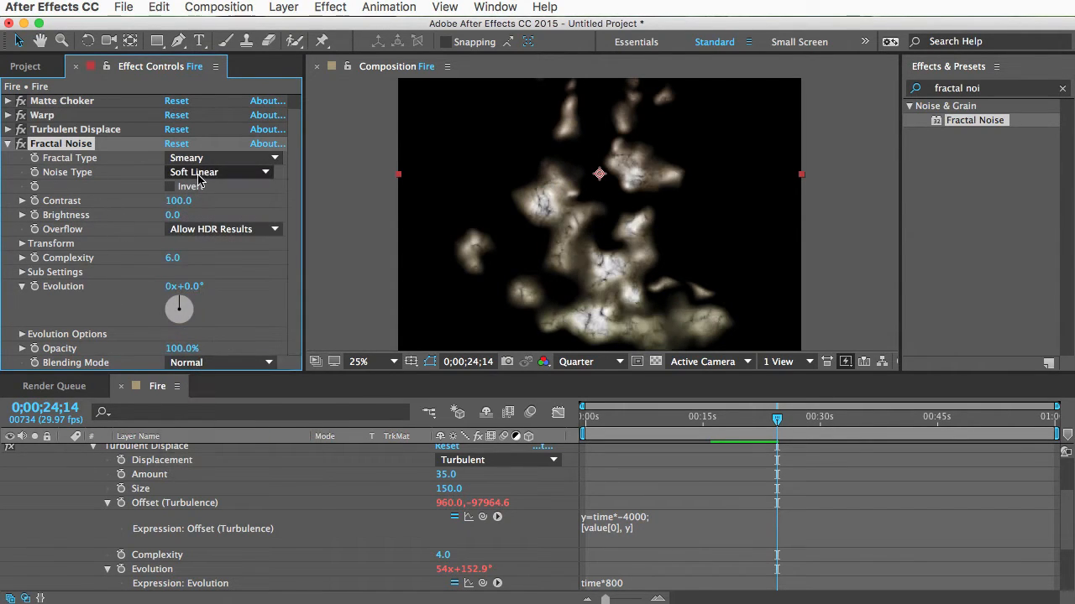
pyautogui.click(171, 185)
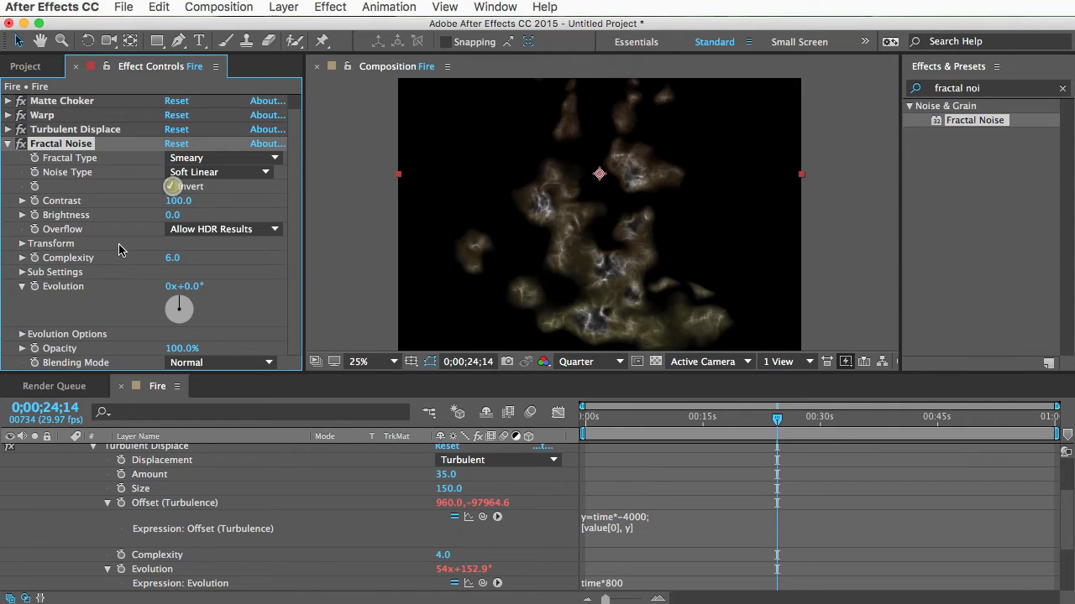
pyautogui.click(168, 185)
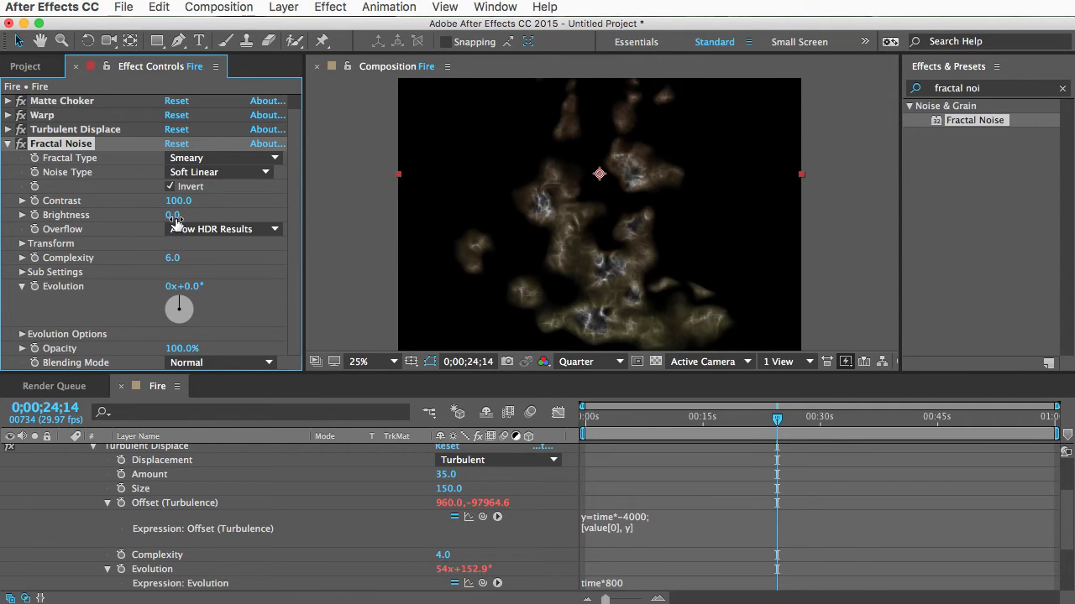
pyautogui.moveTo(178, 215); pyautogui.dragTo(160, 215)
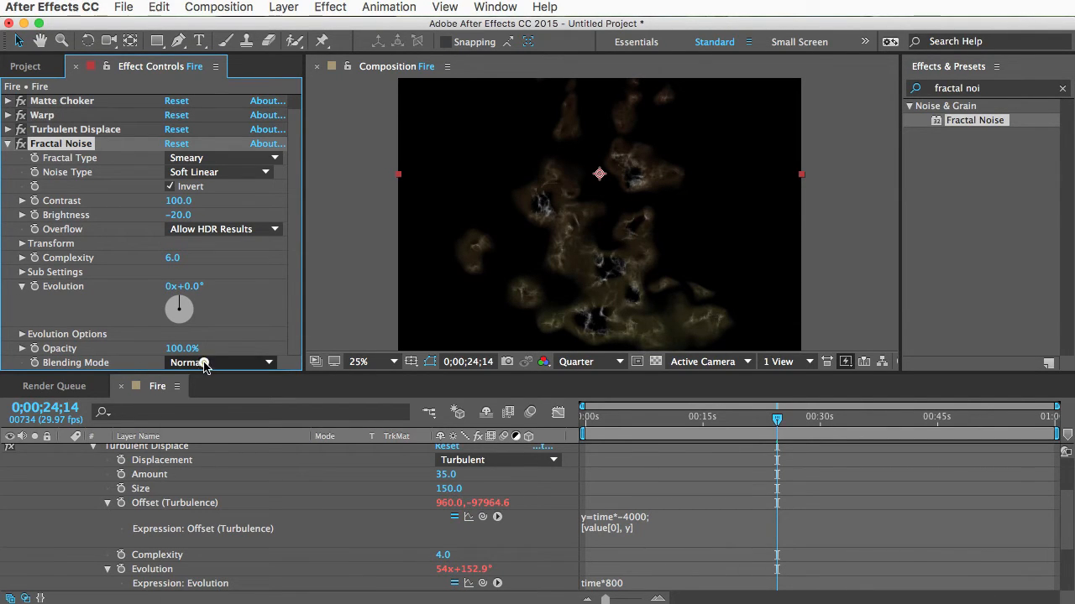
pyautogui.click(221, 363)
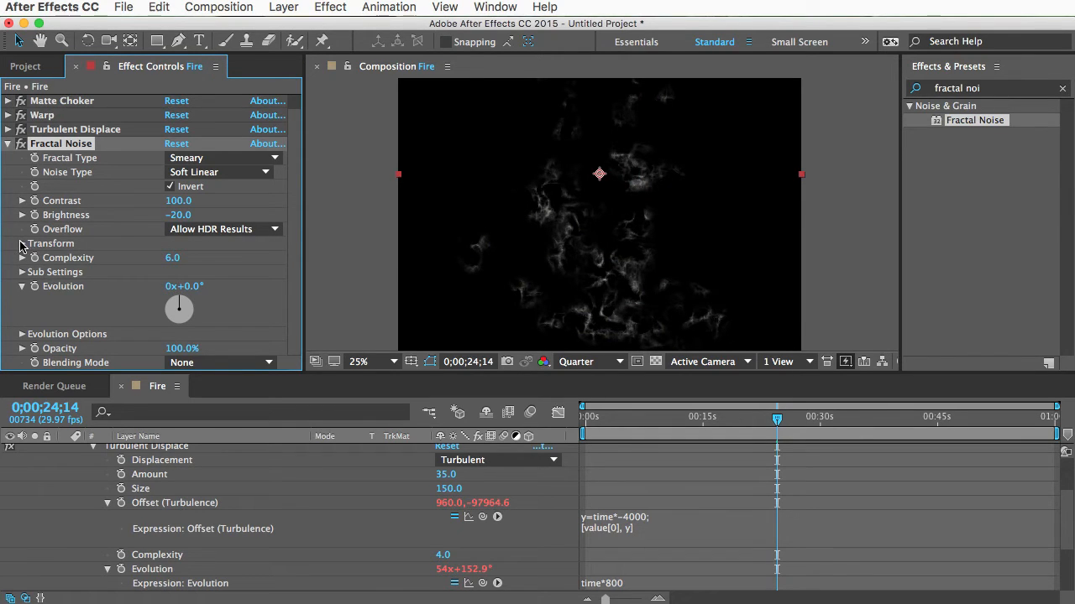
# Untick Uniform Scaling to stretch the noise tall and set Complexity to 2.3
pyautogui.click(21, 244)
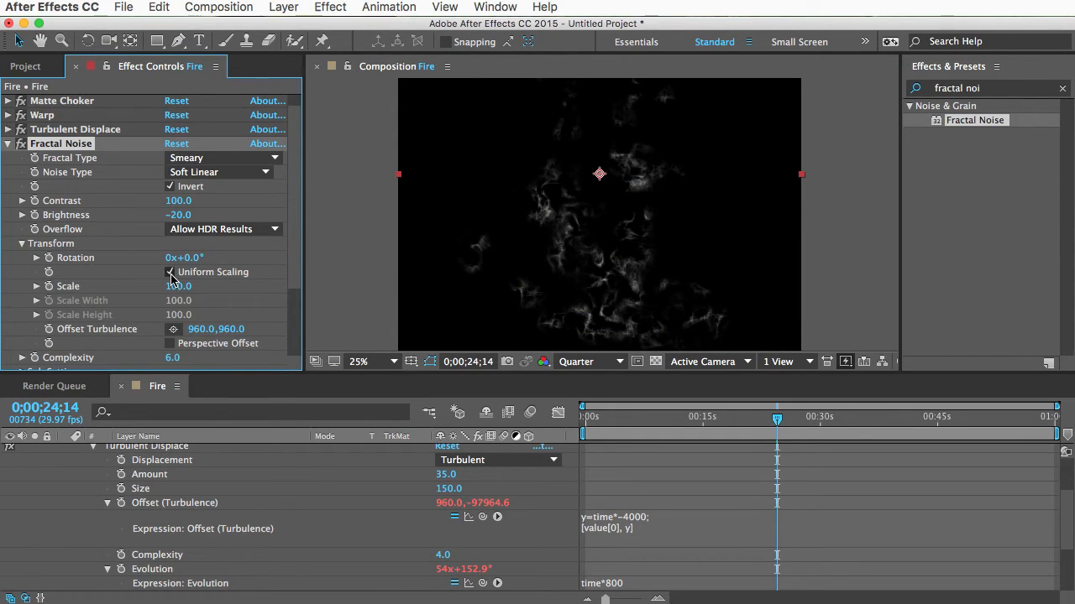
pyautogui.click(168, 272)
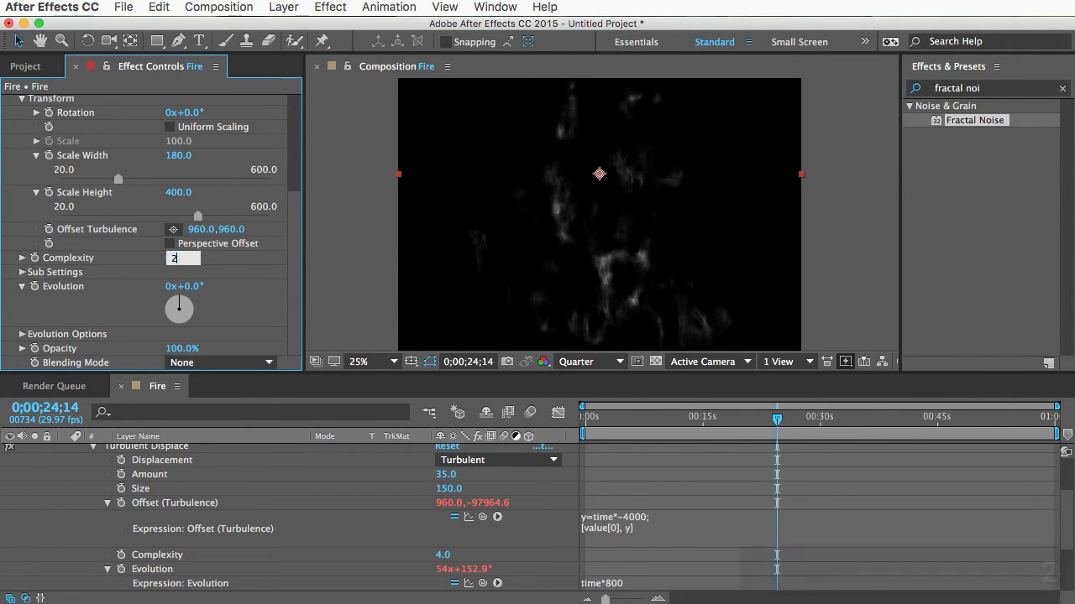
pyautogui.write('2.3')
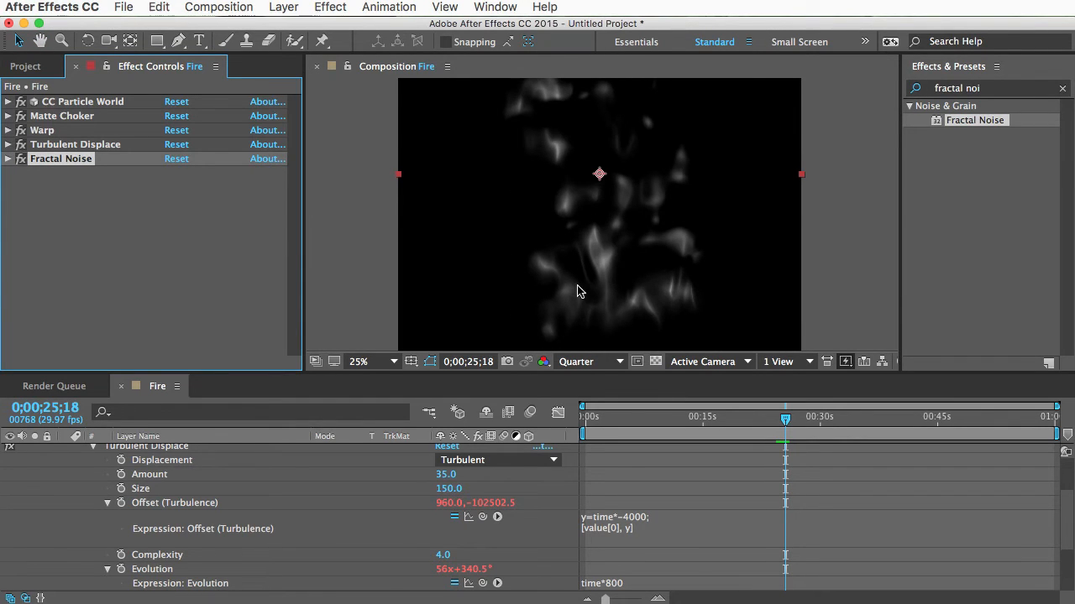
pyautogui.moveTo(578, 148)
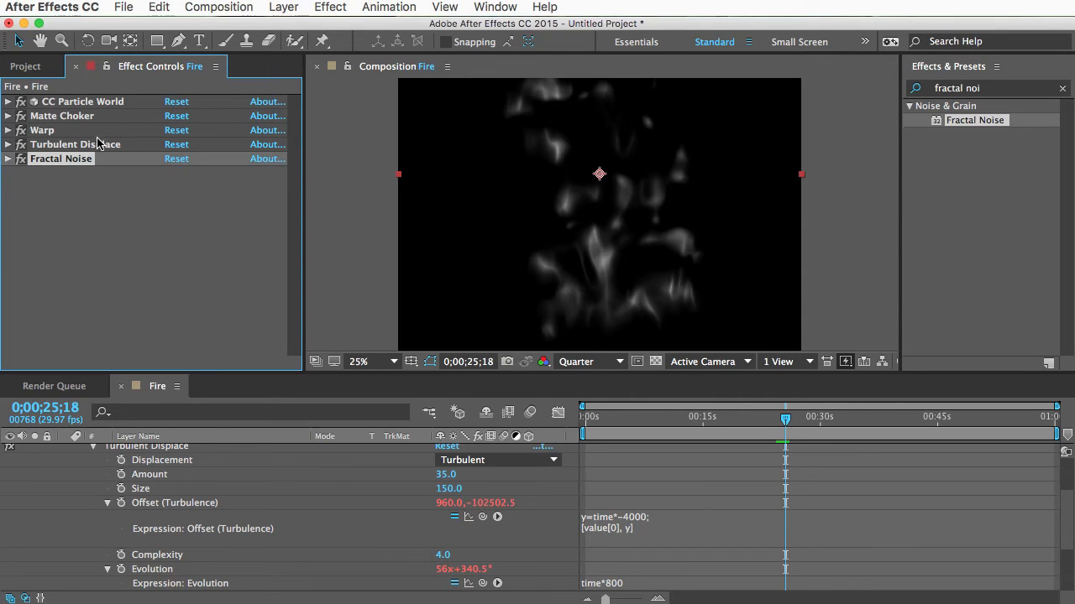
pyautogui.moveTo(42, 145)
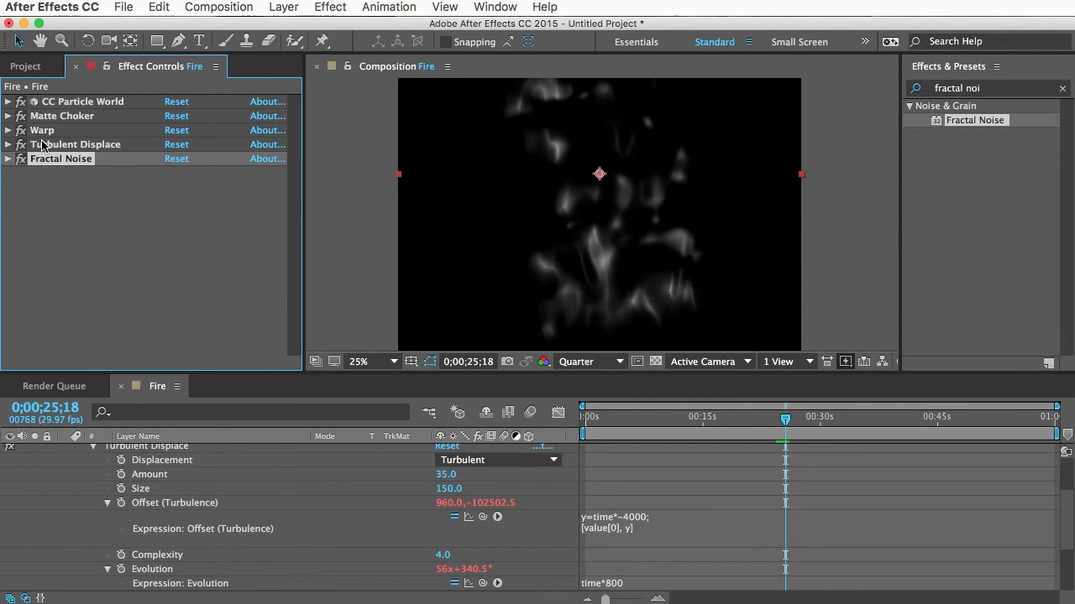
# Reveal the Turbulent Displace expressions to reuse them on Fractal Noise's offset and evolution
pyautogui.click(9, 157)
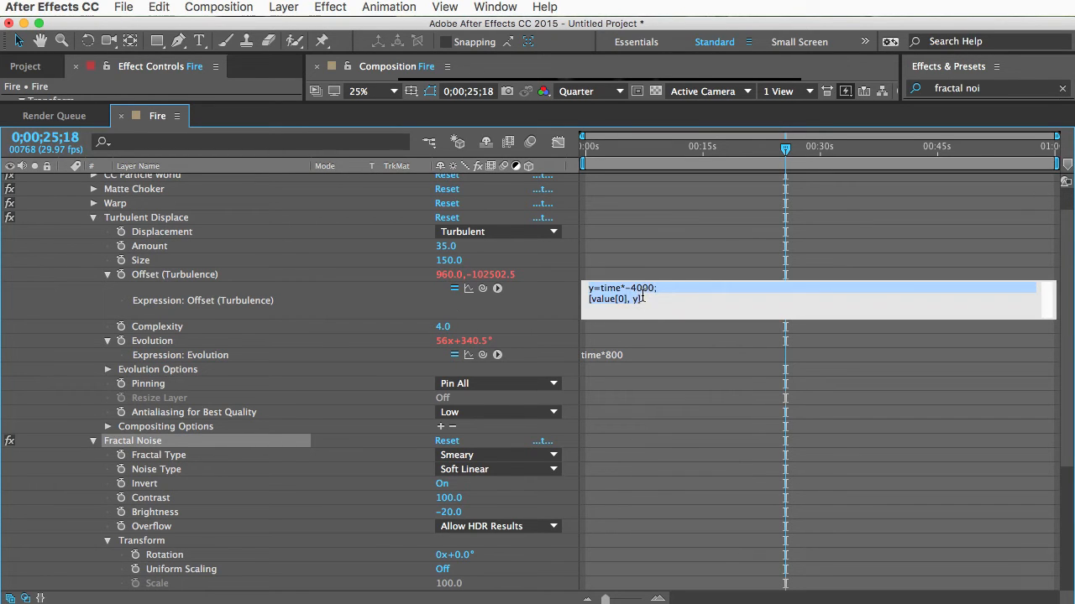
pyautogui.scroll(-3)
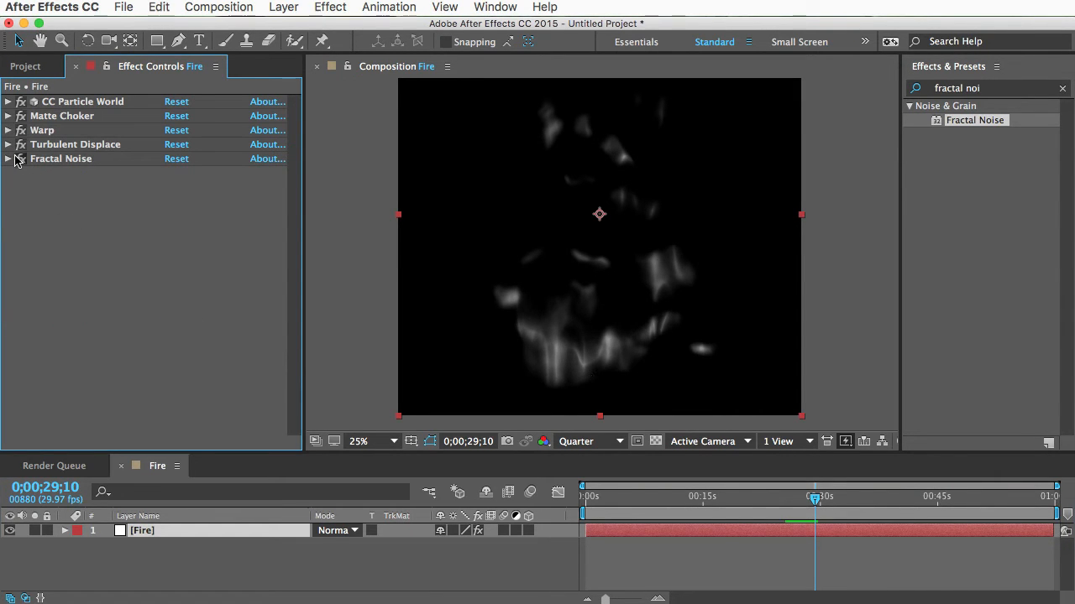
pyautogui.click(7, 158)
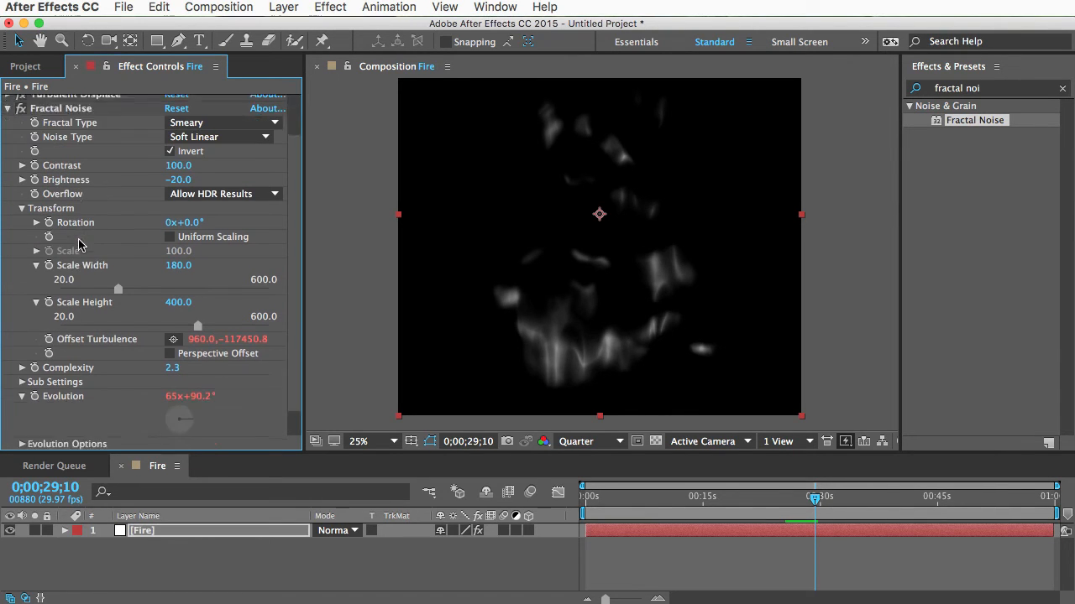
pyautogui.scroll(-3)
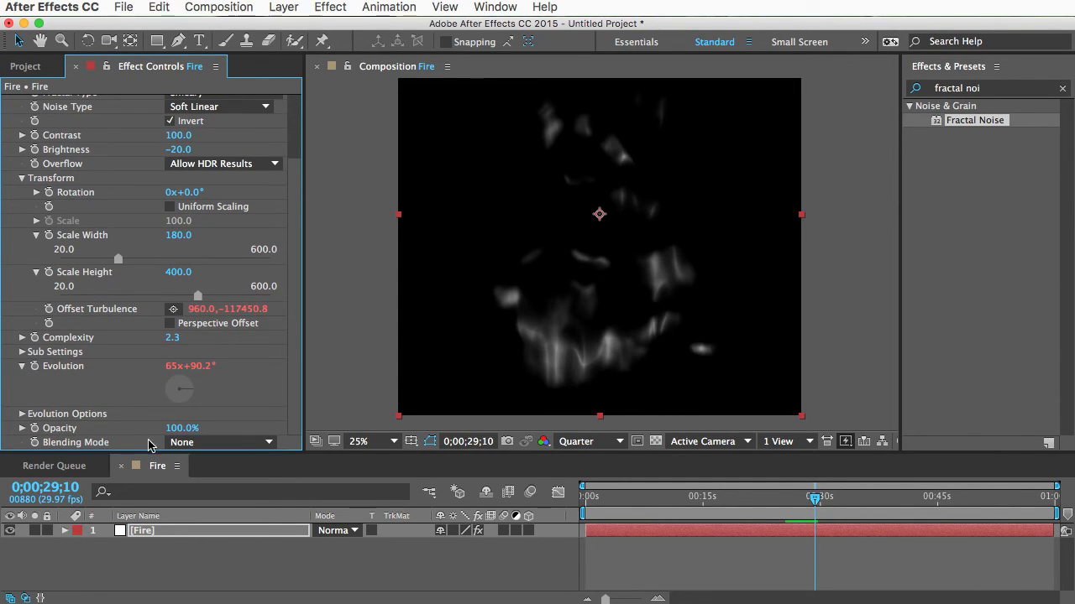
pyautogui.click(220, 443)
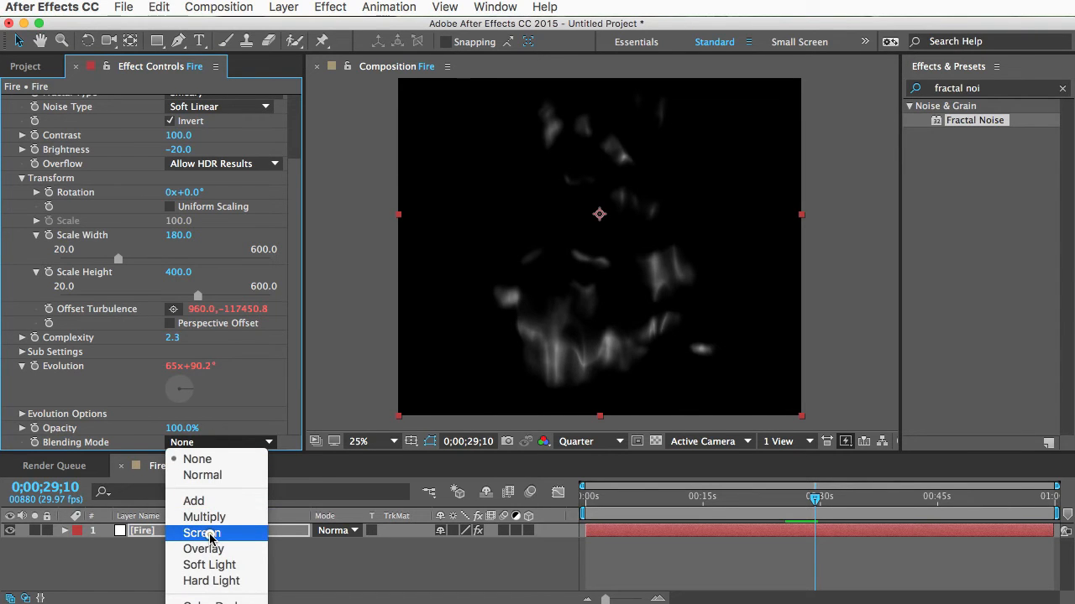
pyautogui.click(193, 501)
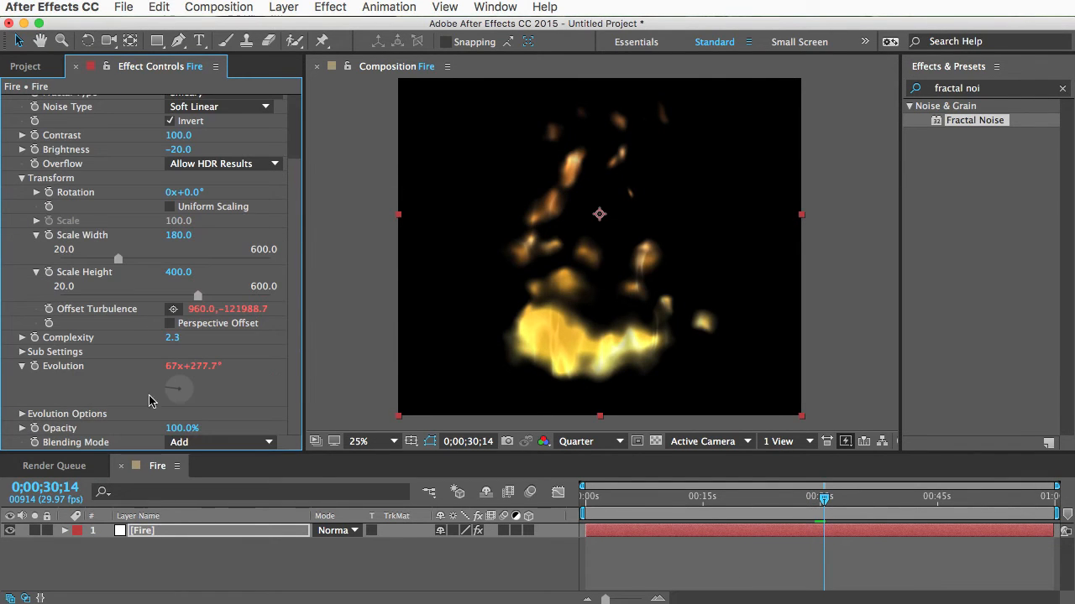
pyautogui.click(222, 443)
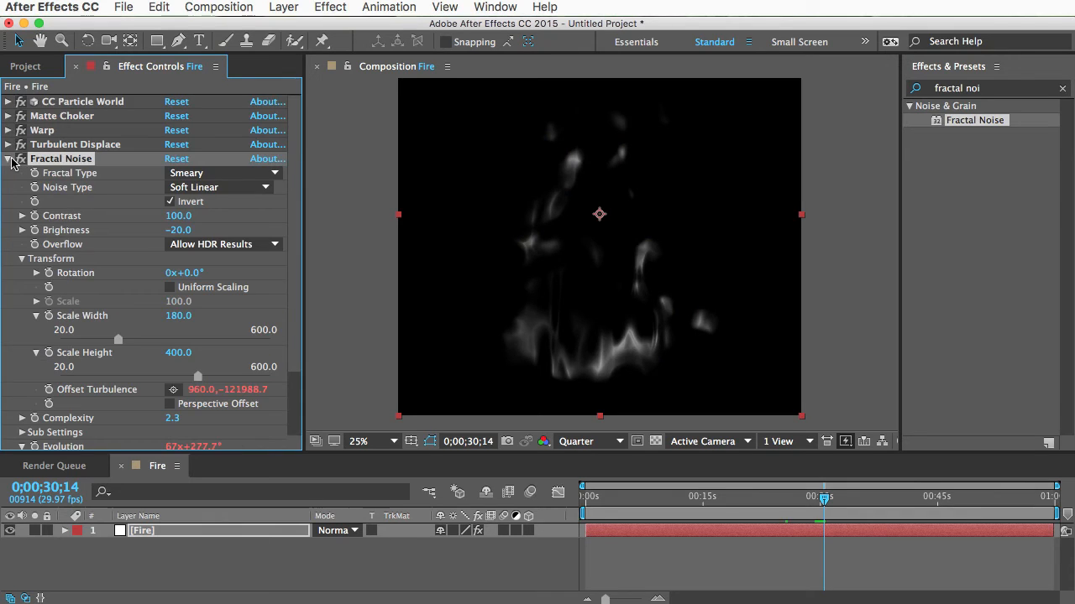
pyautogui.click(7, 158)
pyautogui.write('coloram')
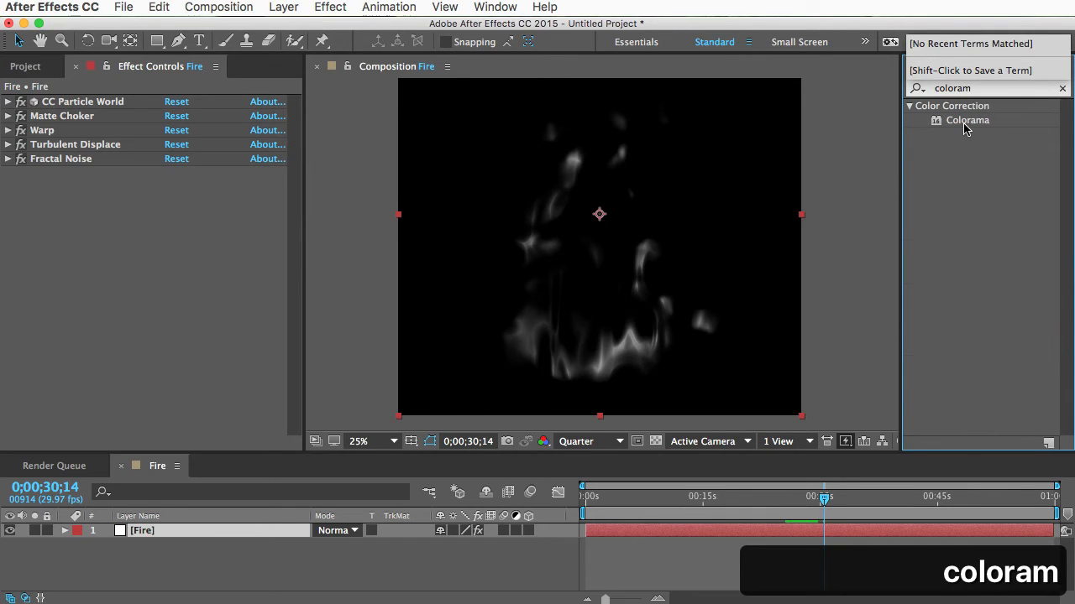
# Apply Colorama with the Fire preset palette, turning the white streaks orange-red, then collapse it
pyautogui.doubleClick(967, 119)
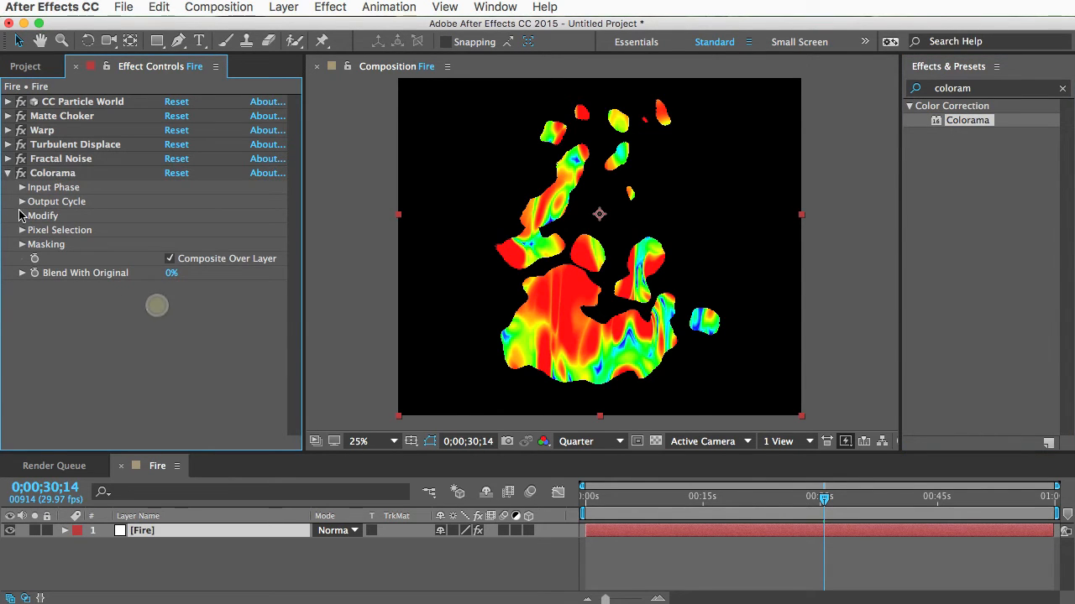
pyautogui.click(20, 202)
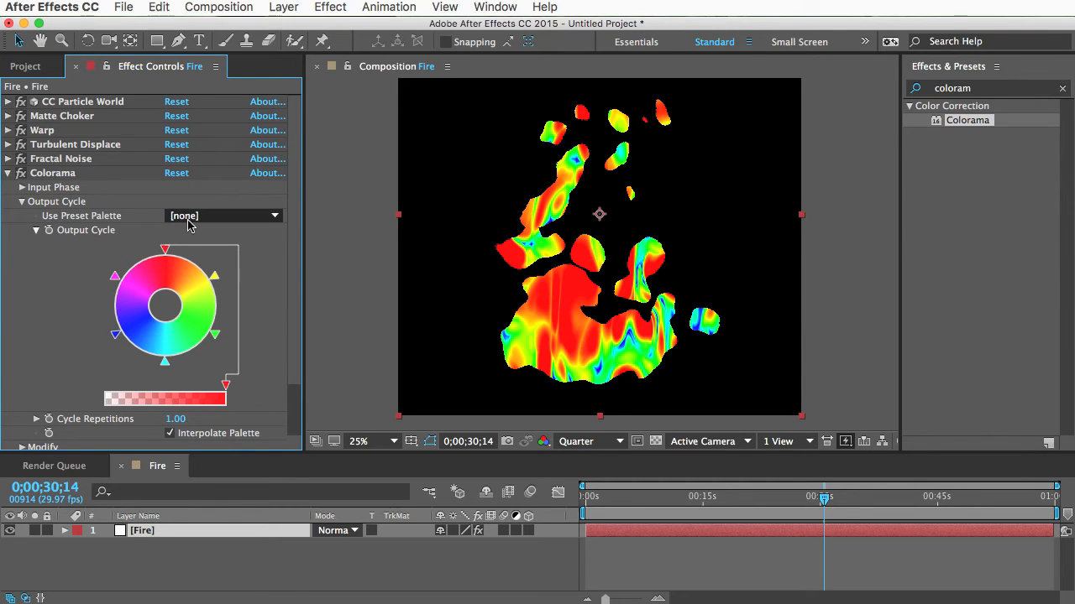
pyautogui.click(221, 214)
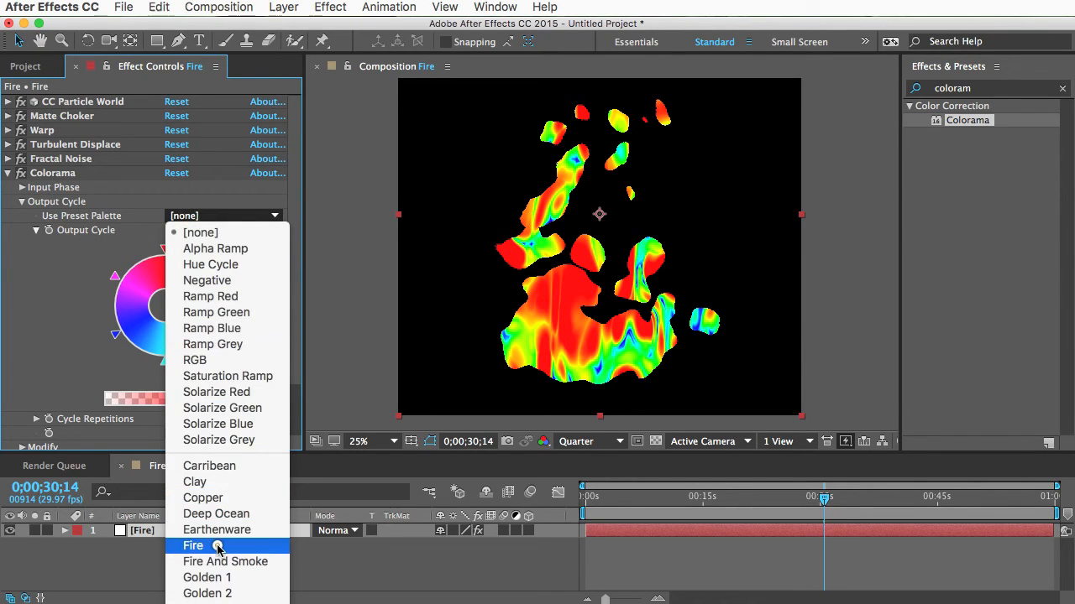
pyautogui.click(194, 546)
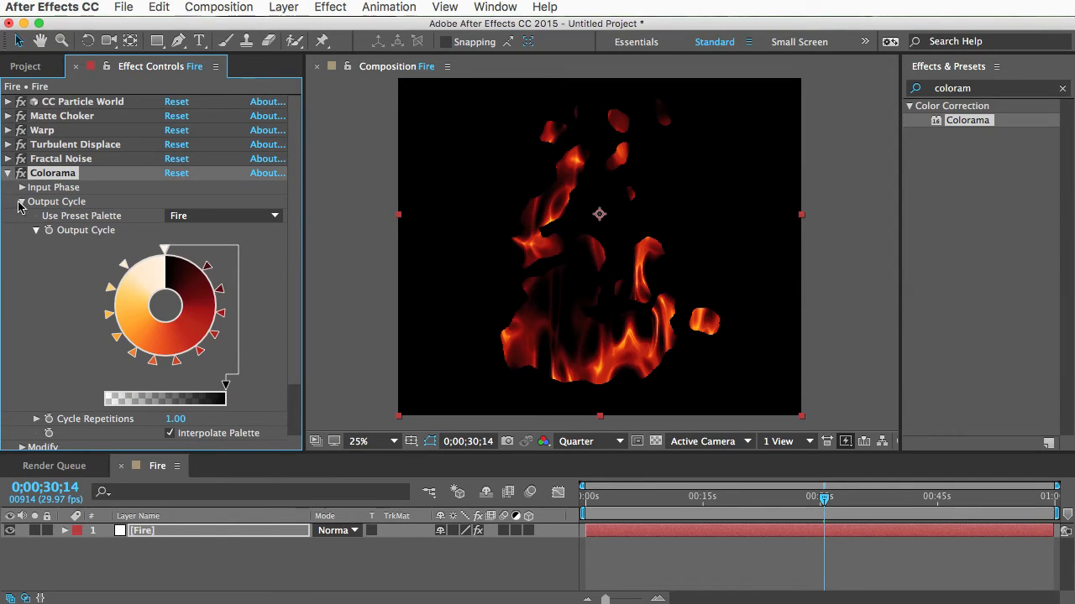
pyautogui.click(22, 201)
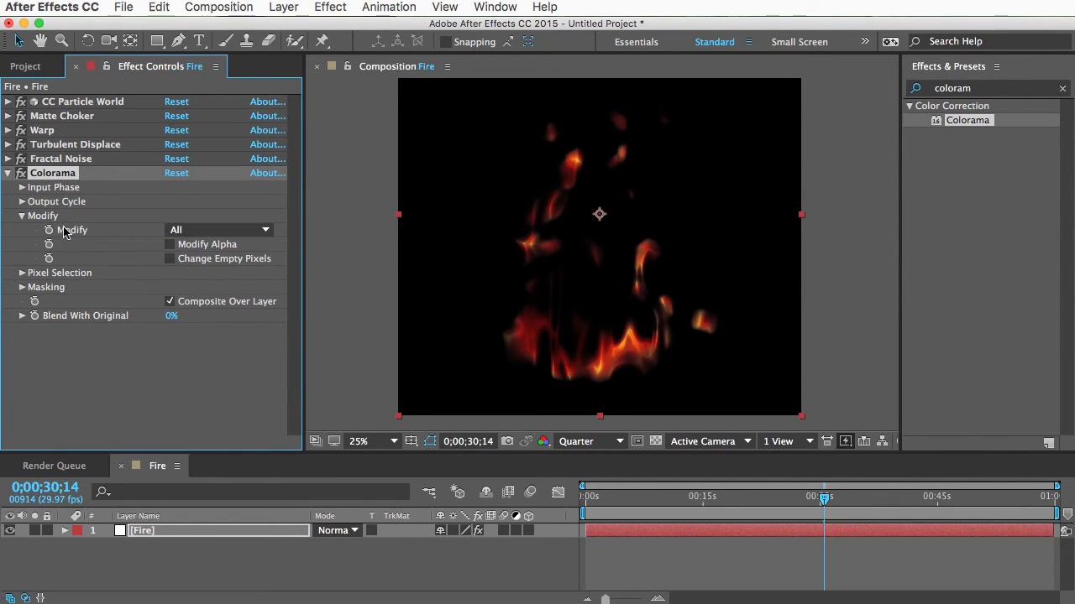
pyautogui.click(20, 173)
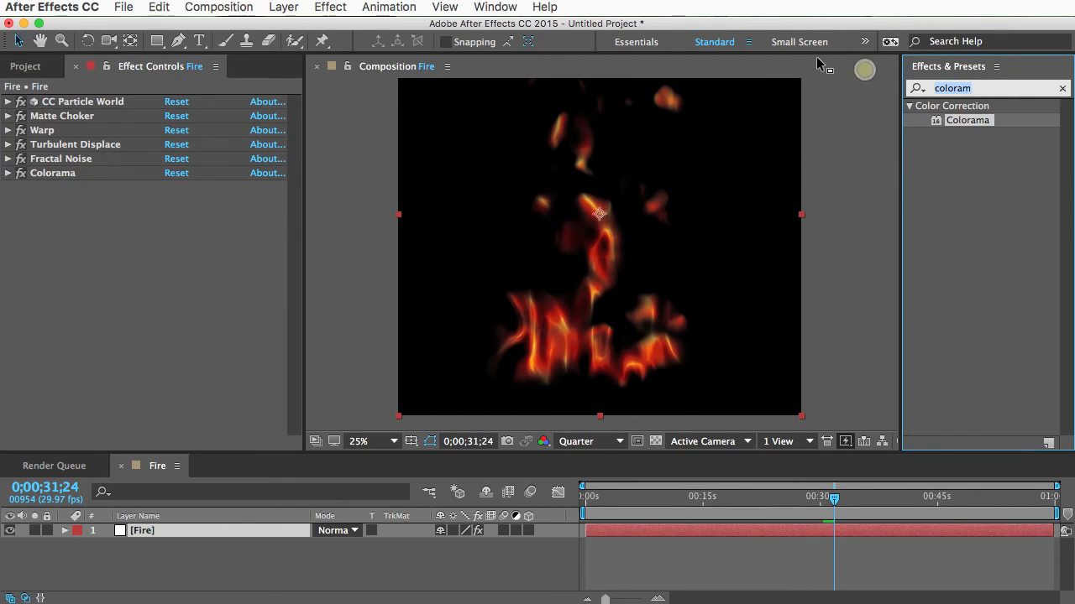
# Apply Echo to the fire with Echo Time 1.0 and 2 echoes
pyautogui.write('echo')
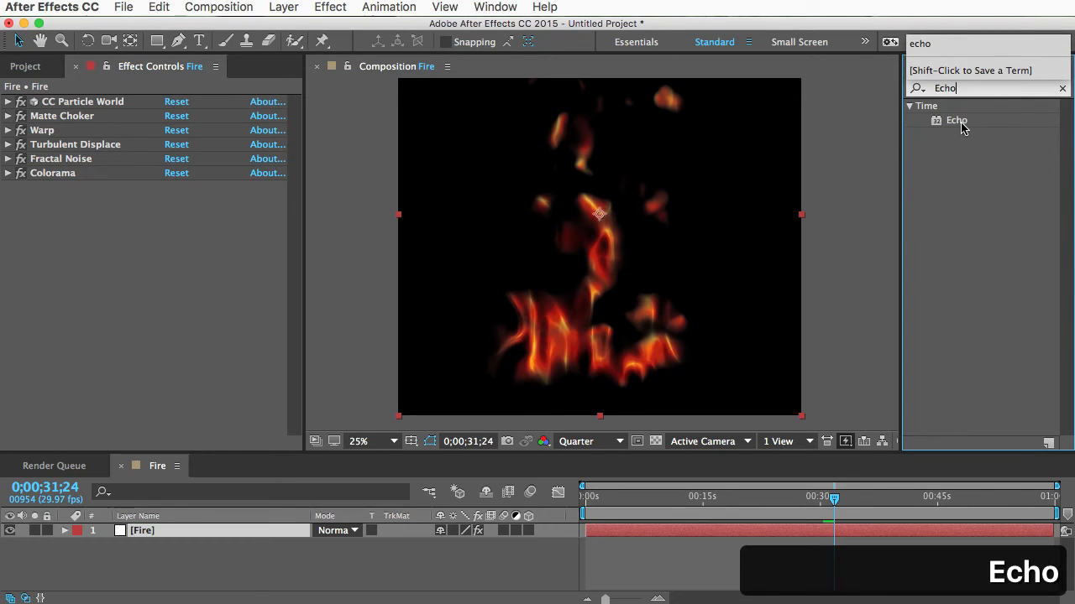
pyautogui.doubleClick(955, 119)
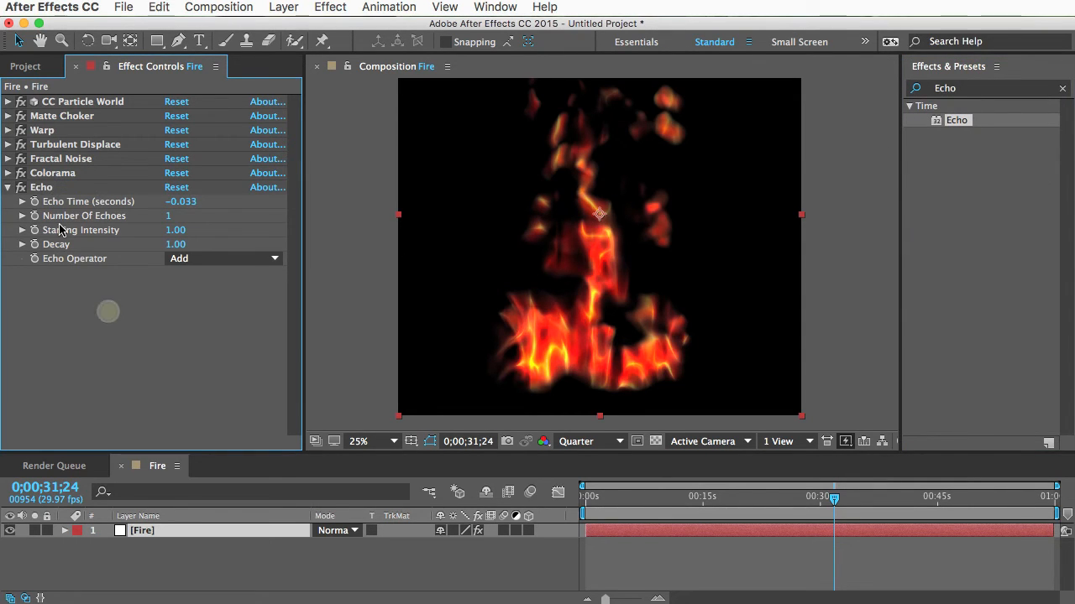
pyautogui.moveTo(496, 348)
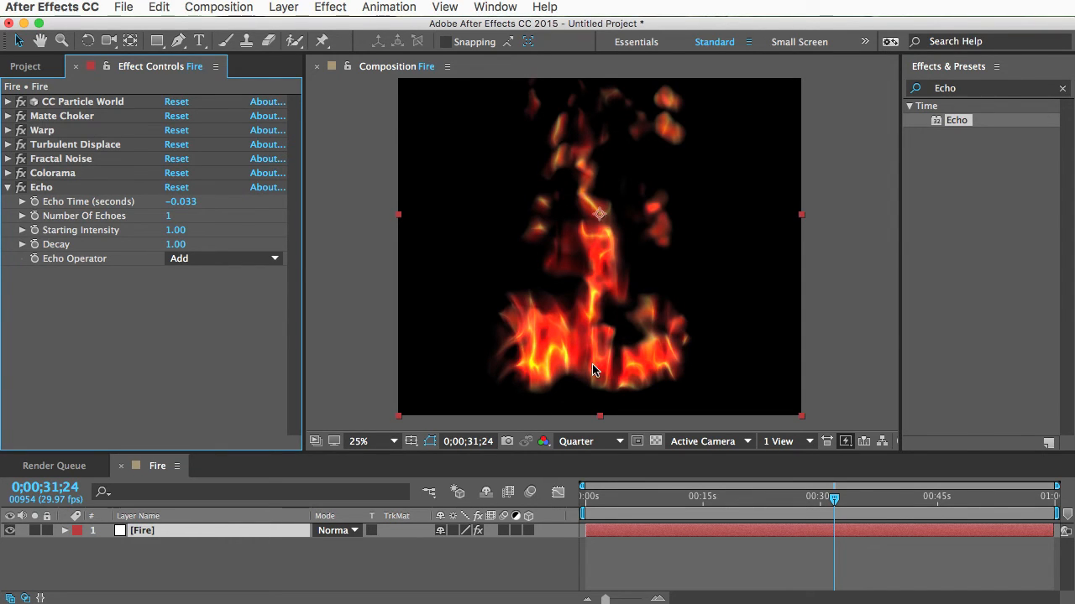
pyautogui.moveTo(36, 215)
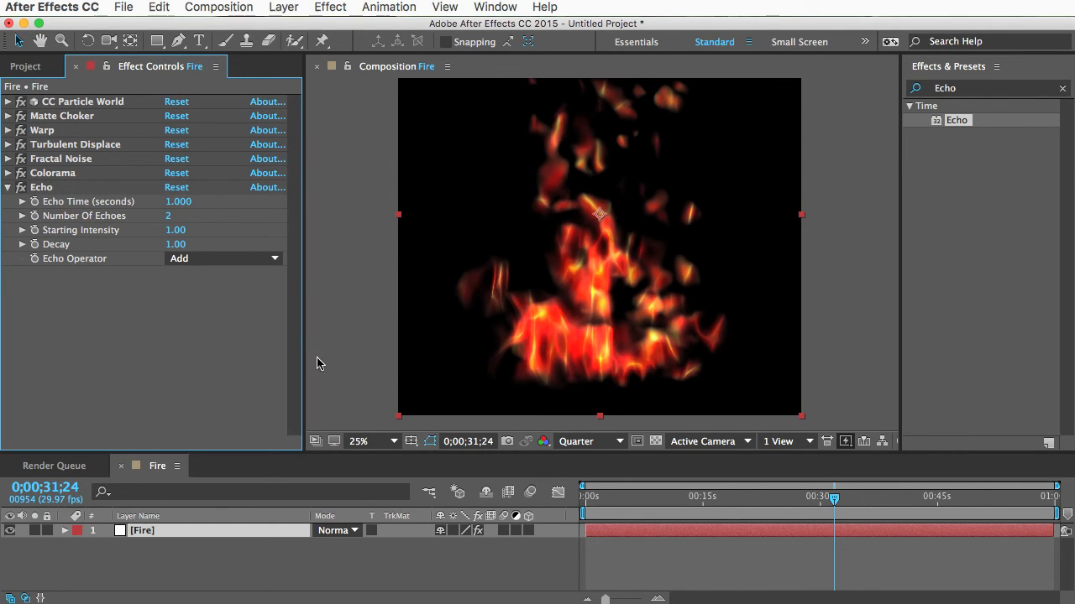
pyautogui.moveTo(536, 304)
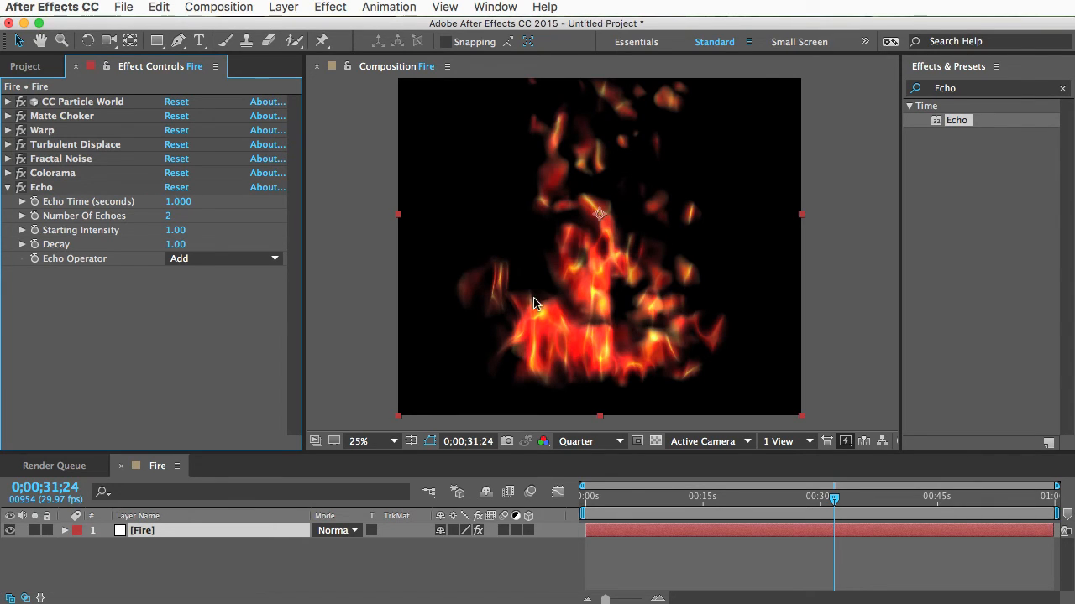
pyautogui.moveTo(613, 353)
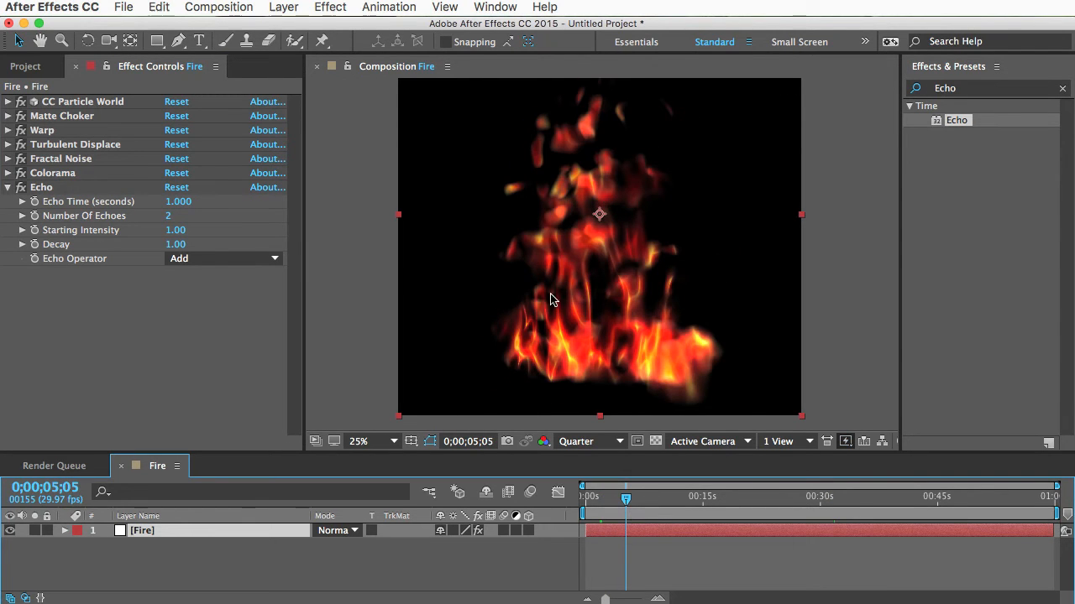
pyautogui.moveTo(578, 360)
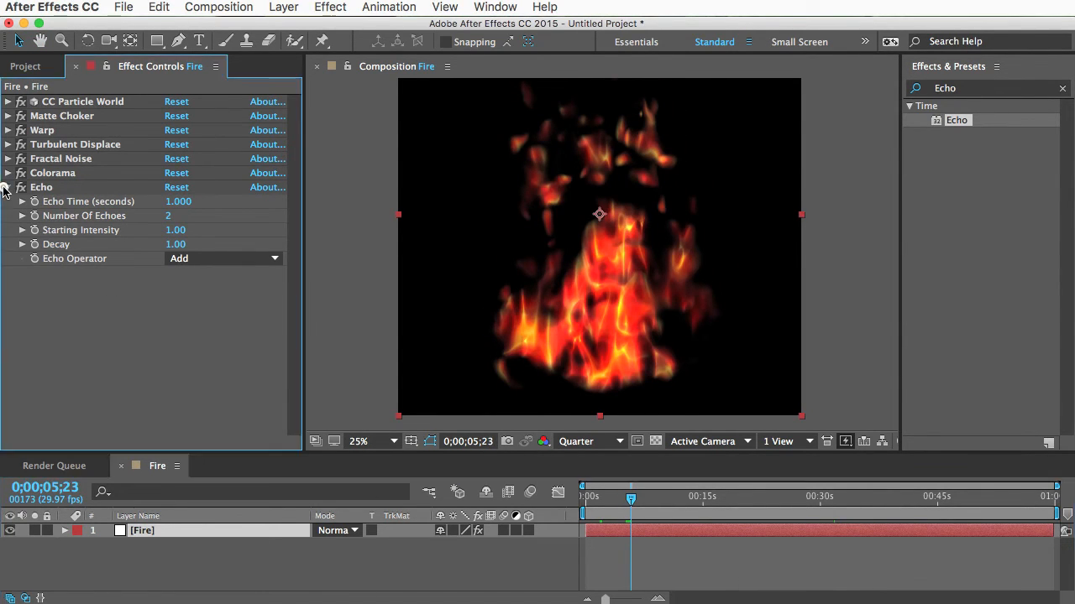
pyautogui.click(7, 188)
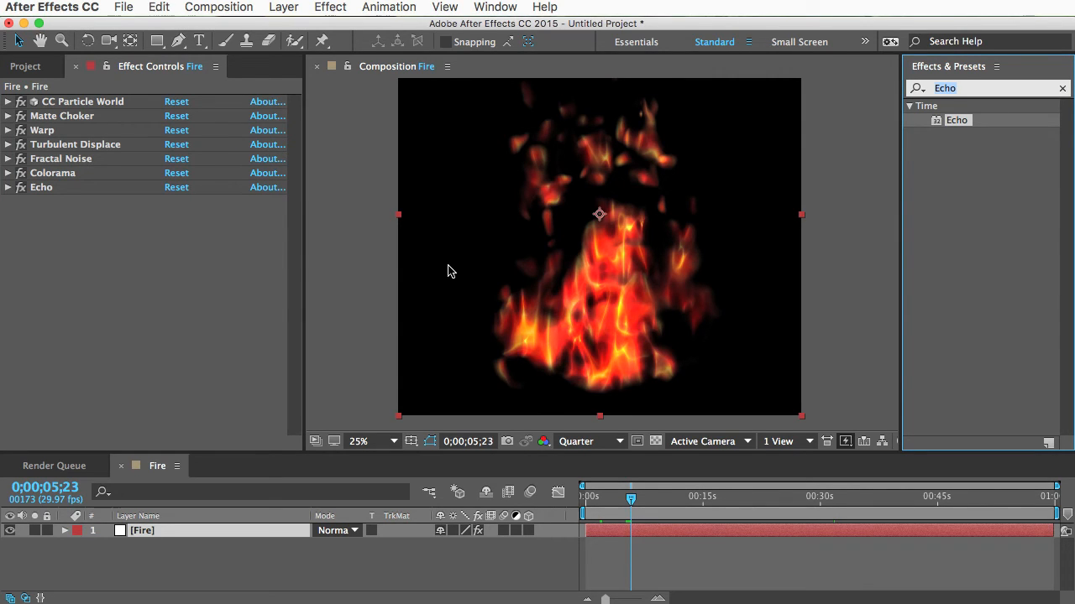
# Apply Directional Blur to the fire with Blur Length 25
pyautogui.write('direction')
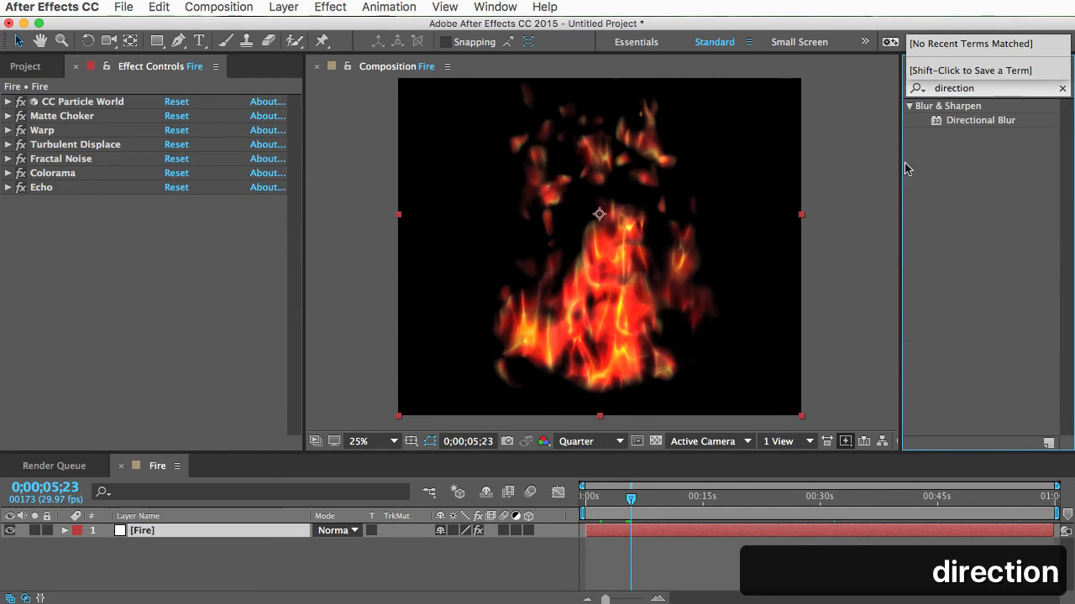
pyautogui.doubleClick(980, 121)
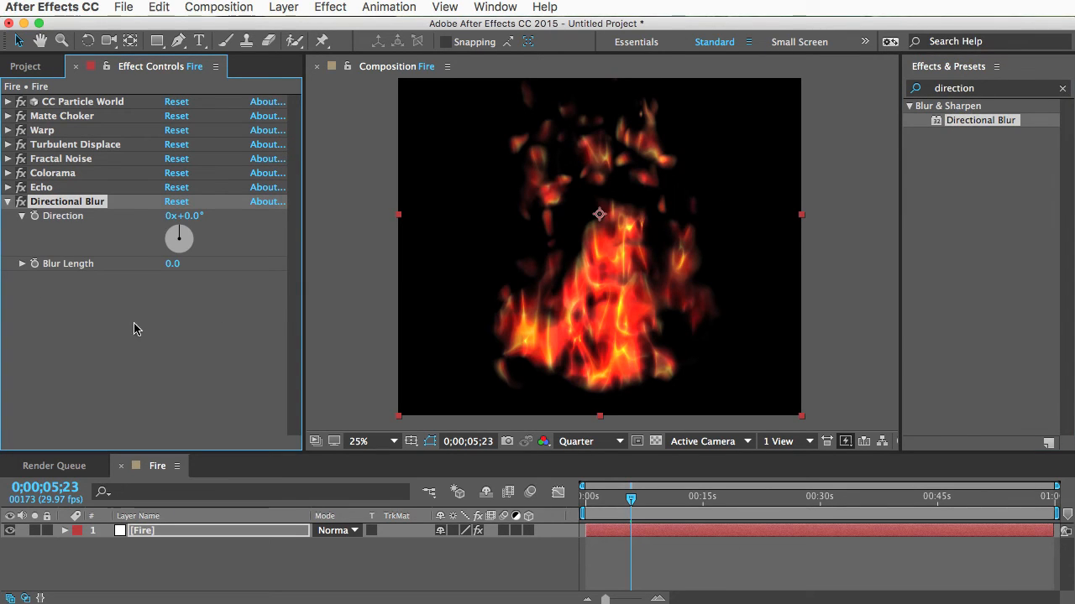
pyautogui.moveTo(178, 272)
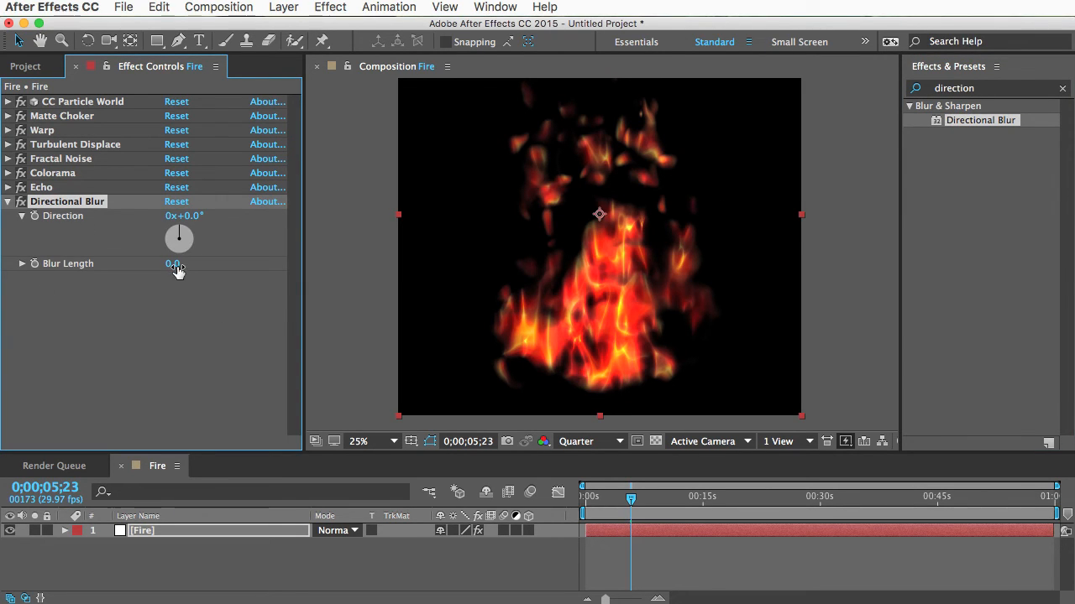
pyautogui.moveTo(172, 264); pyautogui.dragTo(200, 264)
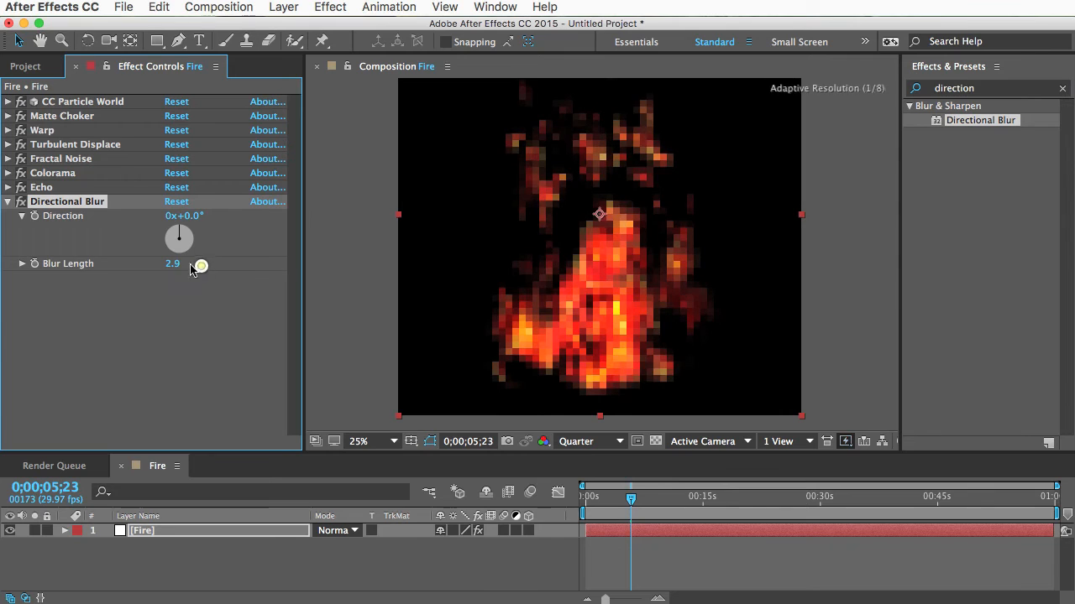
pyautogui.moveTo(171, 262); pyautogui.dragTo(201, 262)
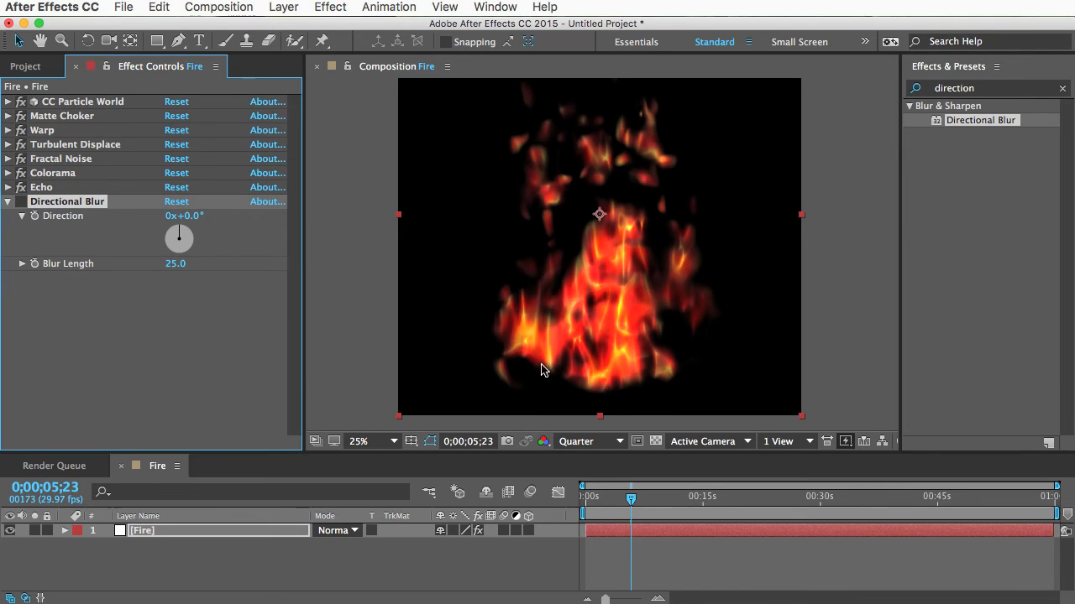
pyautogui.moveTo(622, 339)
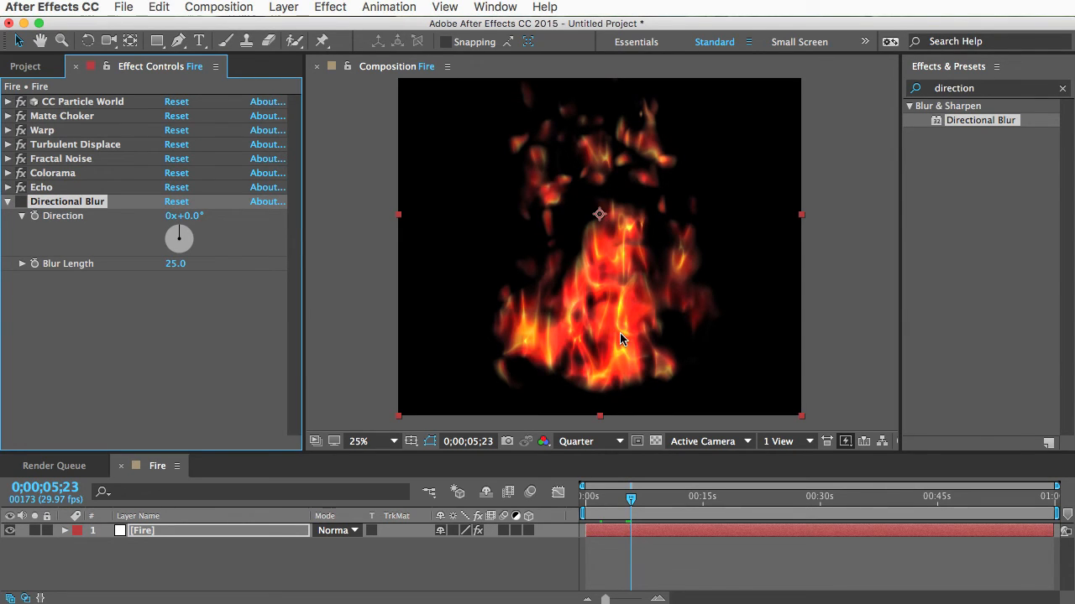
pyautogui.moveTo(618, 286)
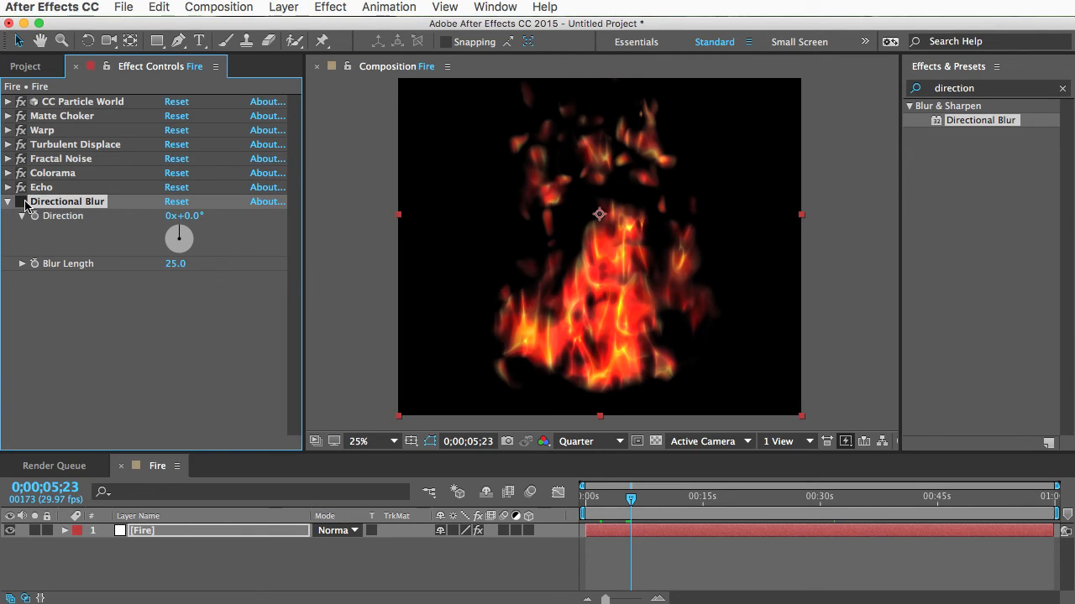
pyautogui.click(7, 202)
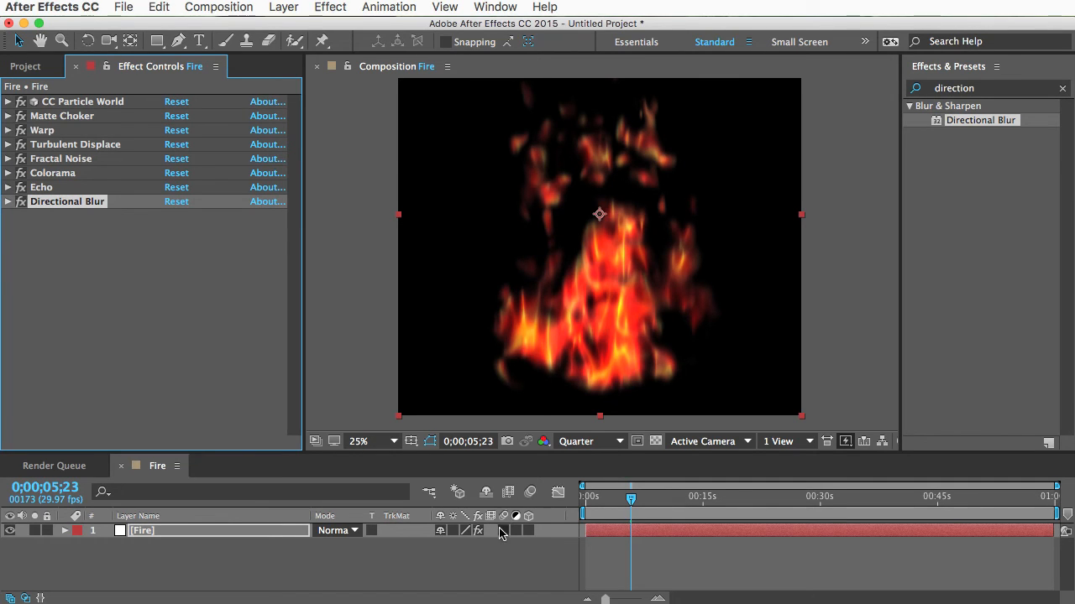
pyautogui.moveTo(538, 344)
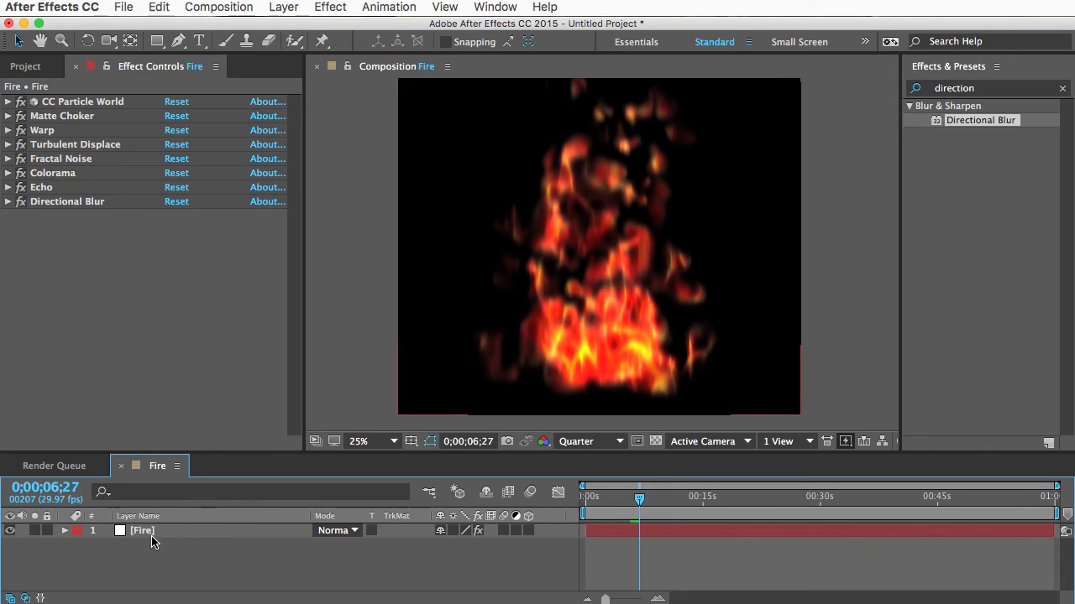
# Duplicate the Fire layer, set the top copy to Screen mode, and preview the brighter flame
pyautogui.click(141, 531)
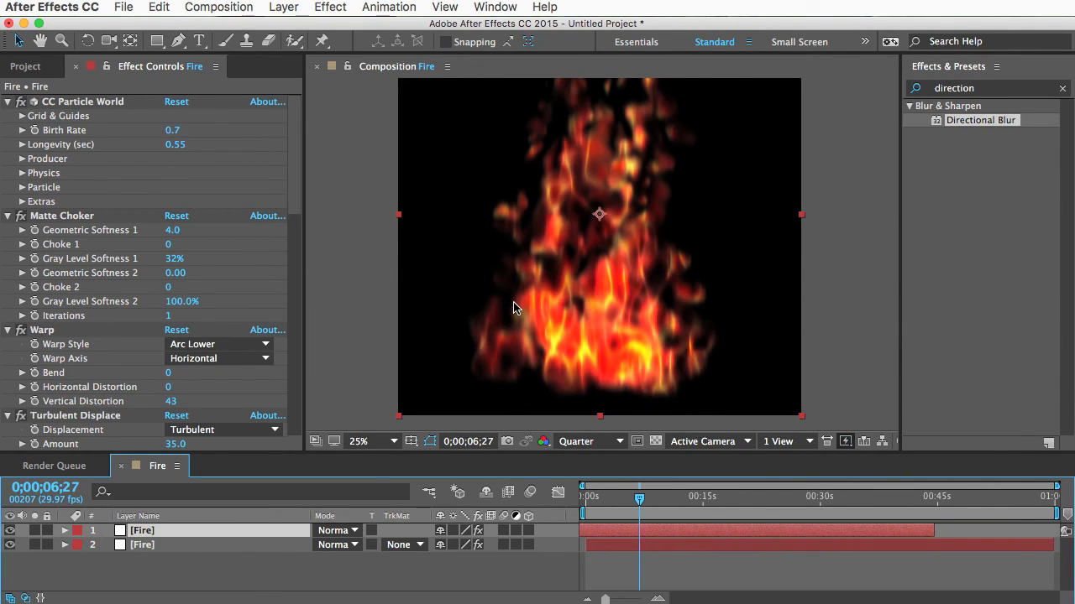
pyautogui.moveTo(568, 373)
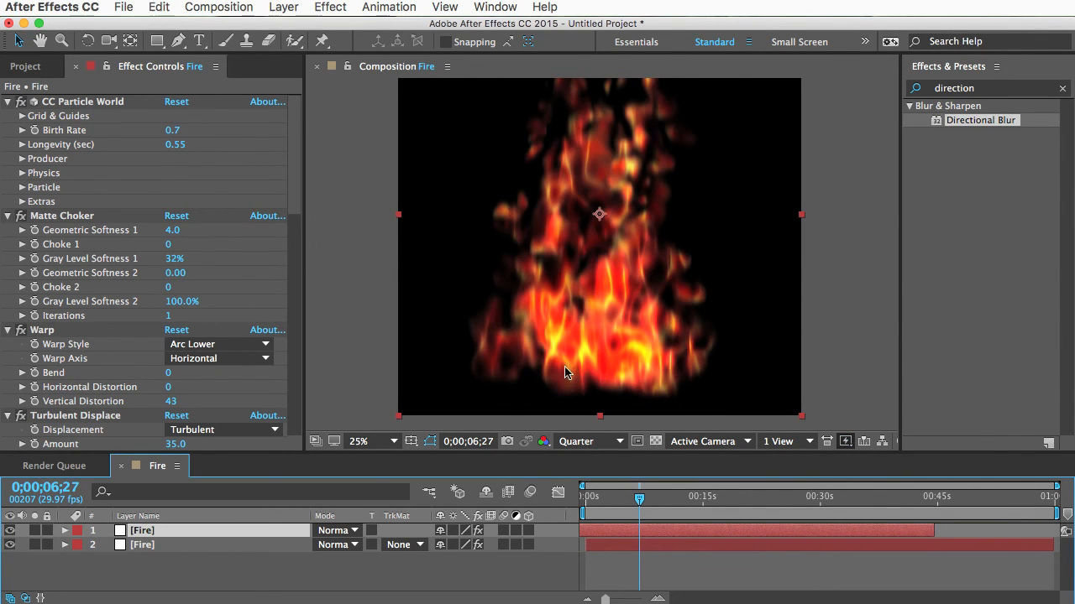
pyautogui.click(338, 530)
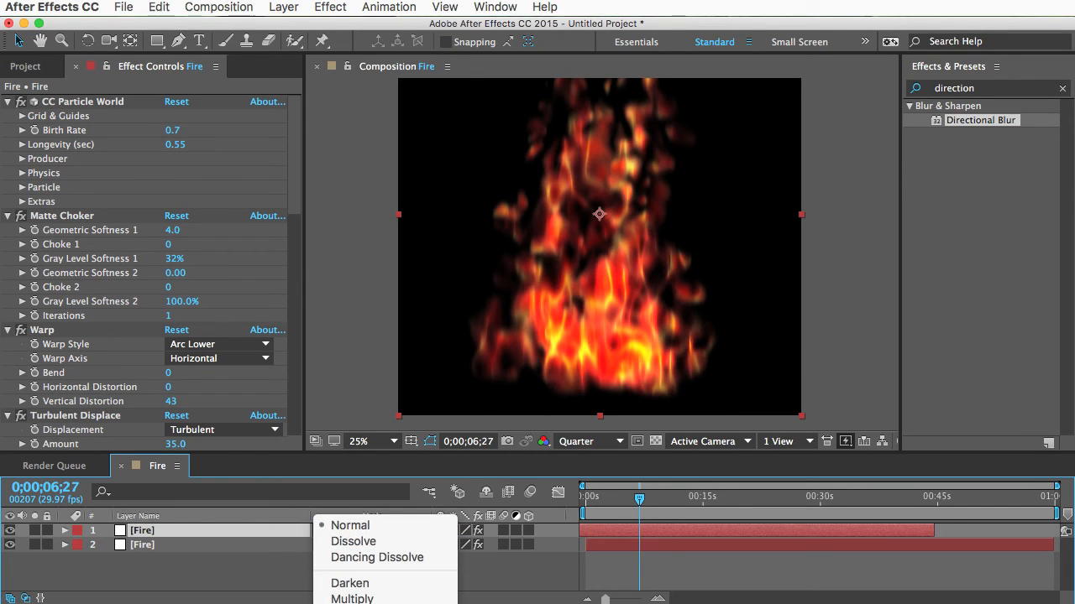
pyautogui.click(350, 531)
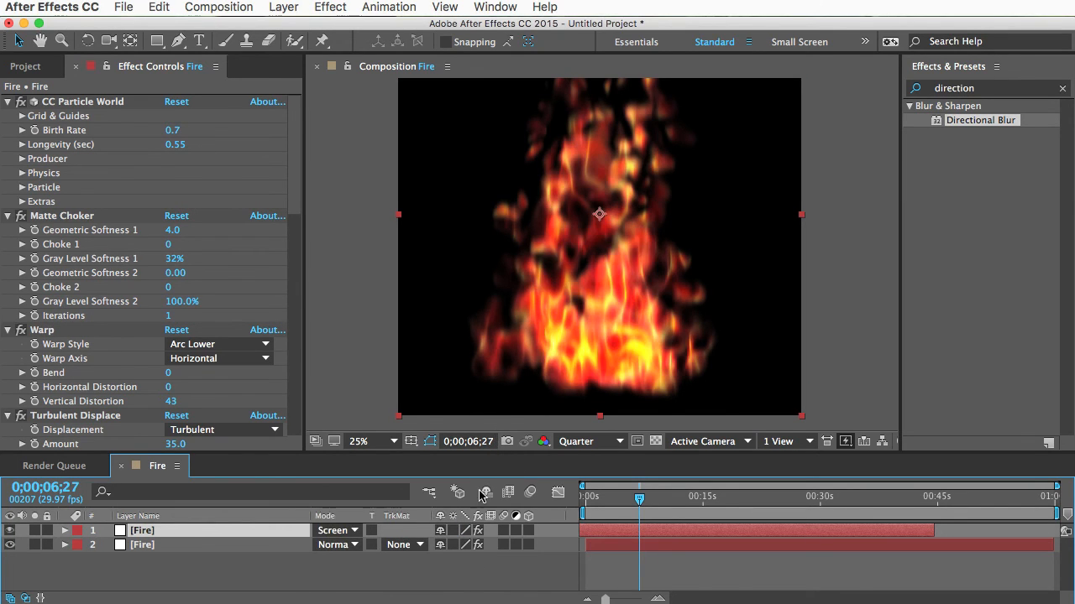
pyautogui.moveTo(618, 299)
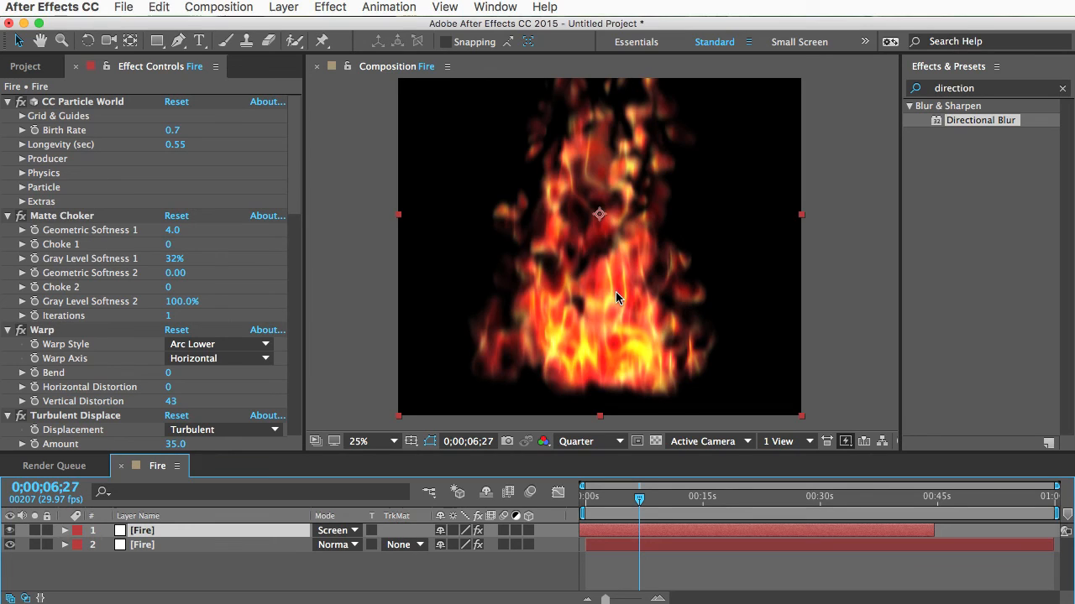
pyautogui.moveTo(581, 332)
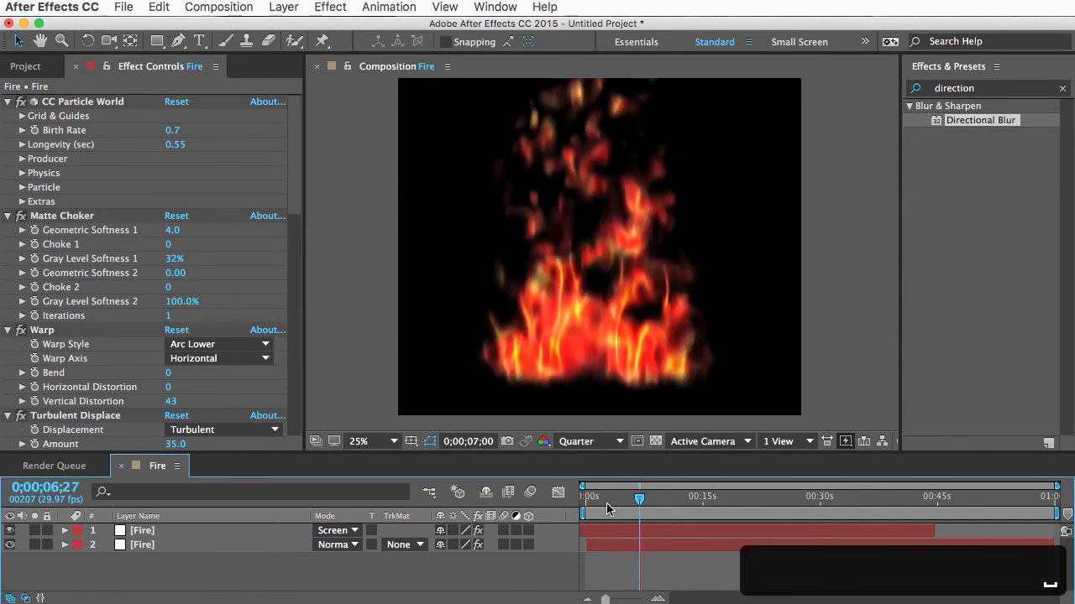
pyautogui.moveTo(638, 500); pyautogui.dragTo(611, 500)
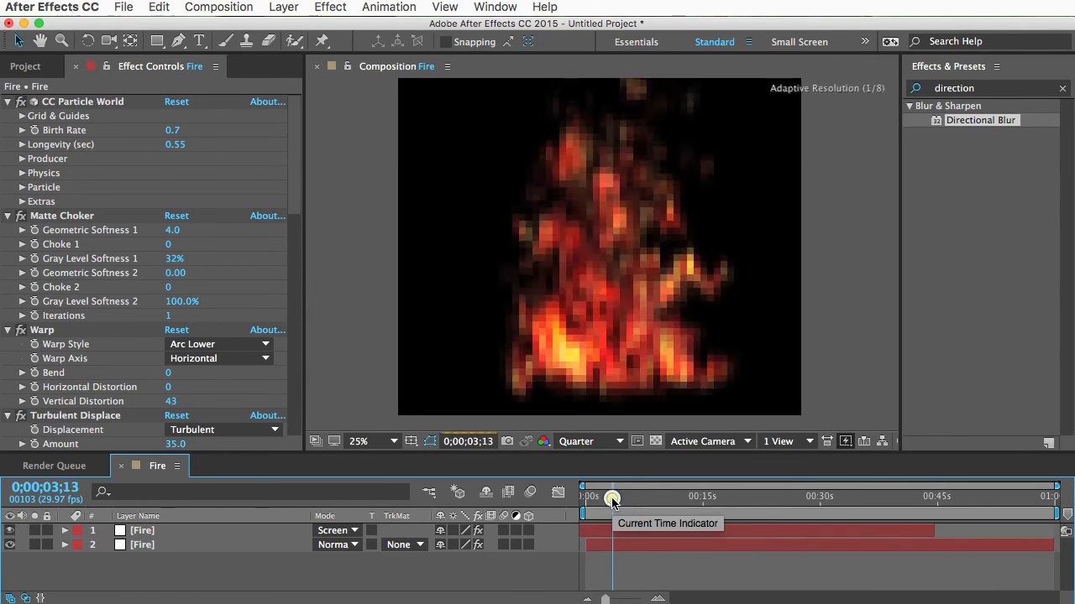